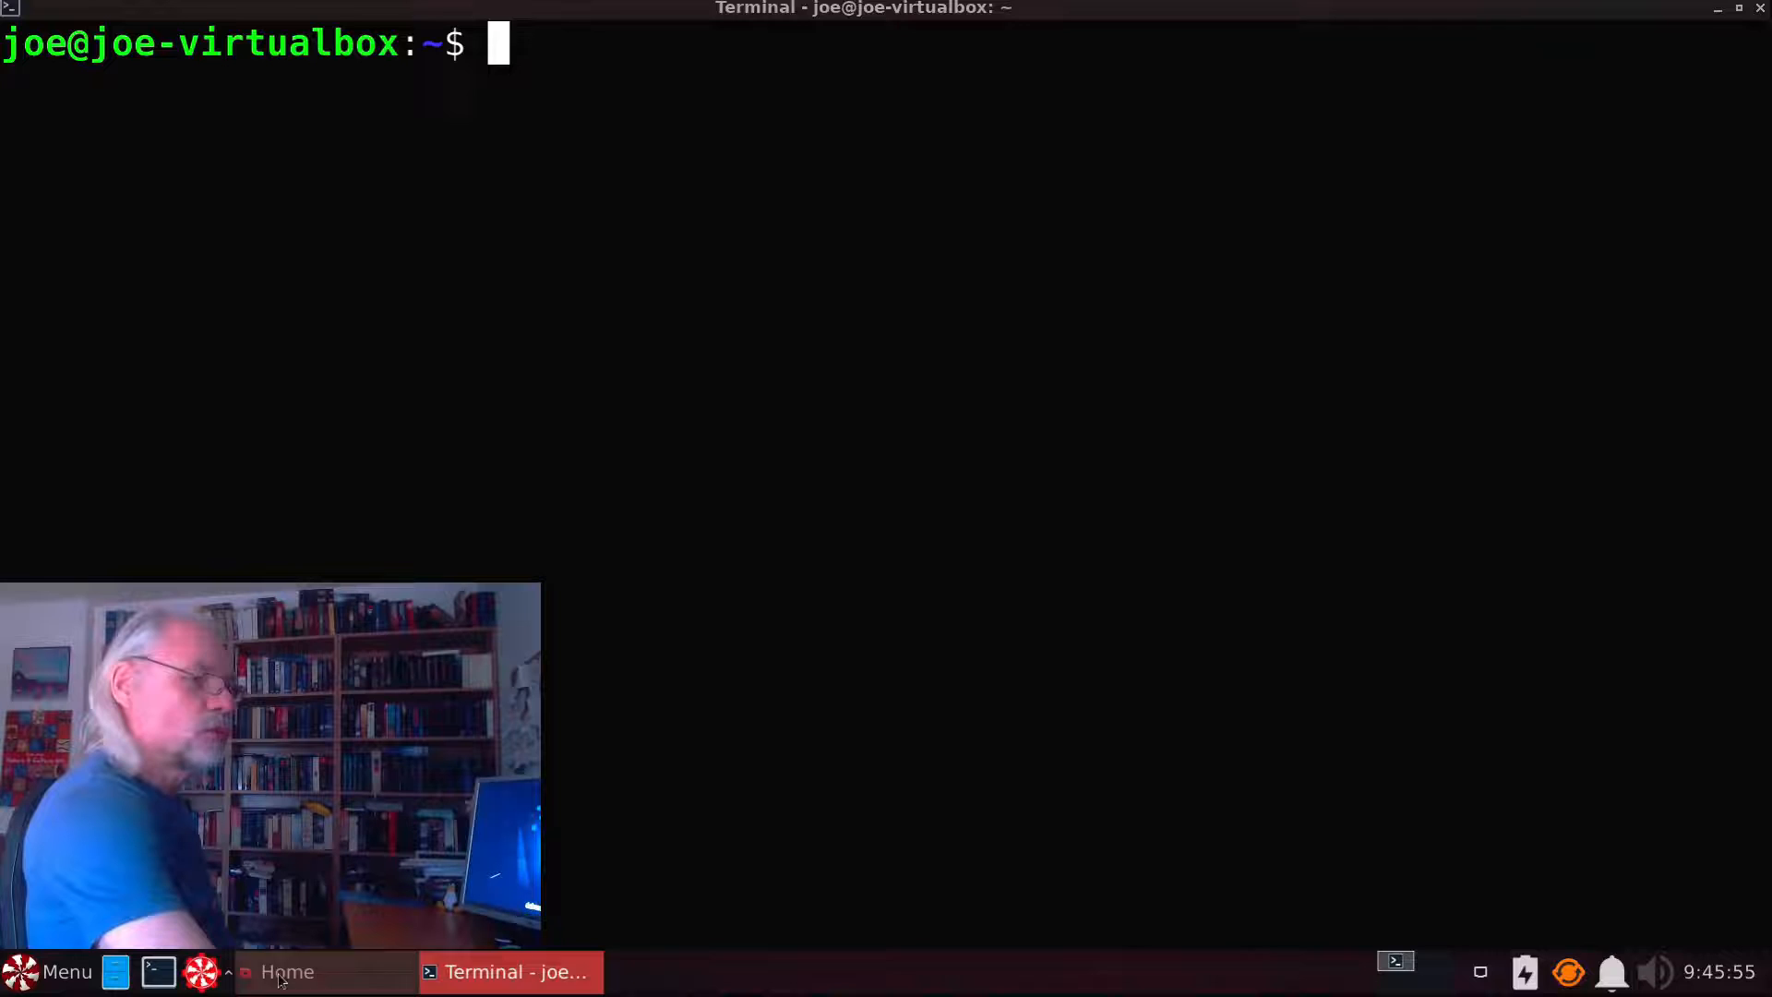
Step: Launch Nemo on the home folder and navigate into the empty Documents folder
left_click(286, 972)
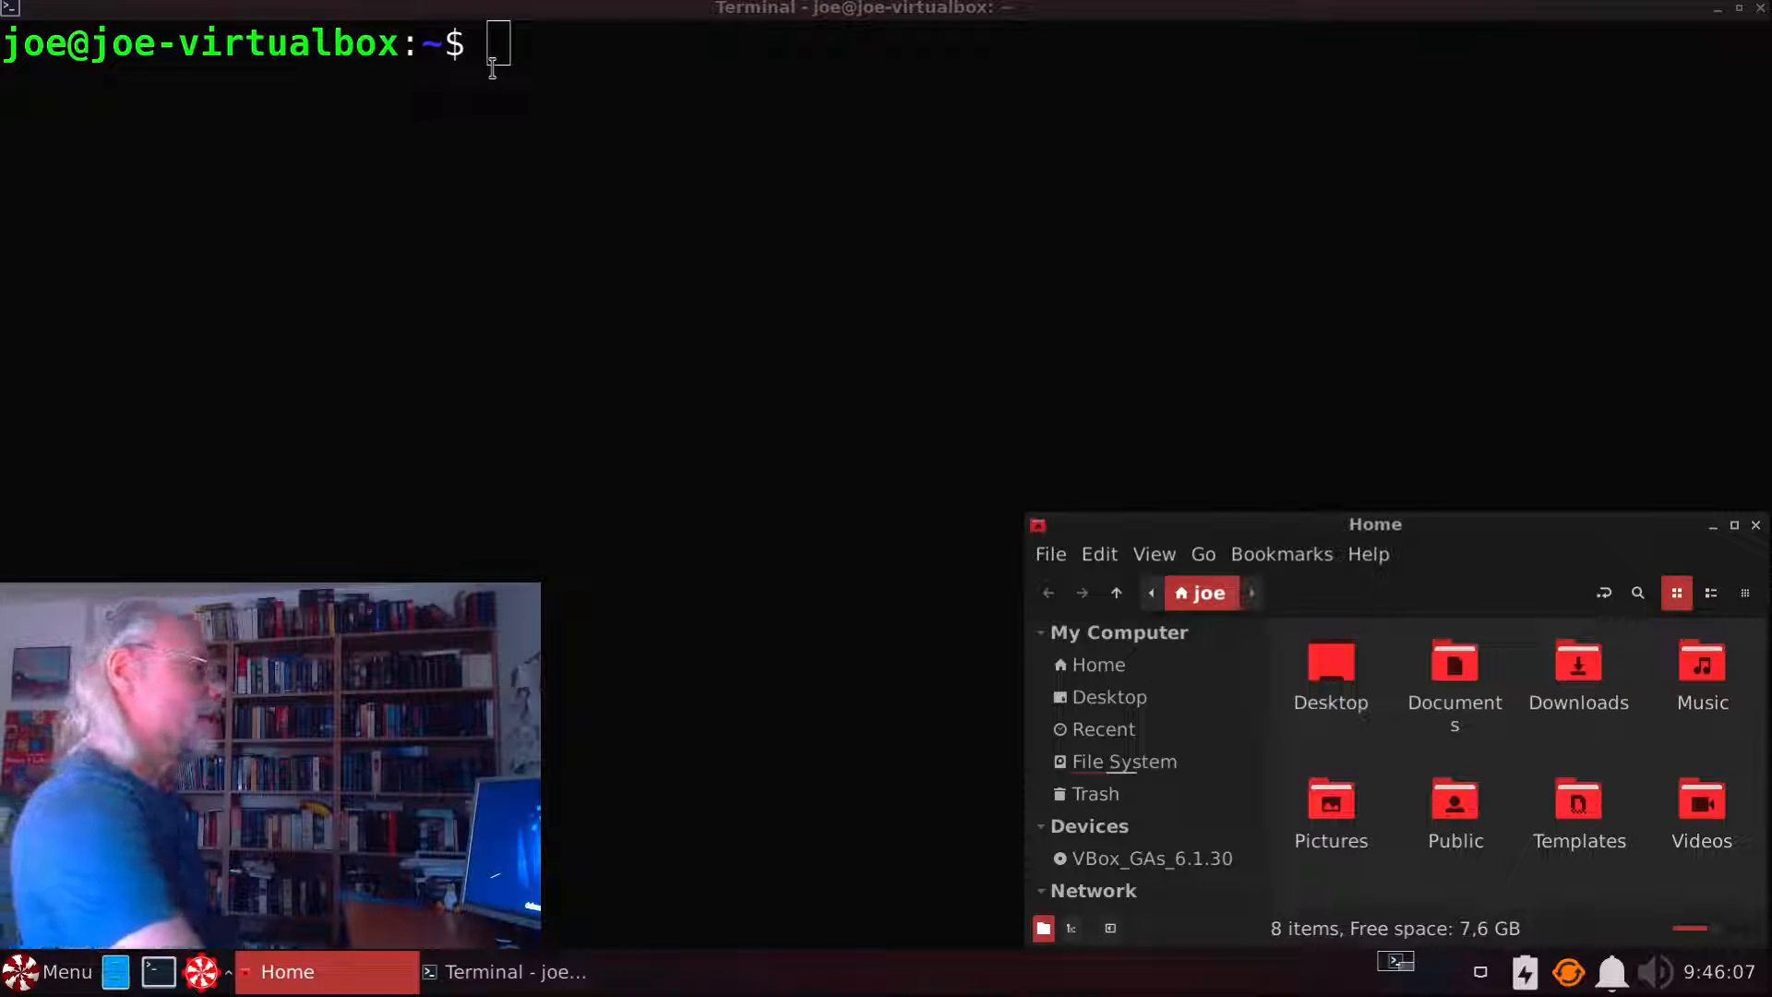
mouse_move(536, 44)
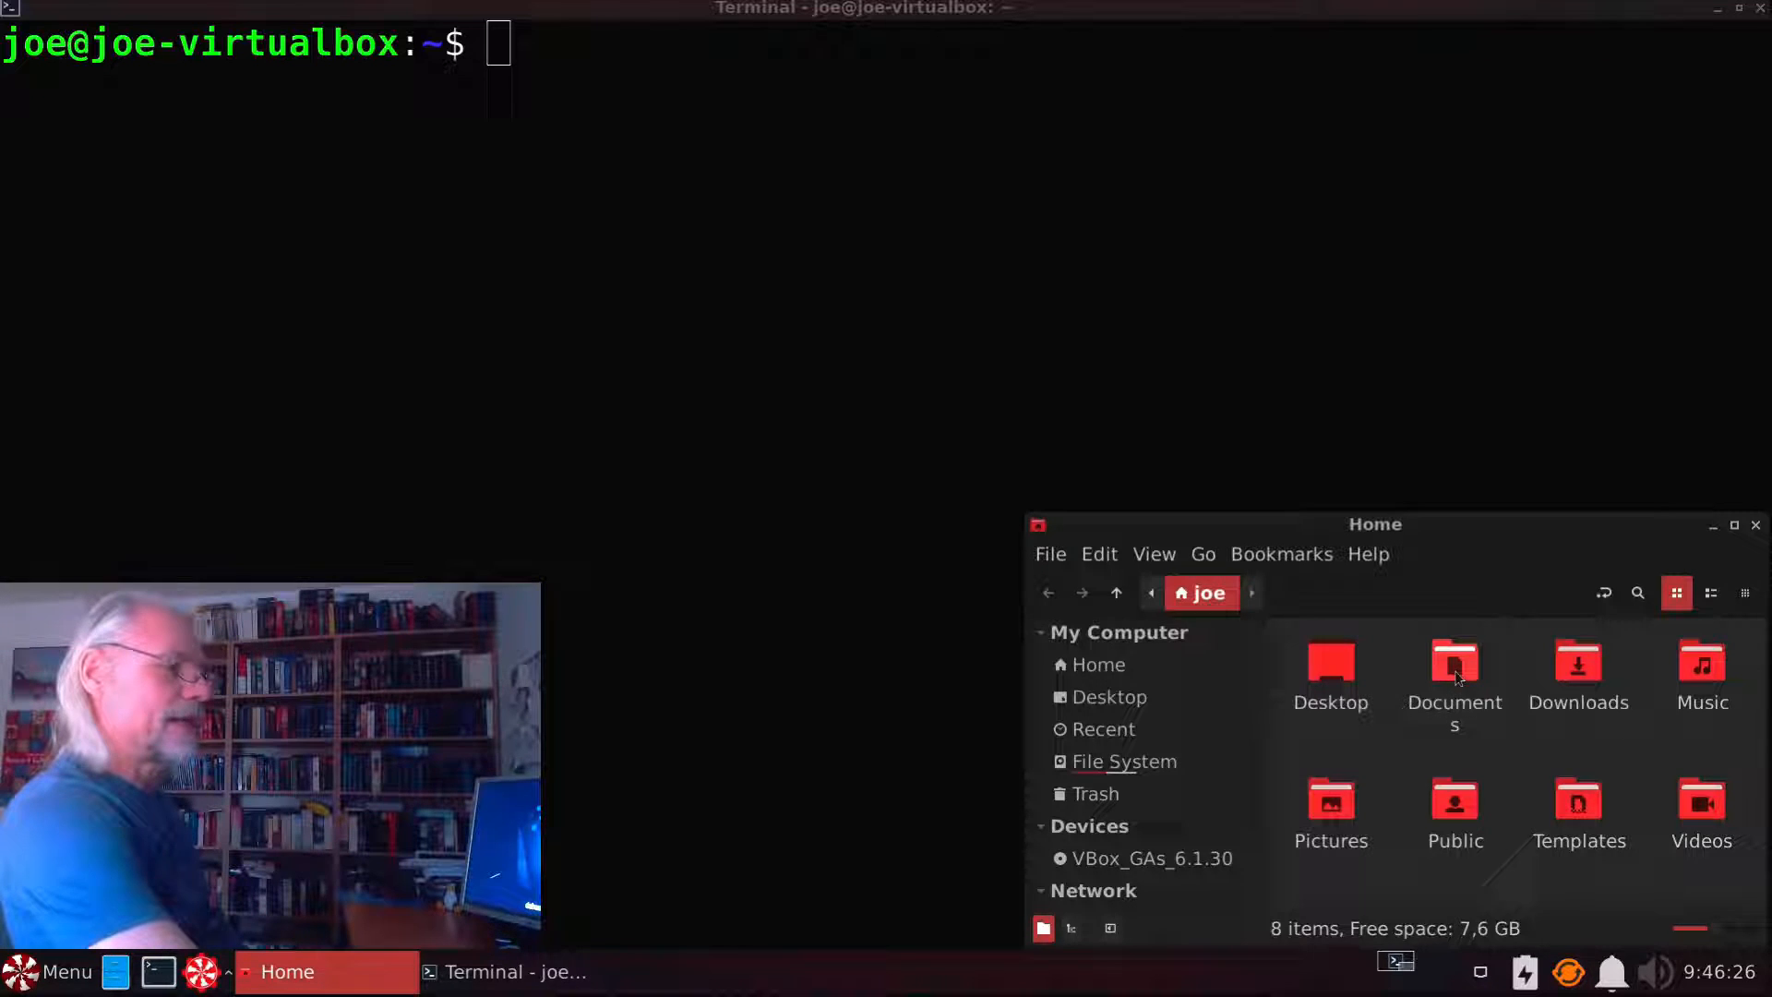
double_click(1454, 666)
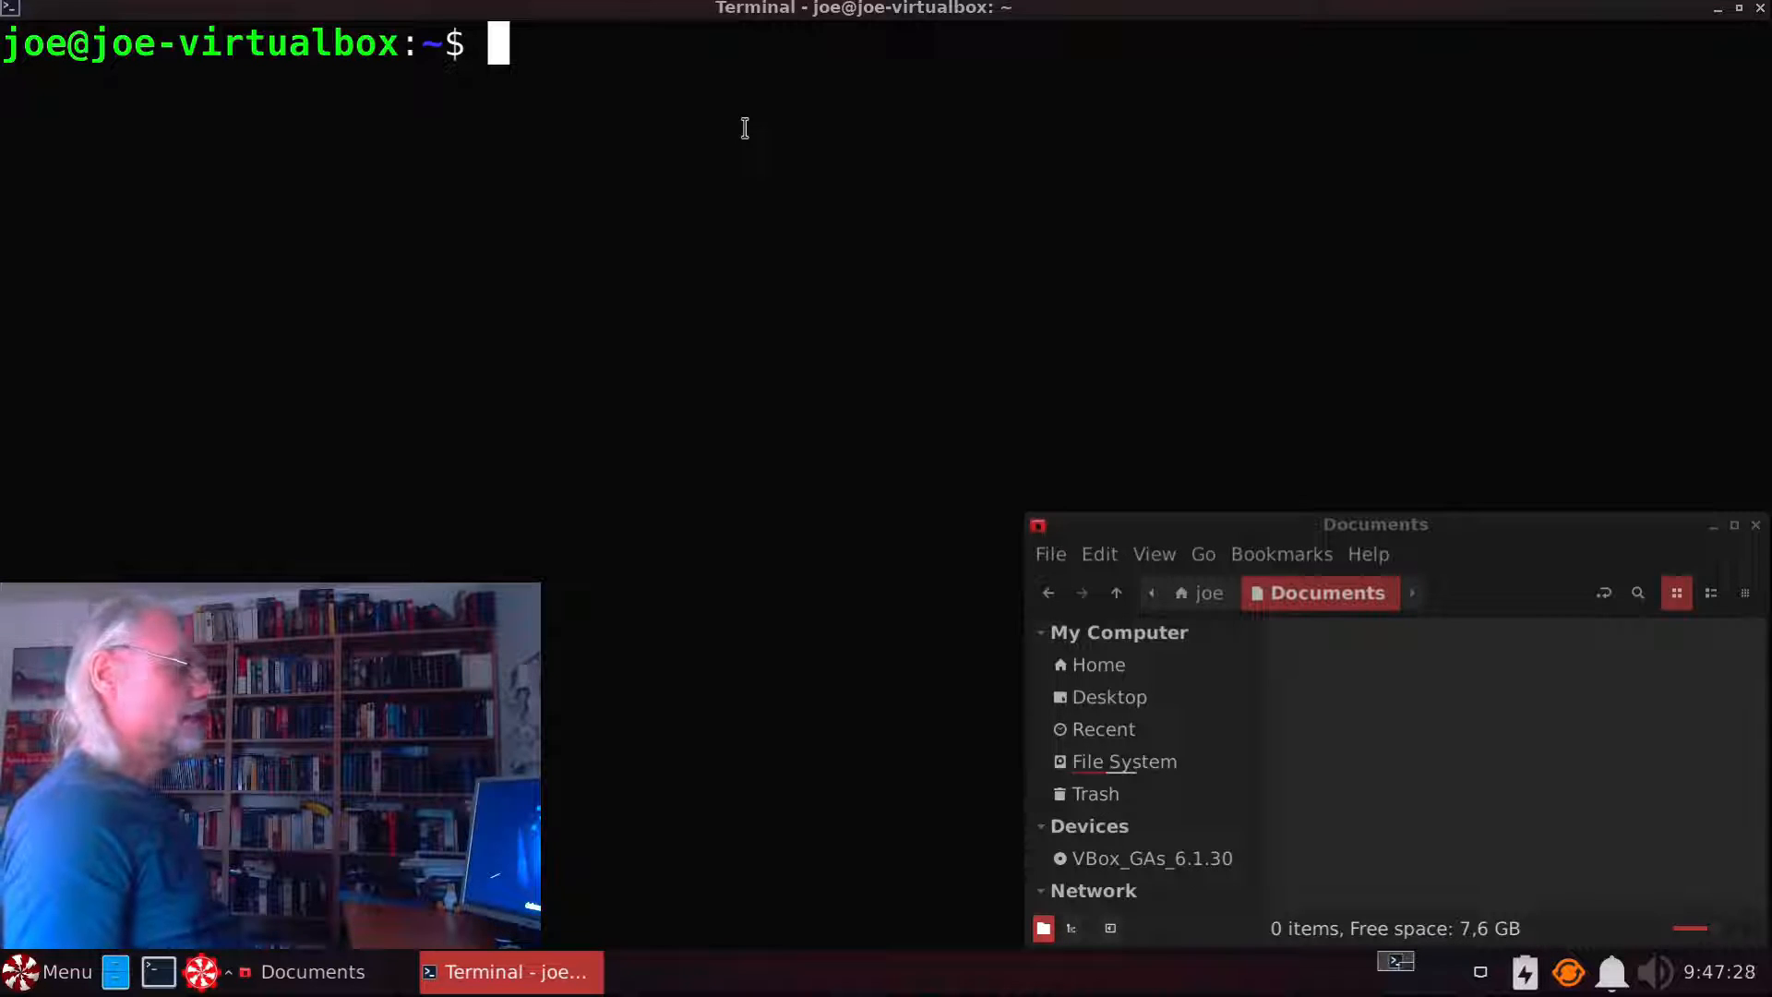
Step: Change the terminal's working directory into Documents
type("c")
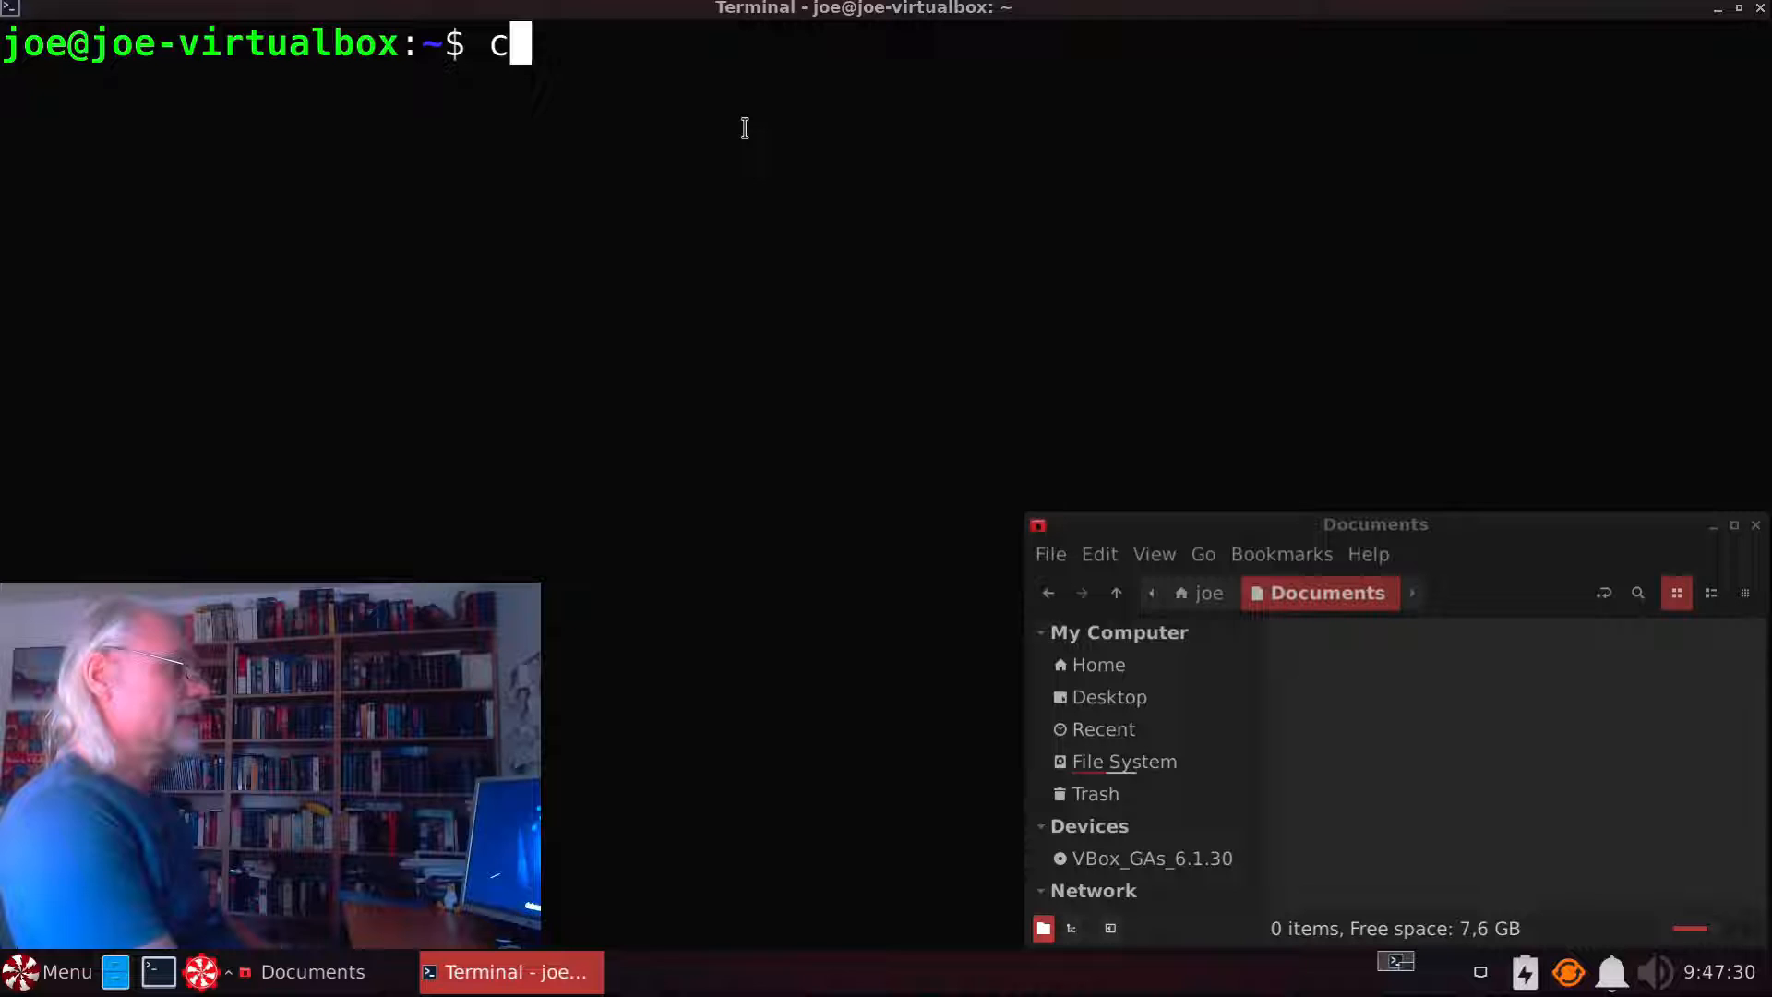
type("d")
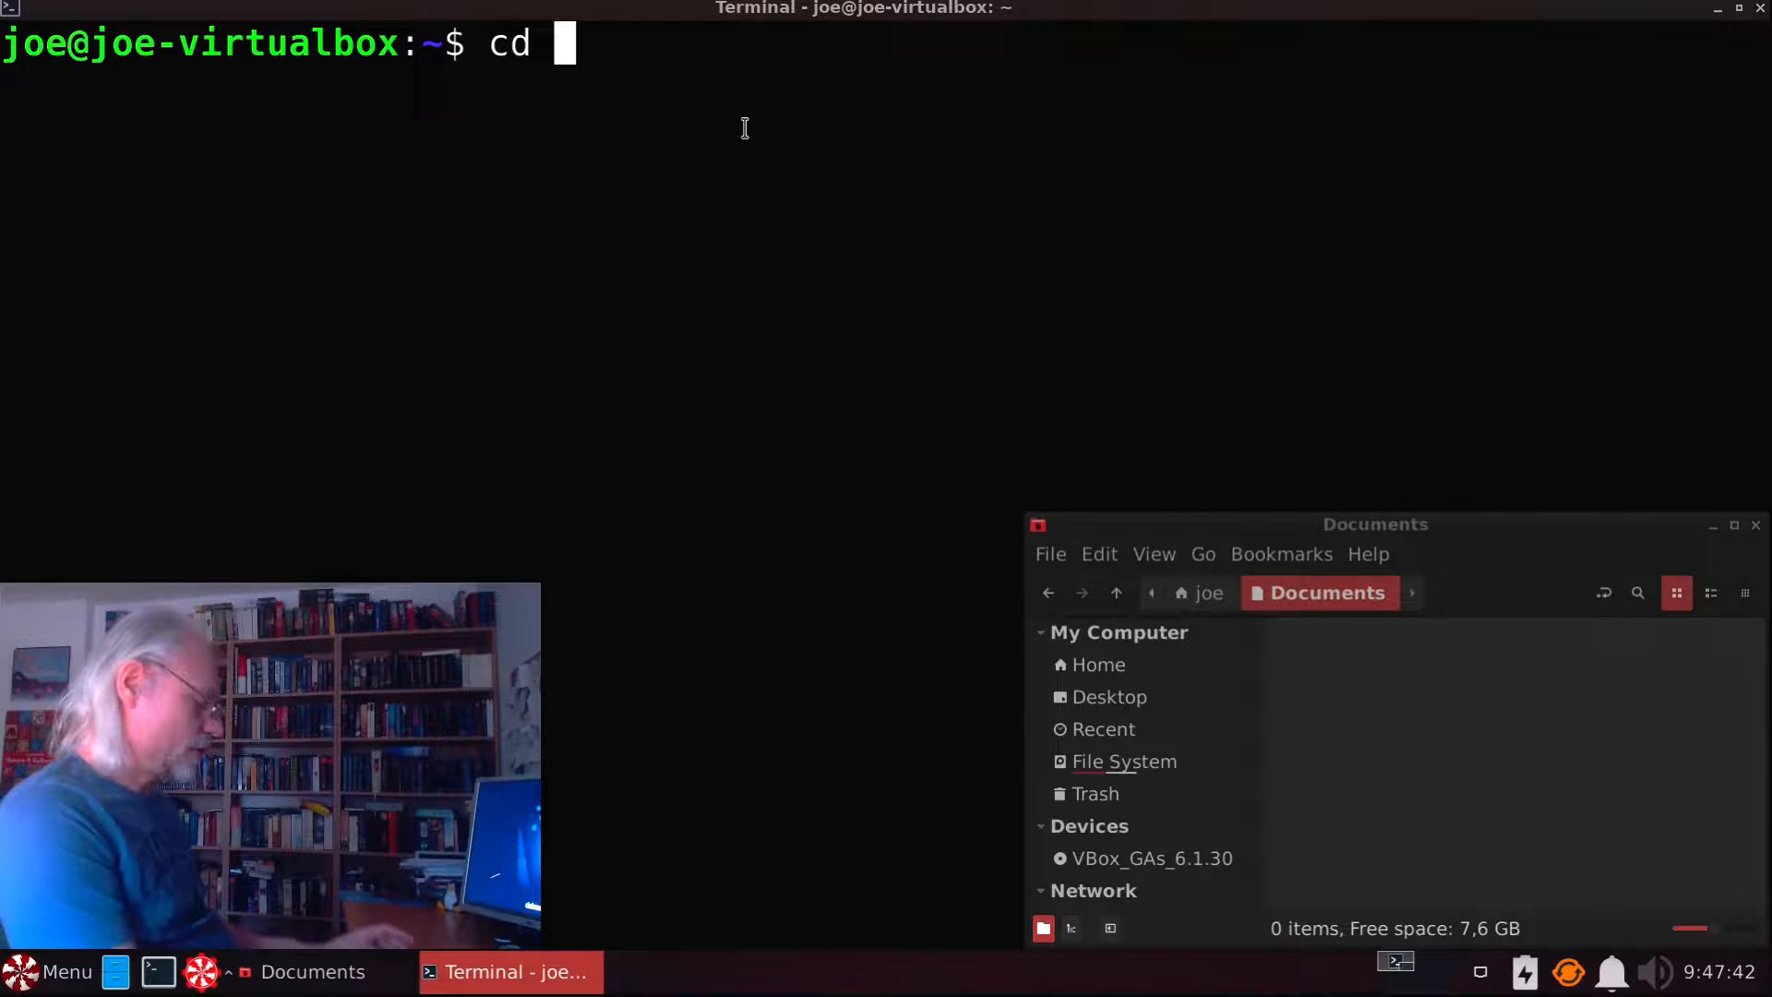
type("Docume")
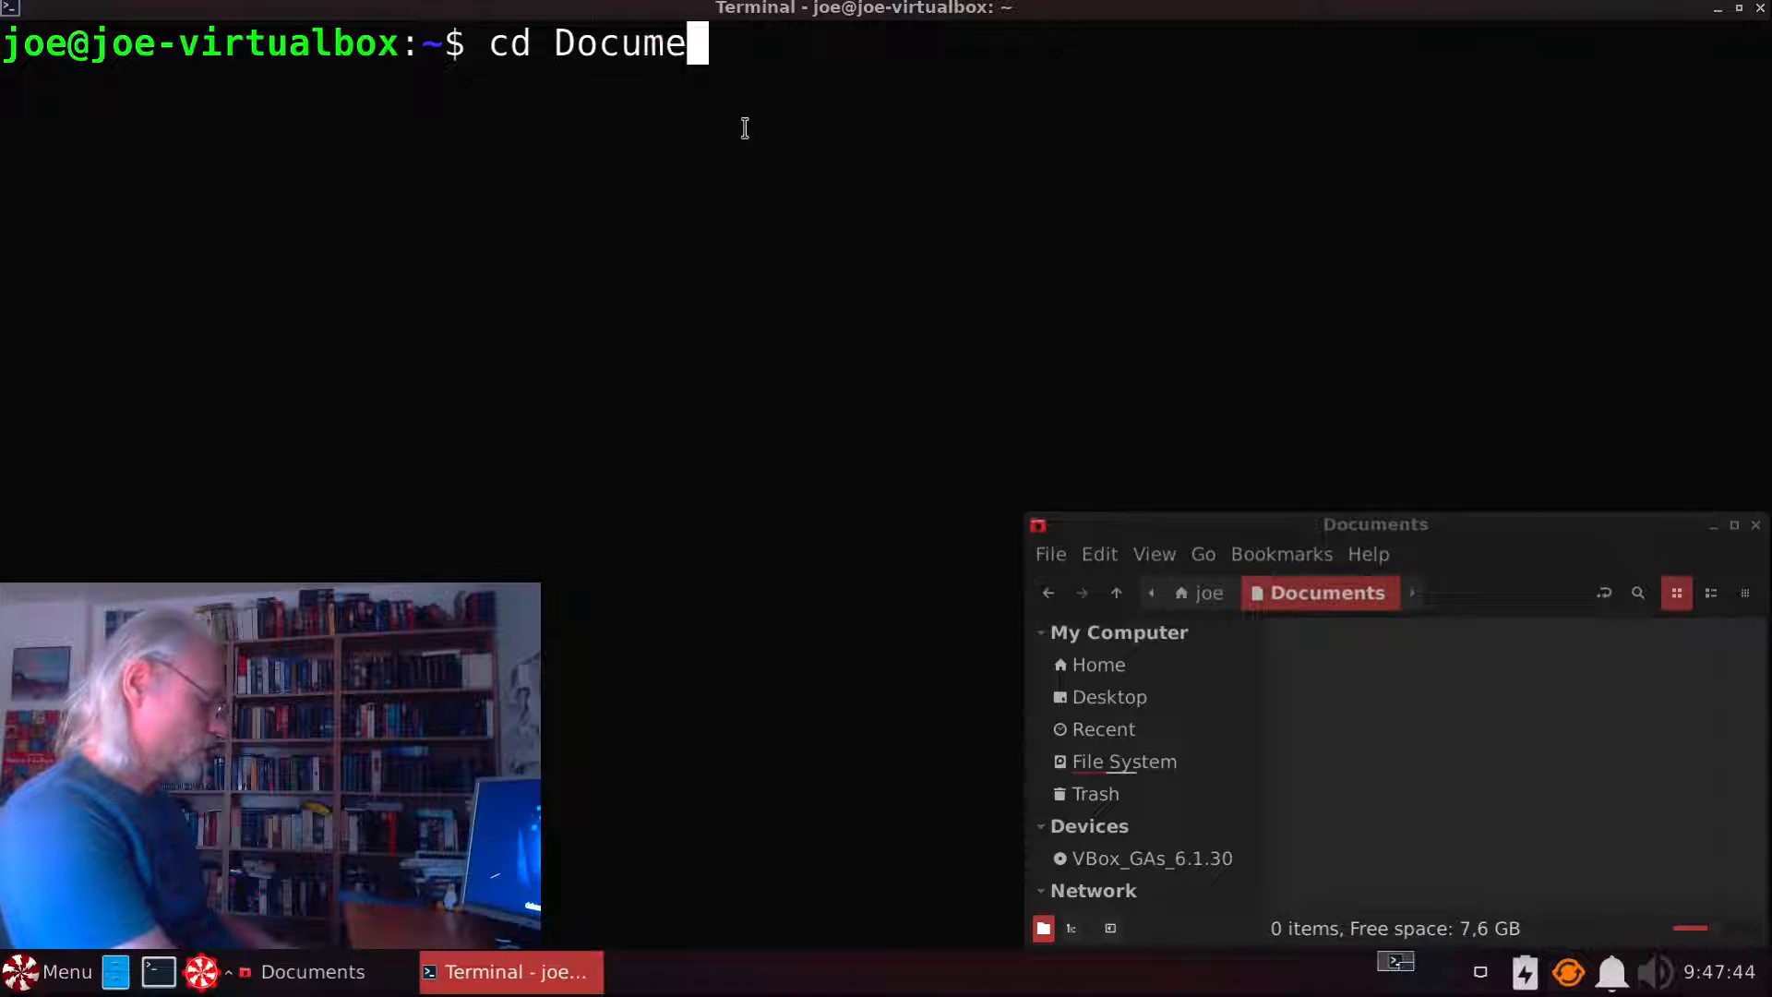
key("Return")
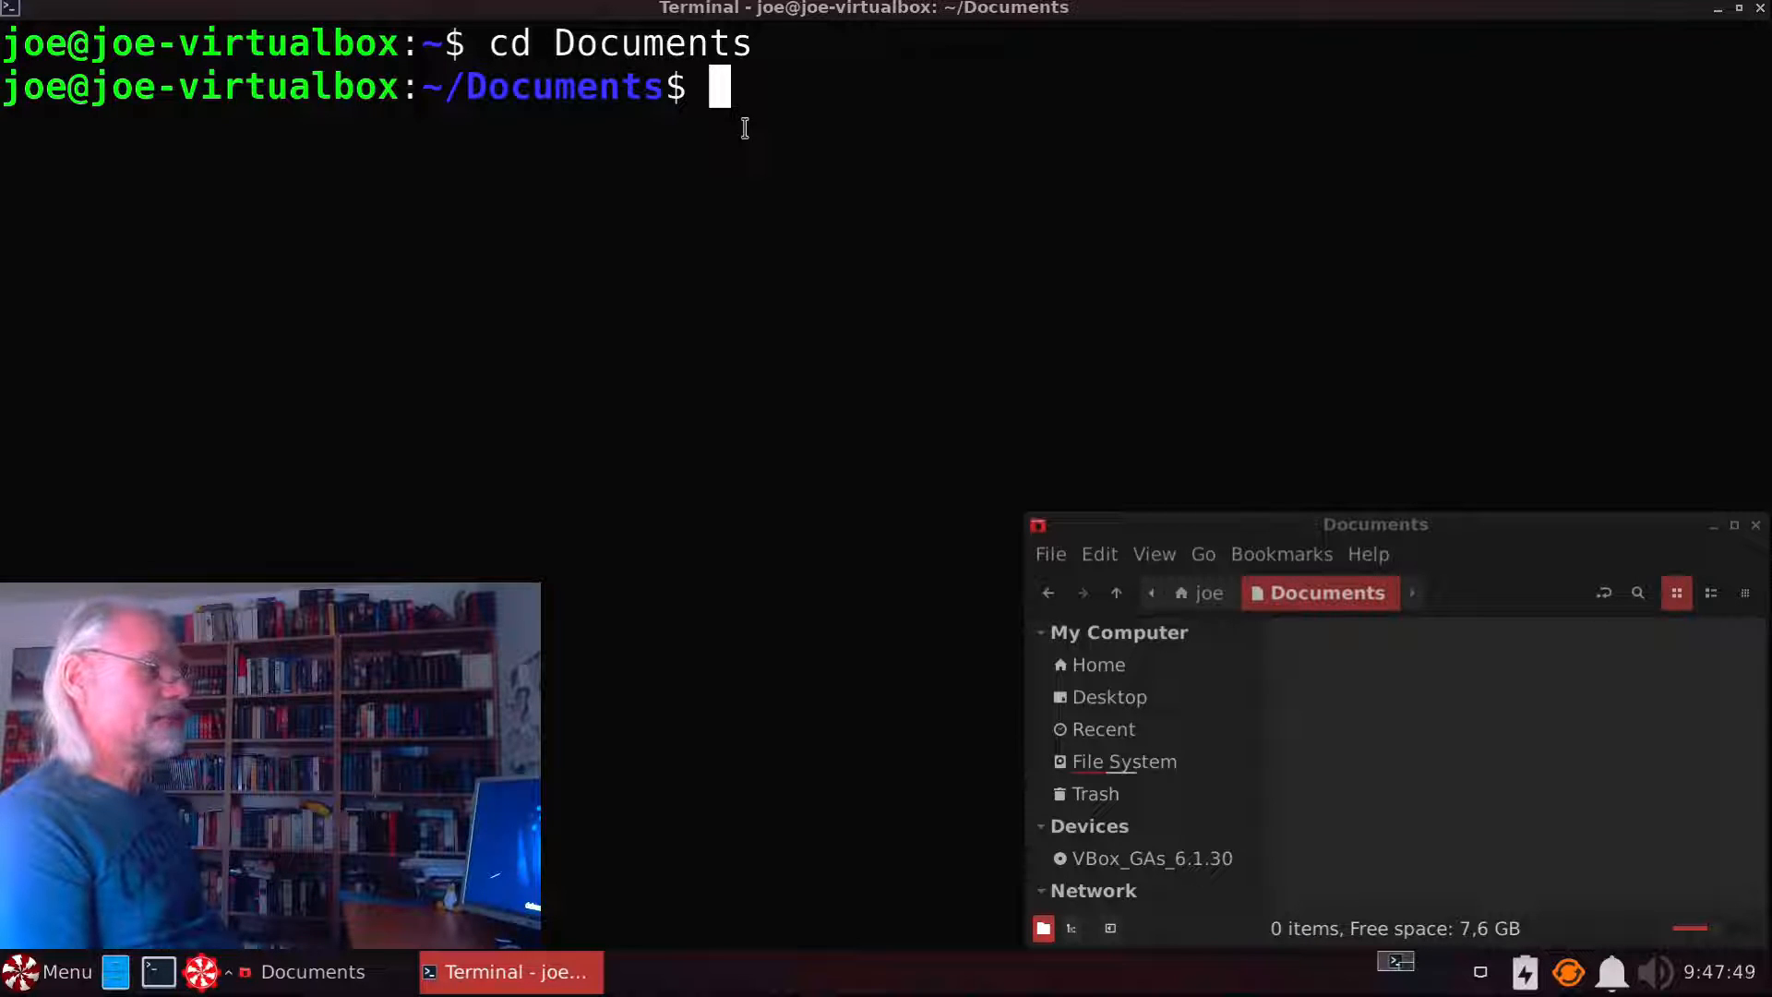
mouse_move(1154, 294)
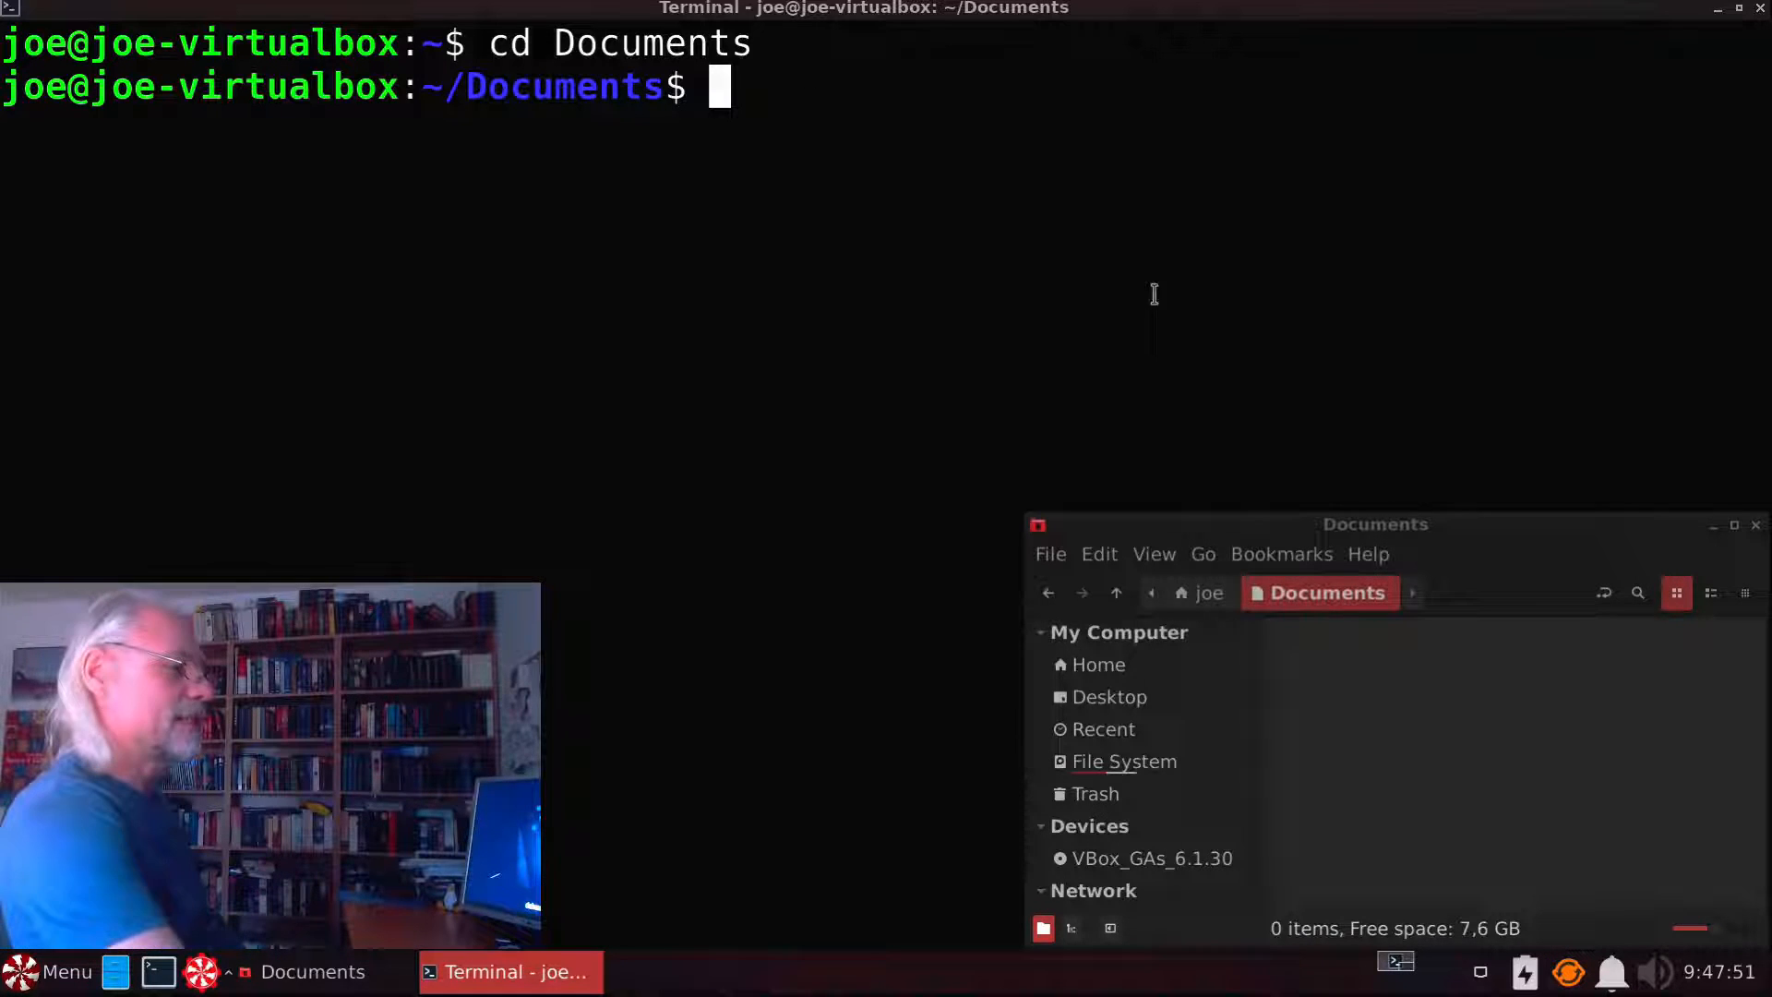
mouse_move(814, 200)
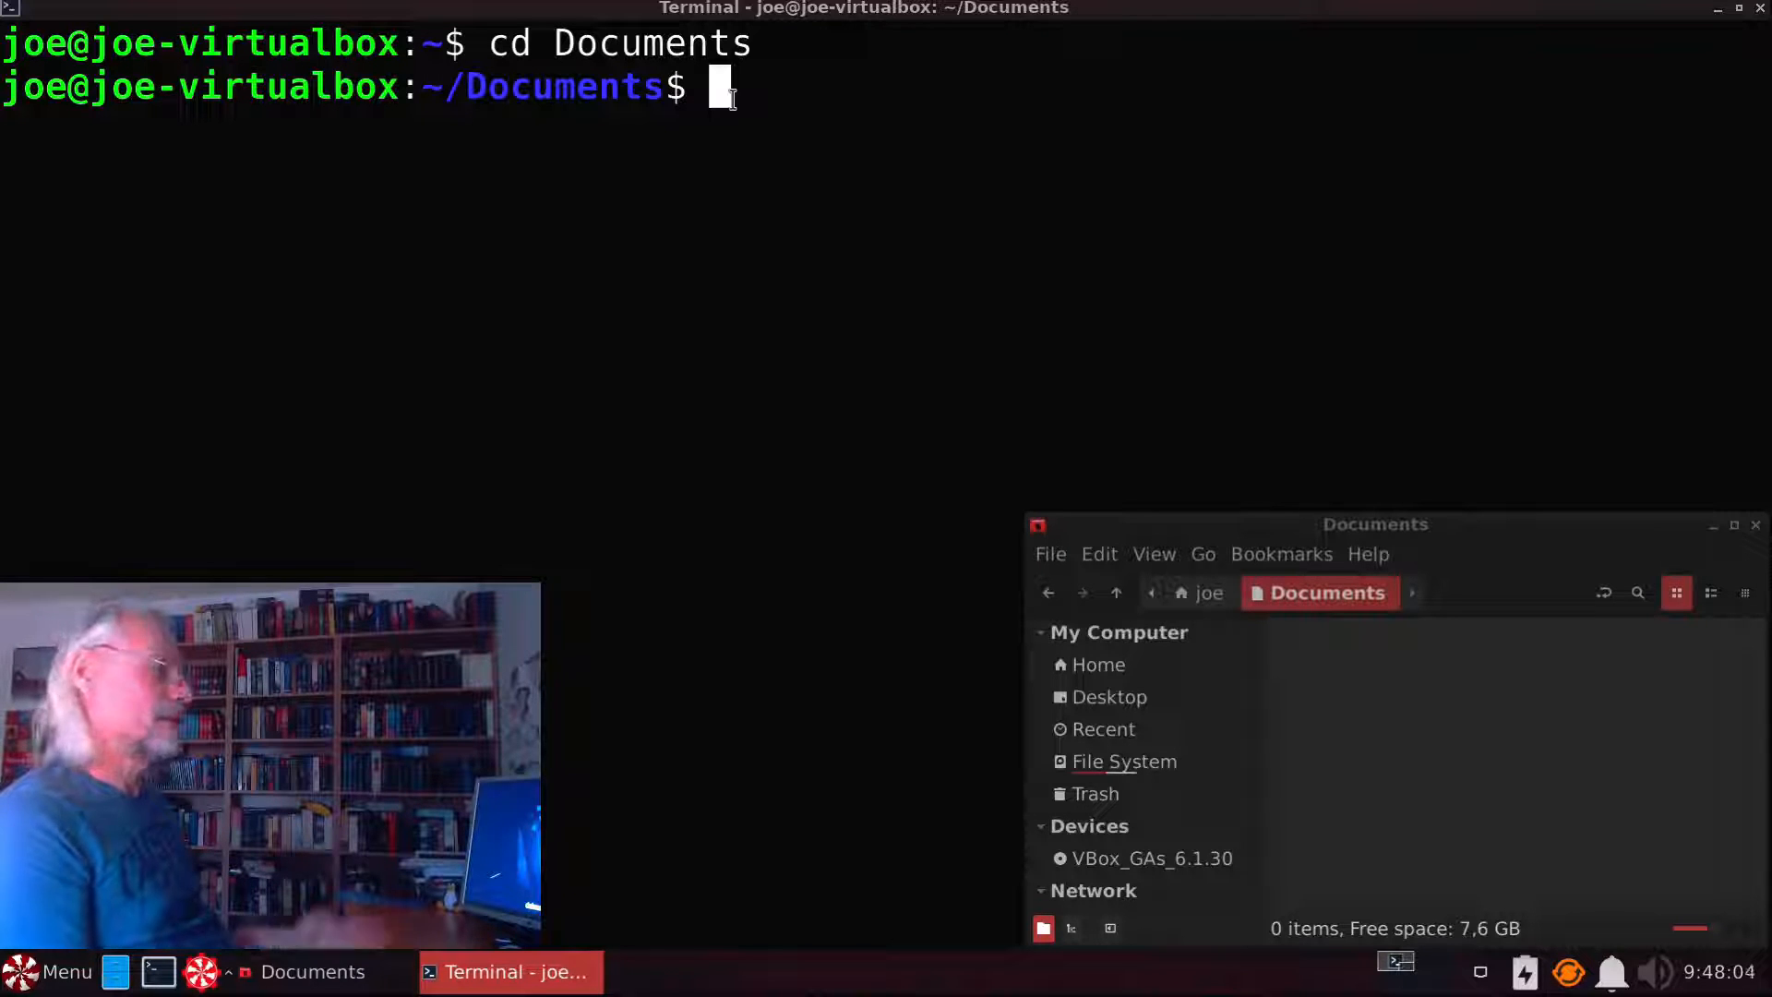
Step: Create an empty file named test.txt with touch
type("touch")
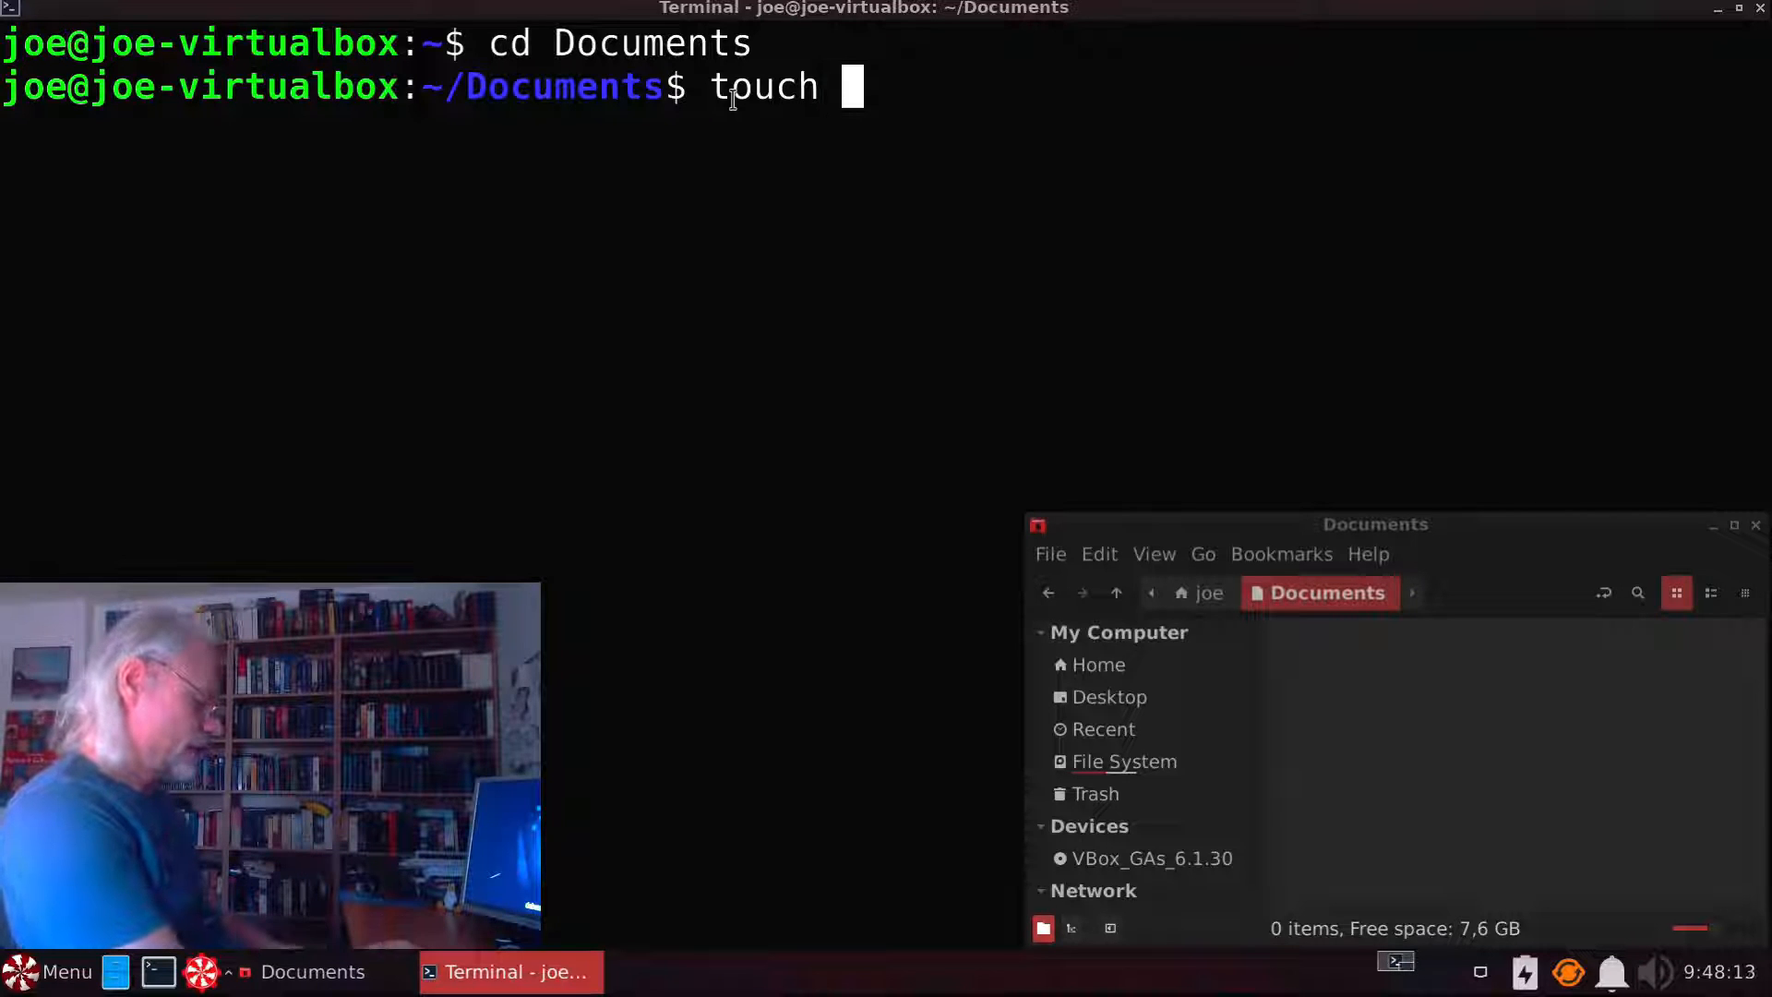
type("test")
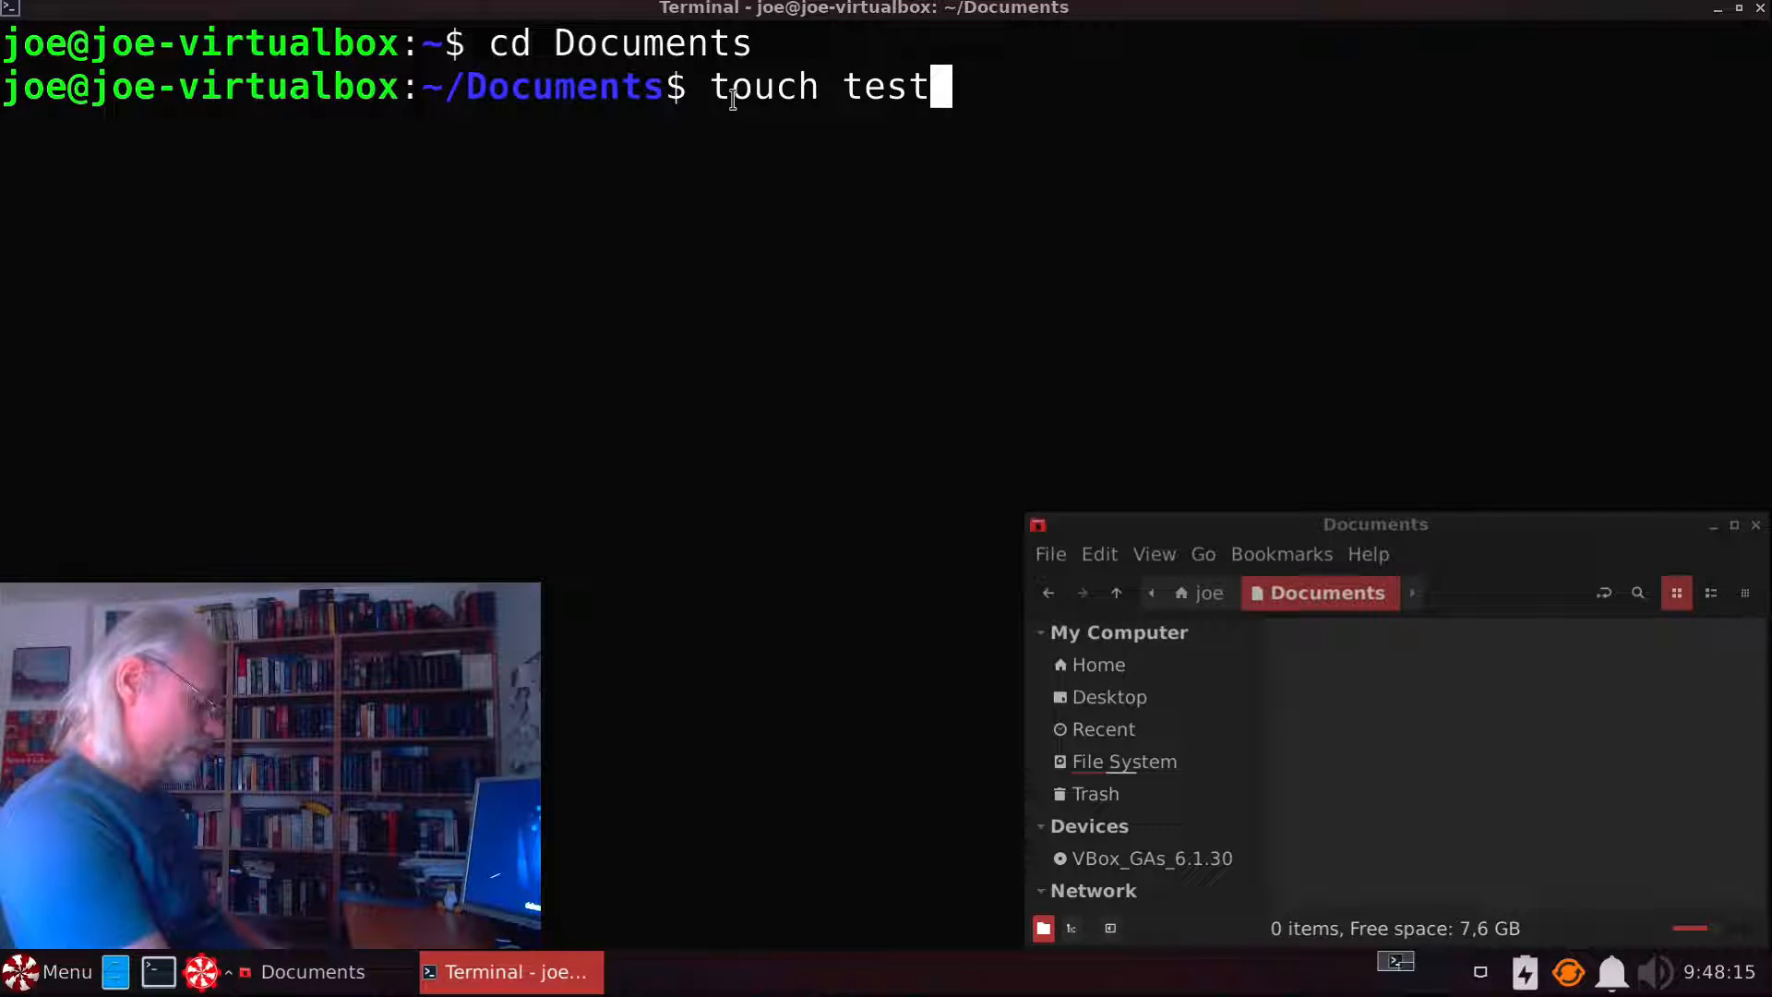
type(".txt")
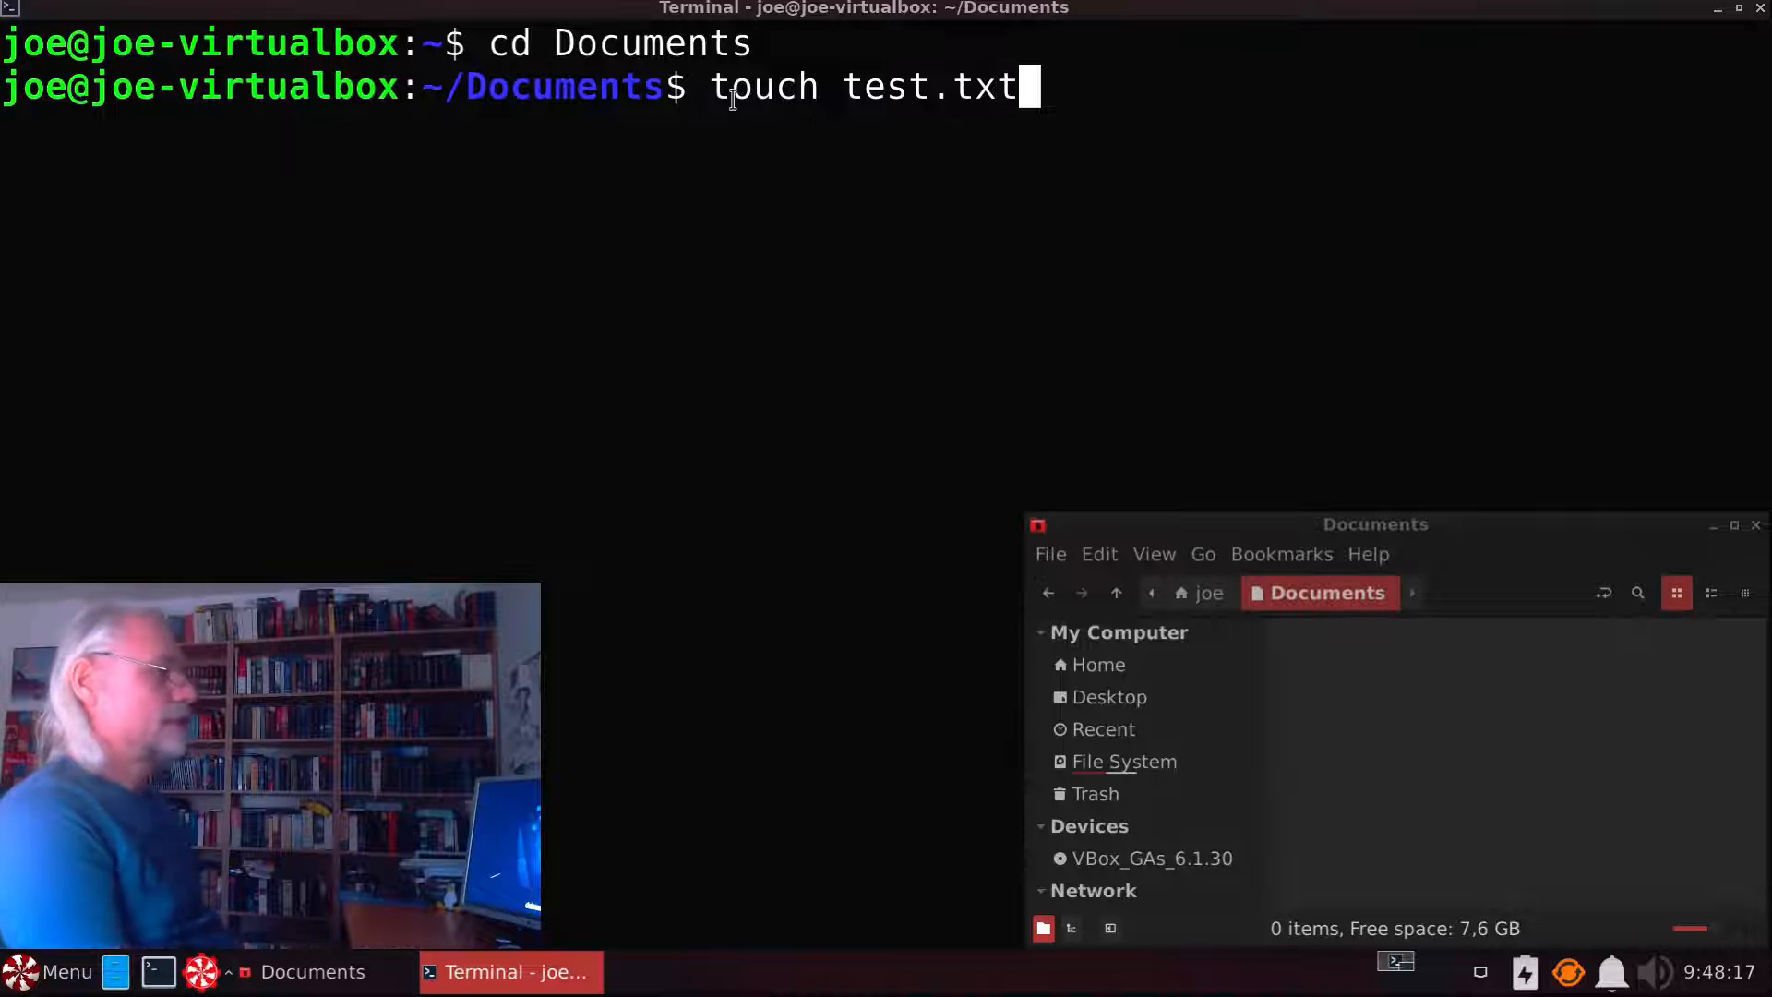
key("Return")
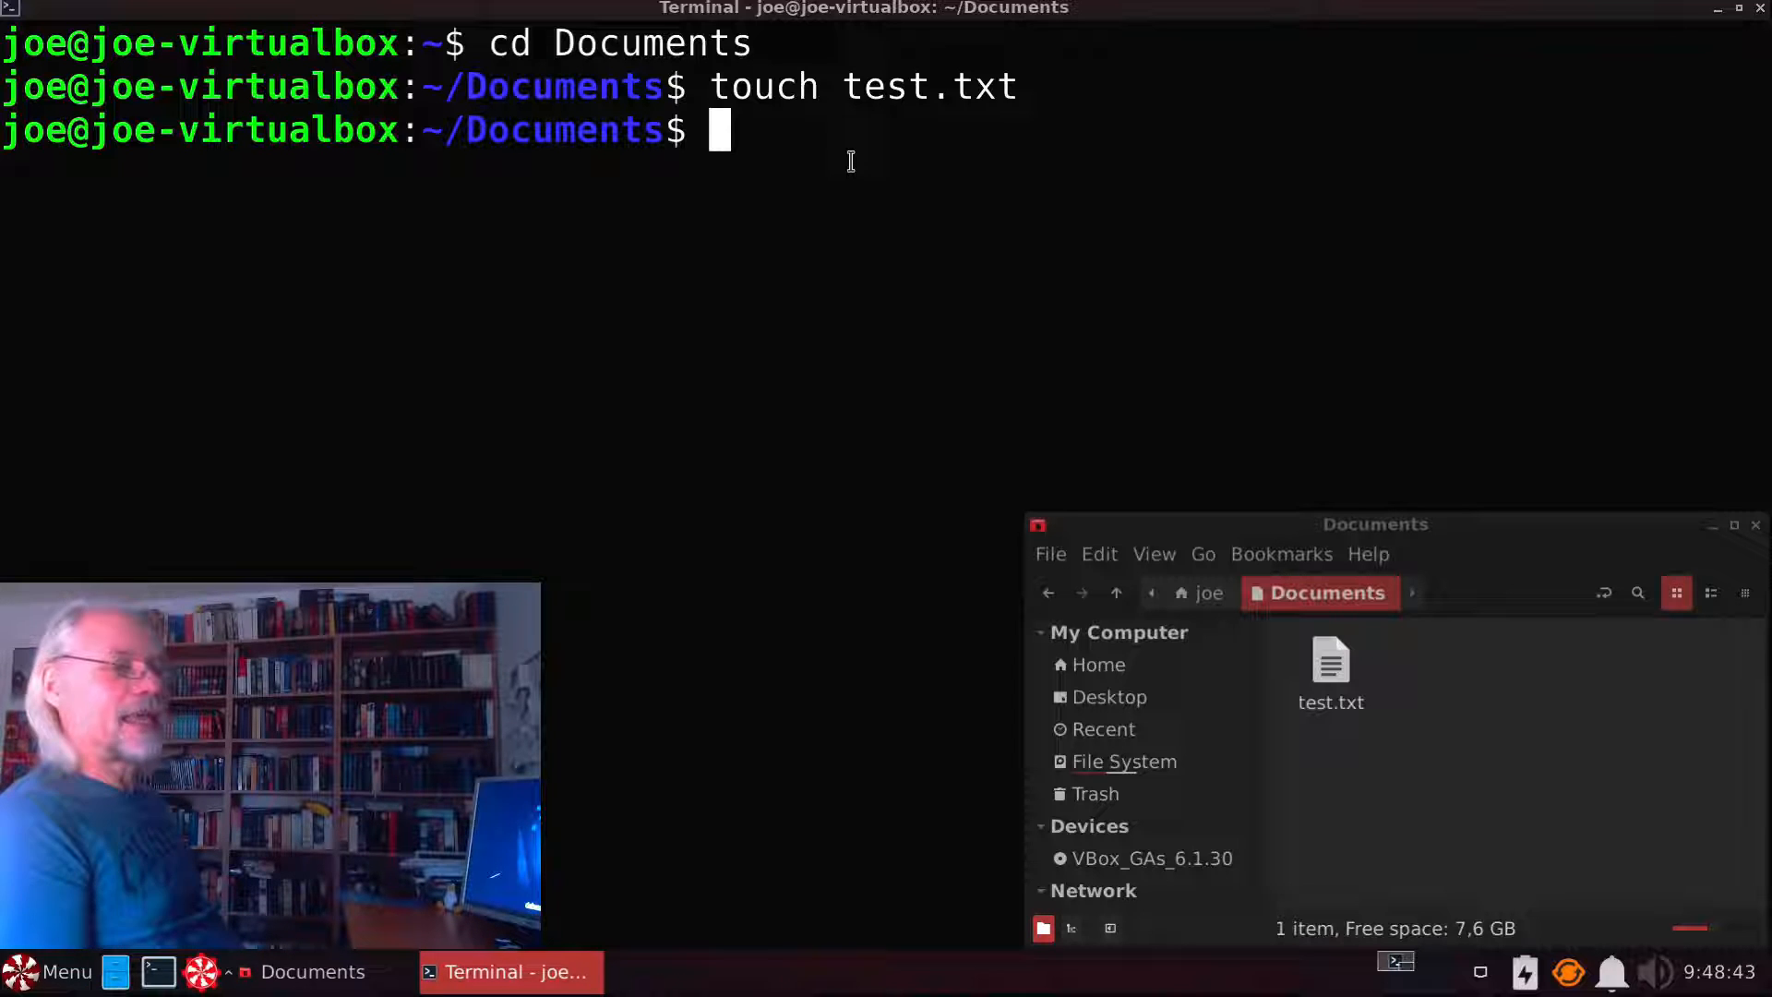
Step: Run ls to show test.txt listed inside Documents
type("ls")
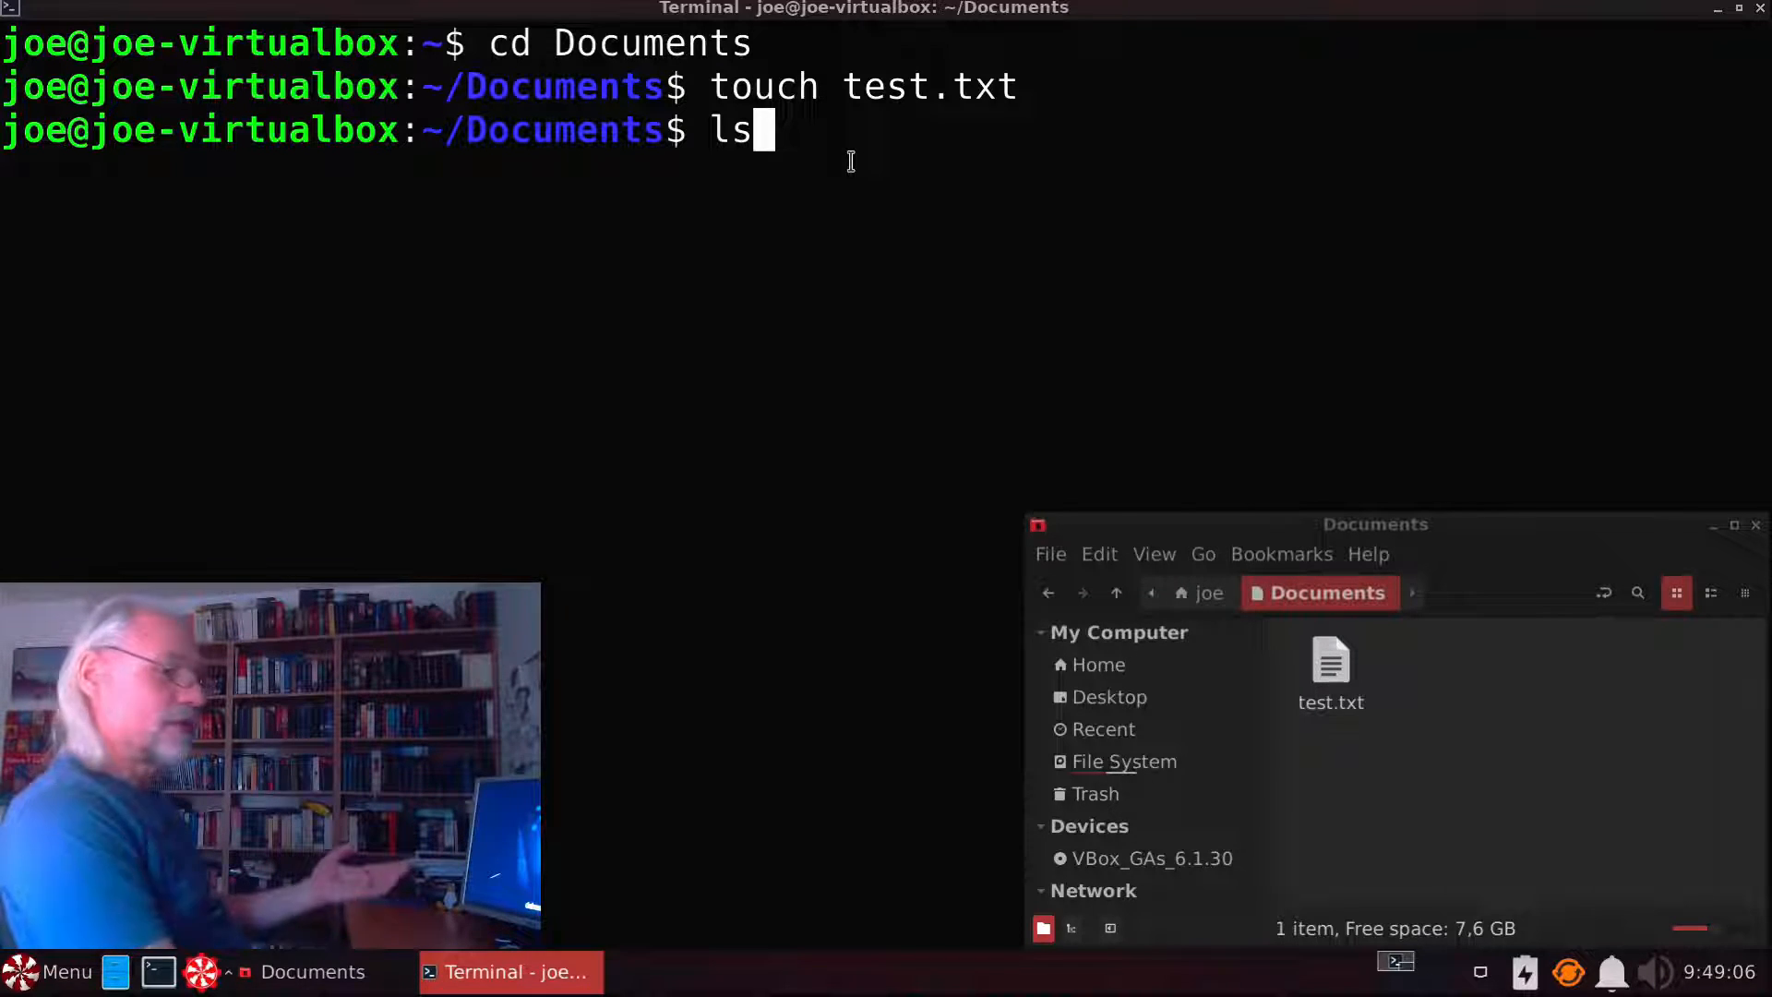
key("Return")
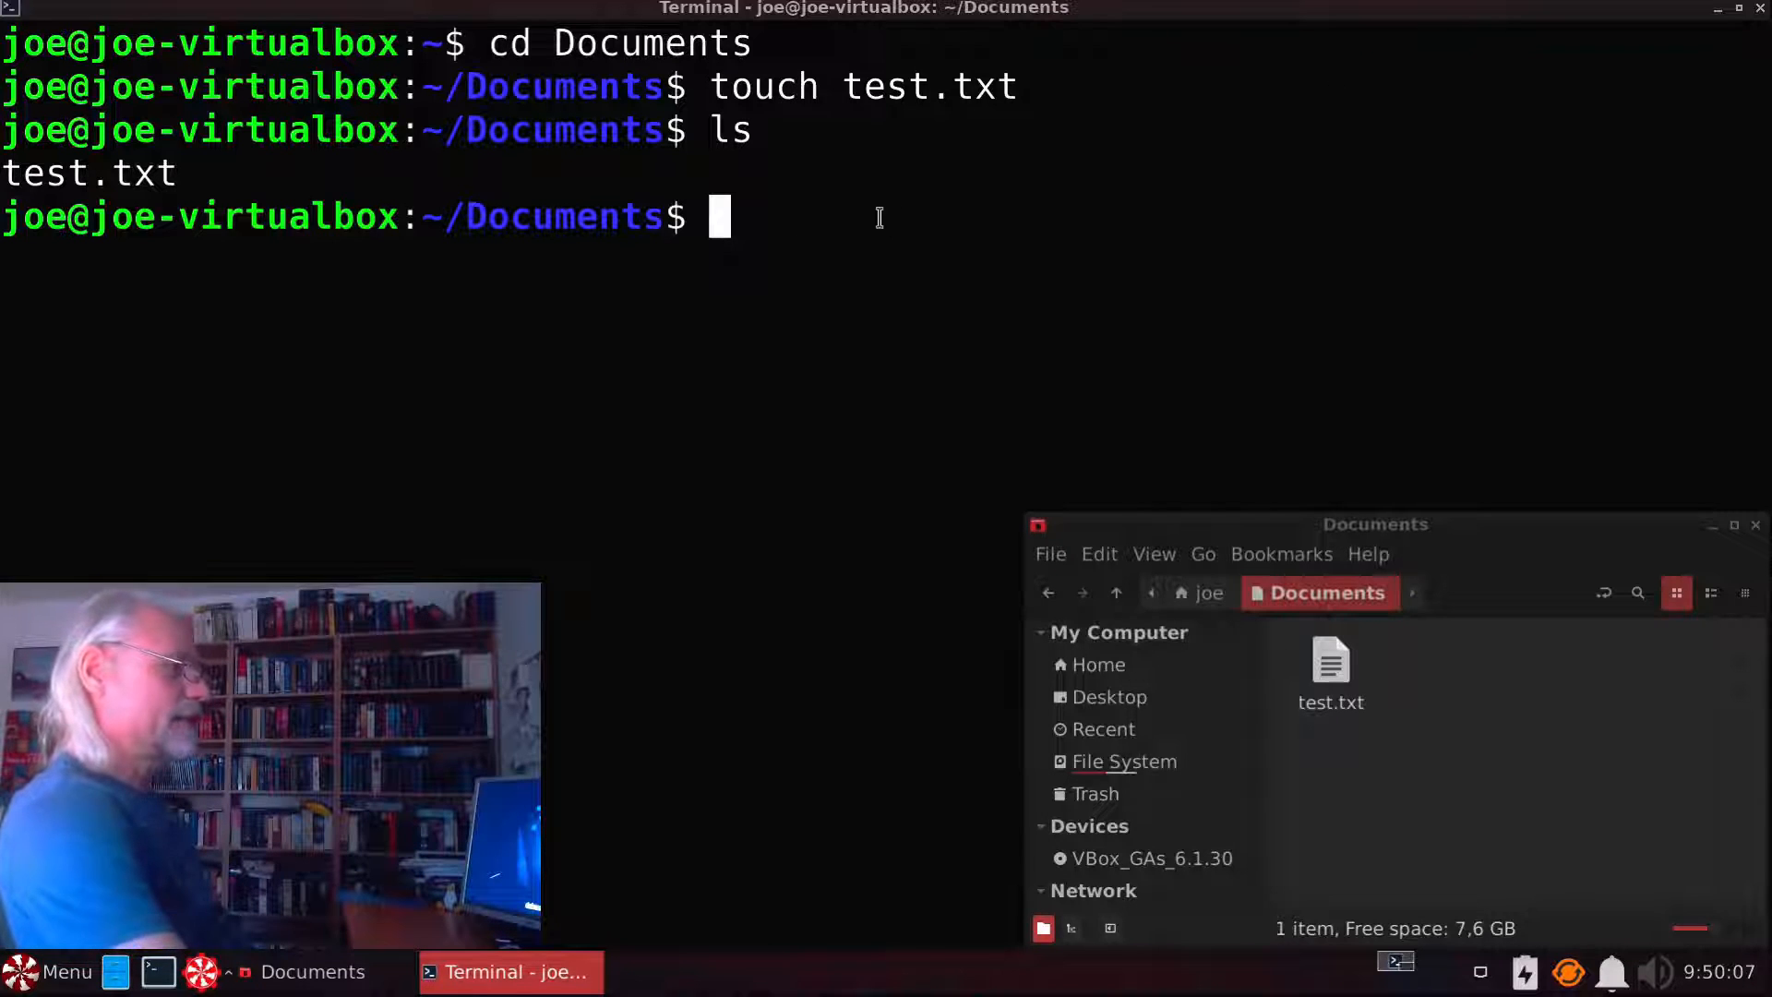
mouse_move(975, 240)
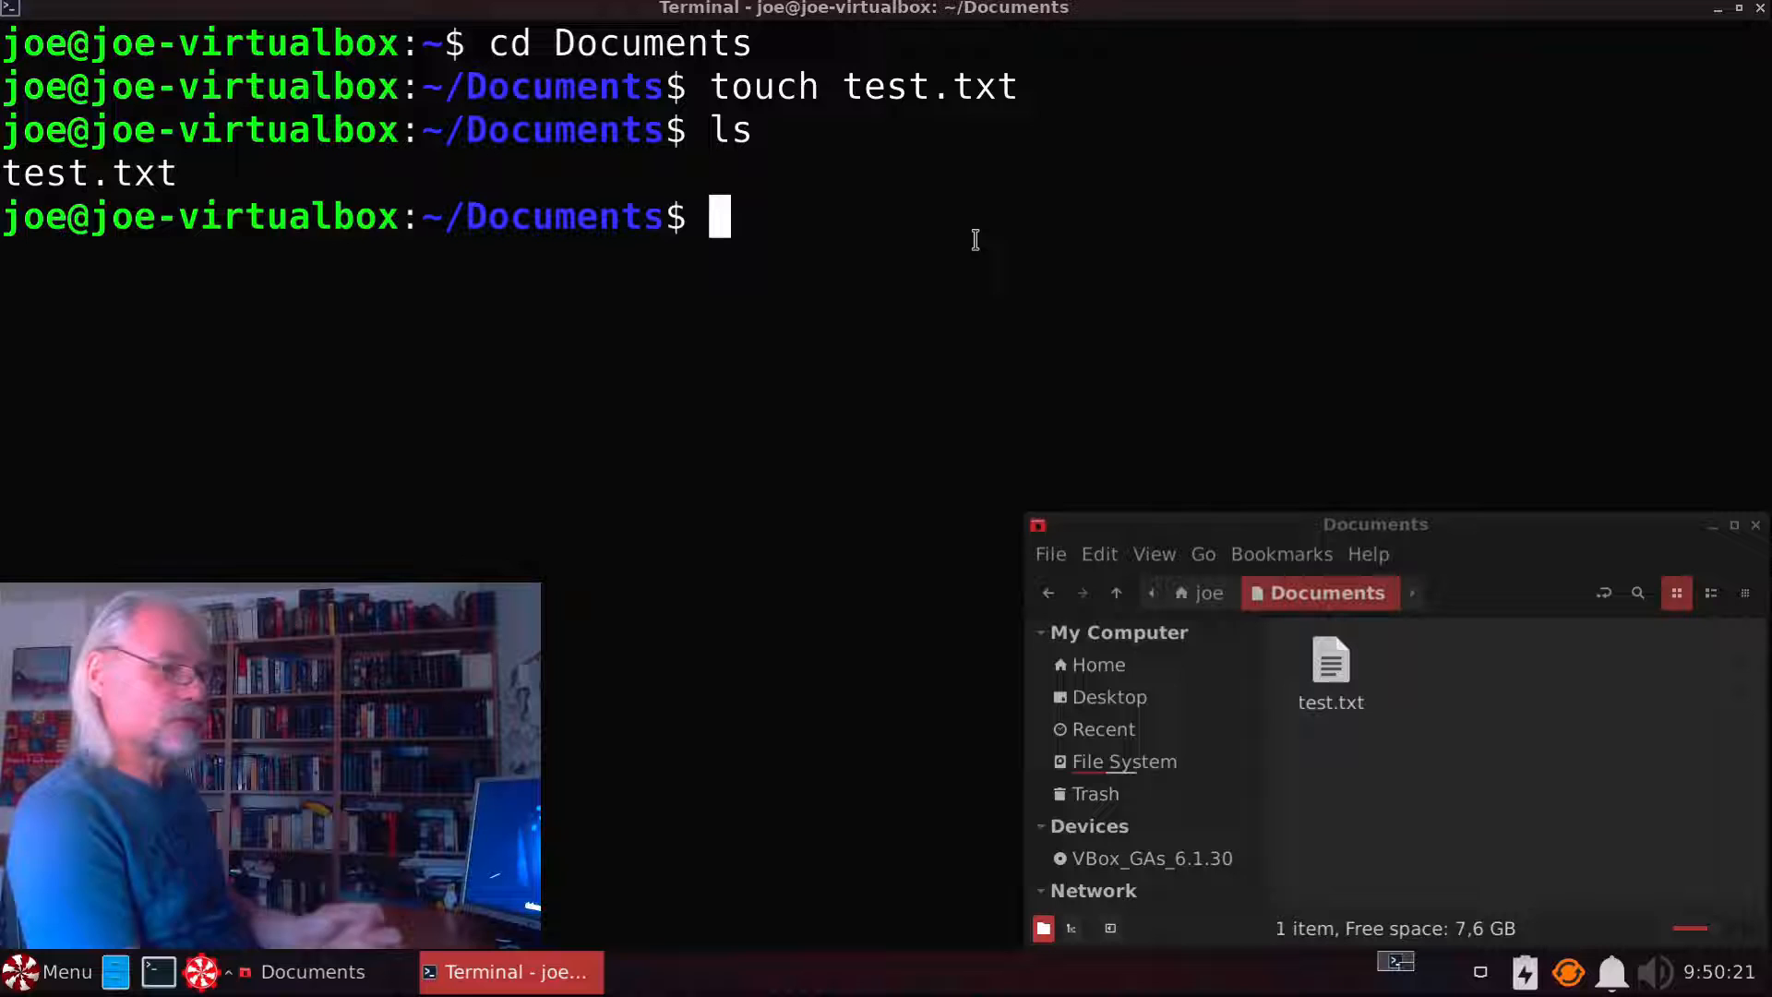
Step: Create the folder test-dir in Documents with mkdir
type("mk")
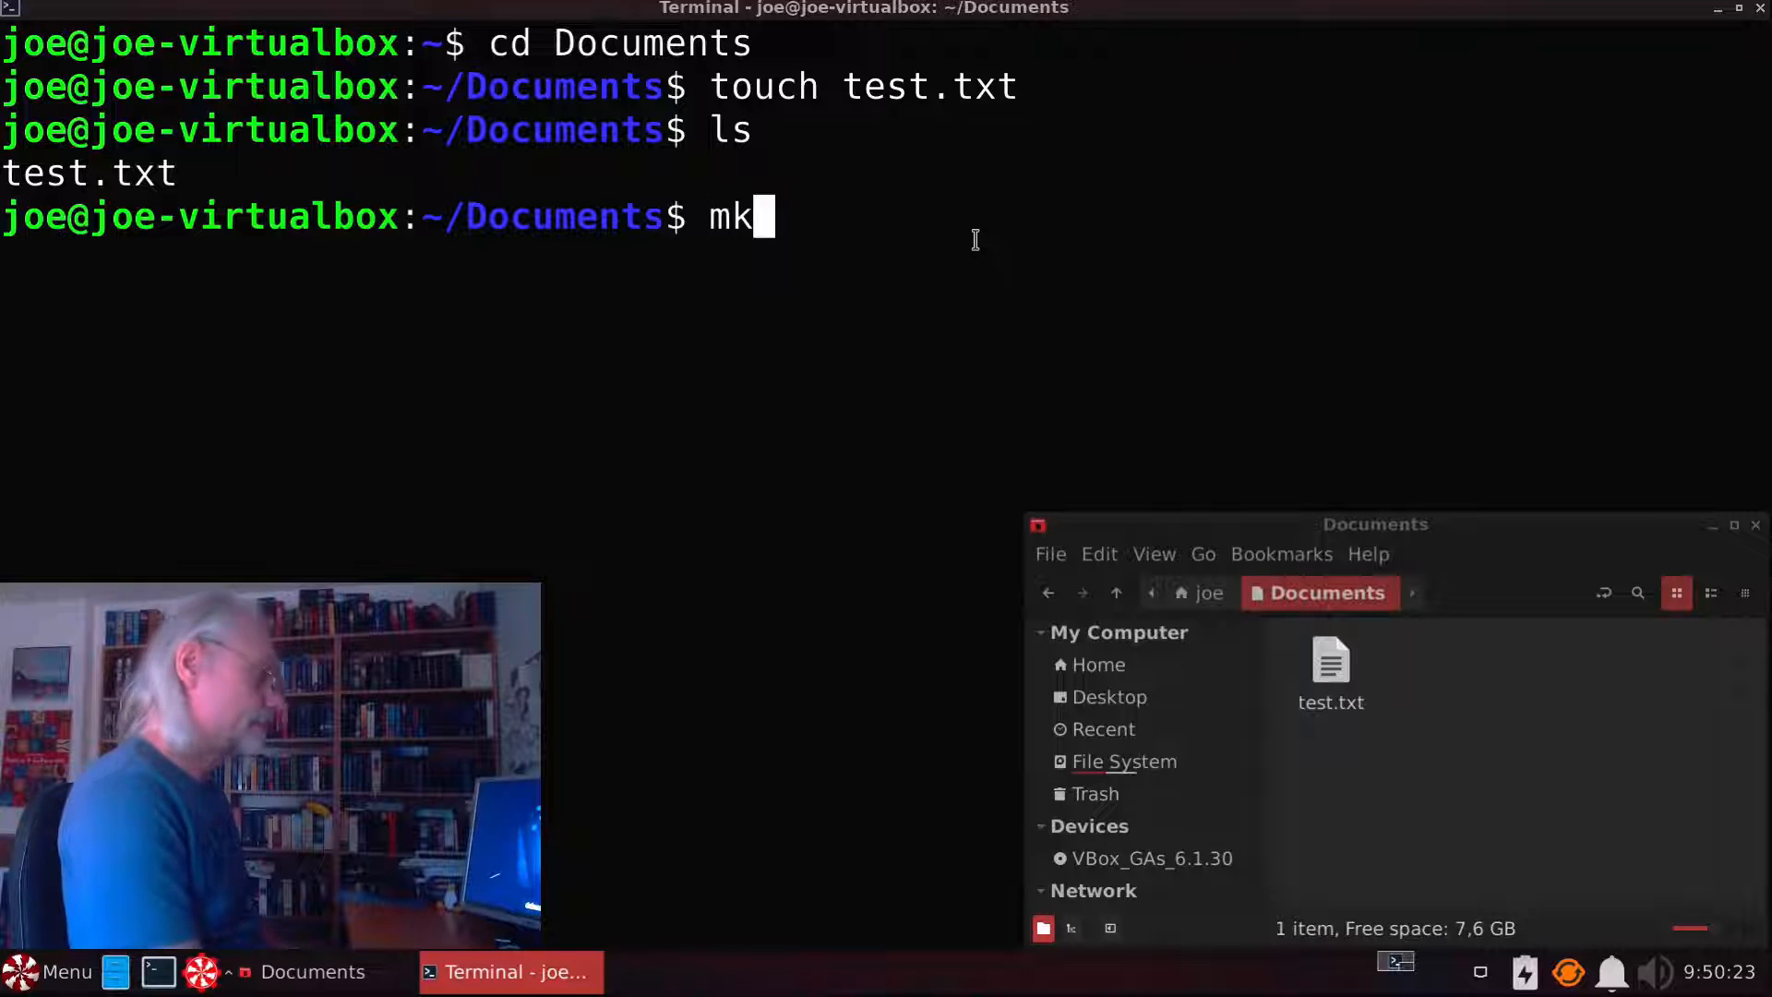
type("dir")
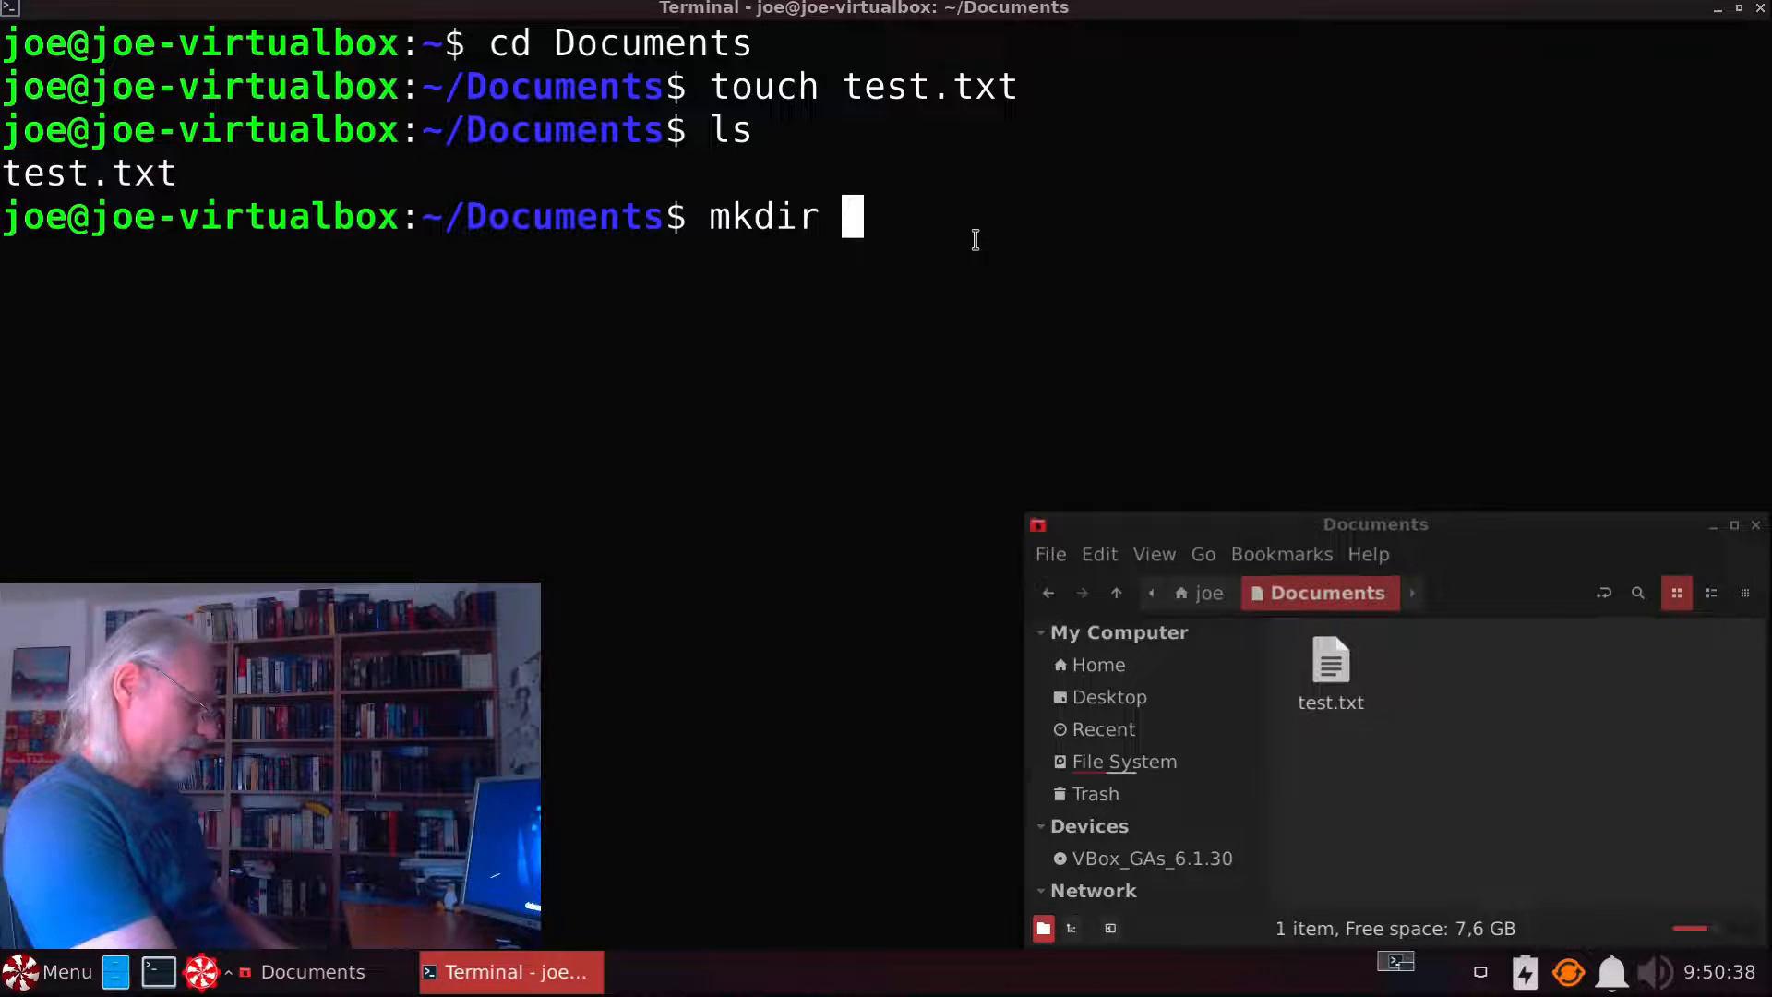
type("test")
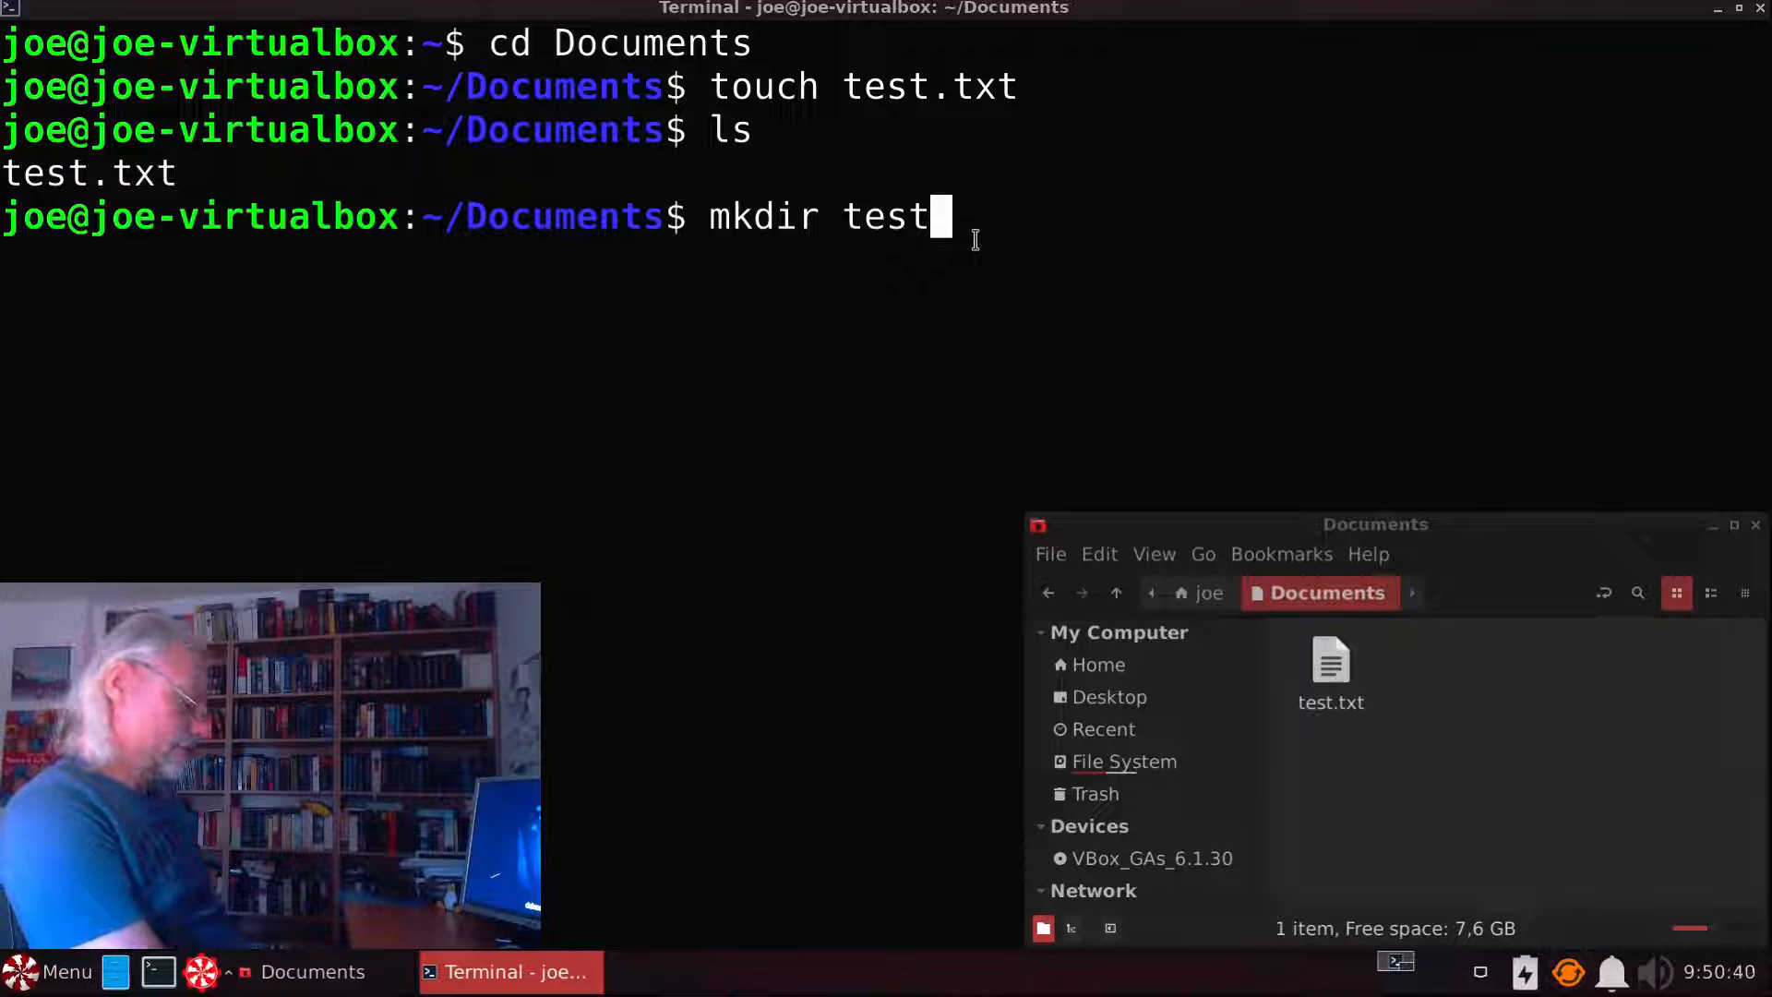
type("-dir")
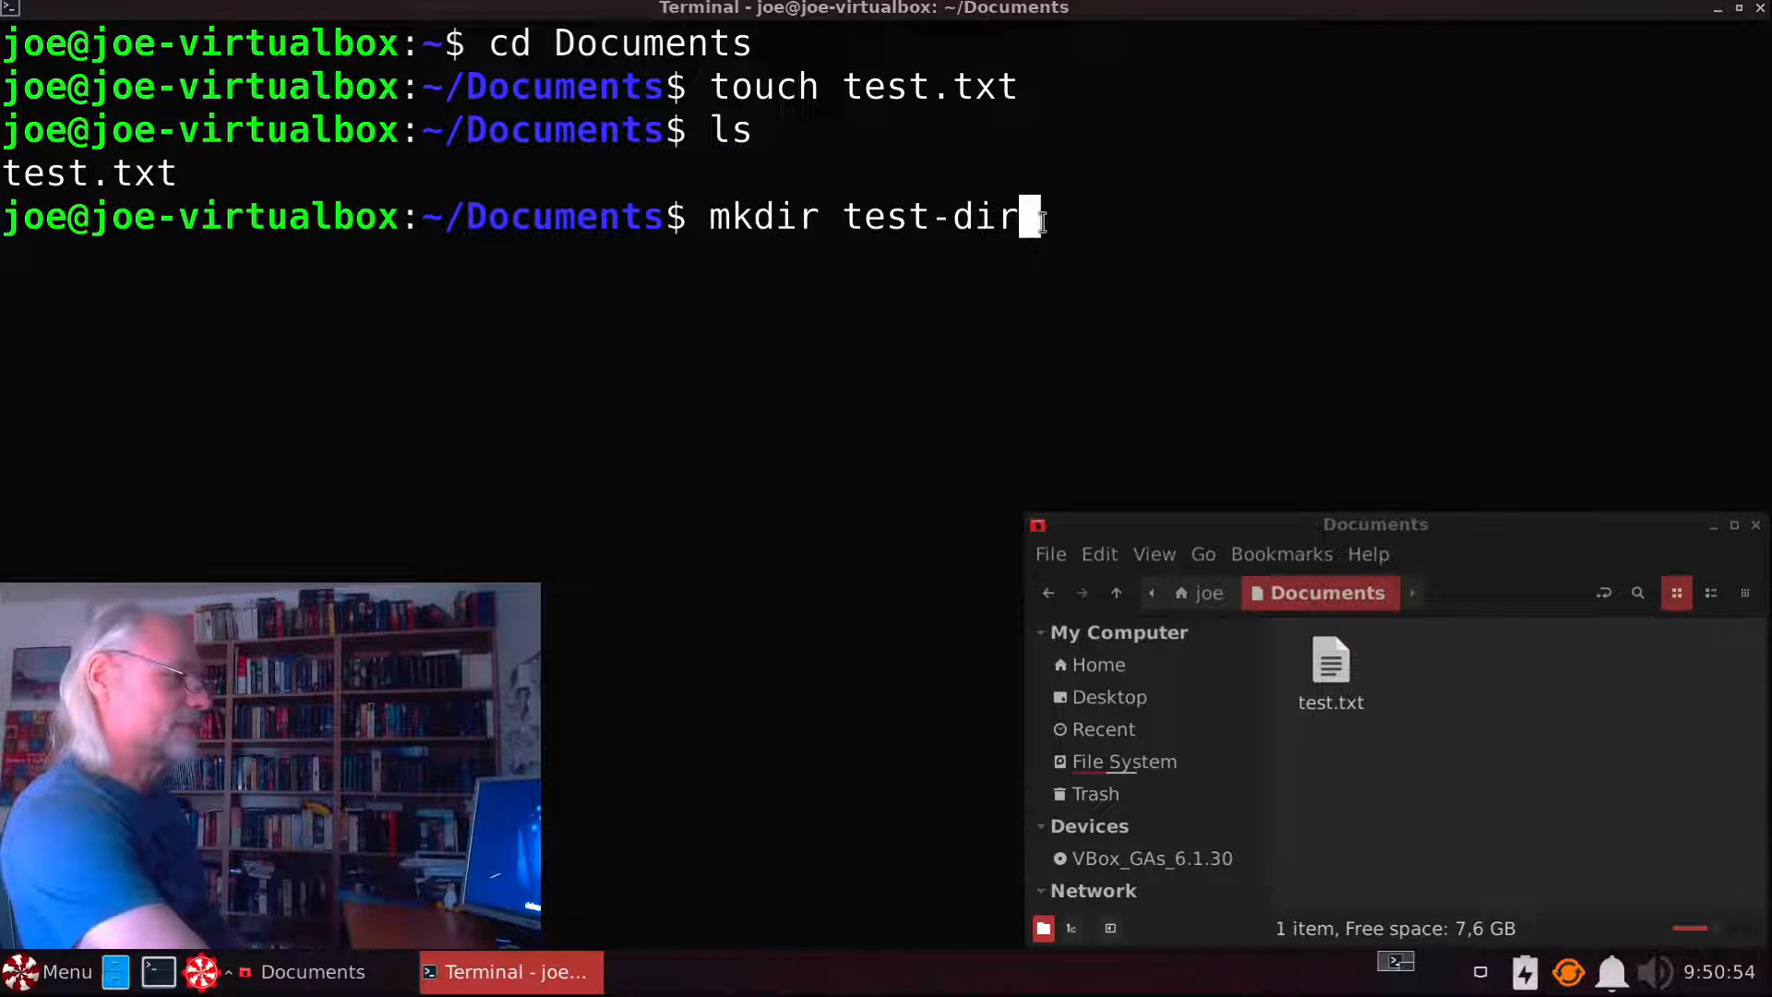
key("Return")
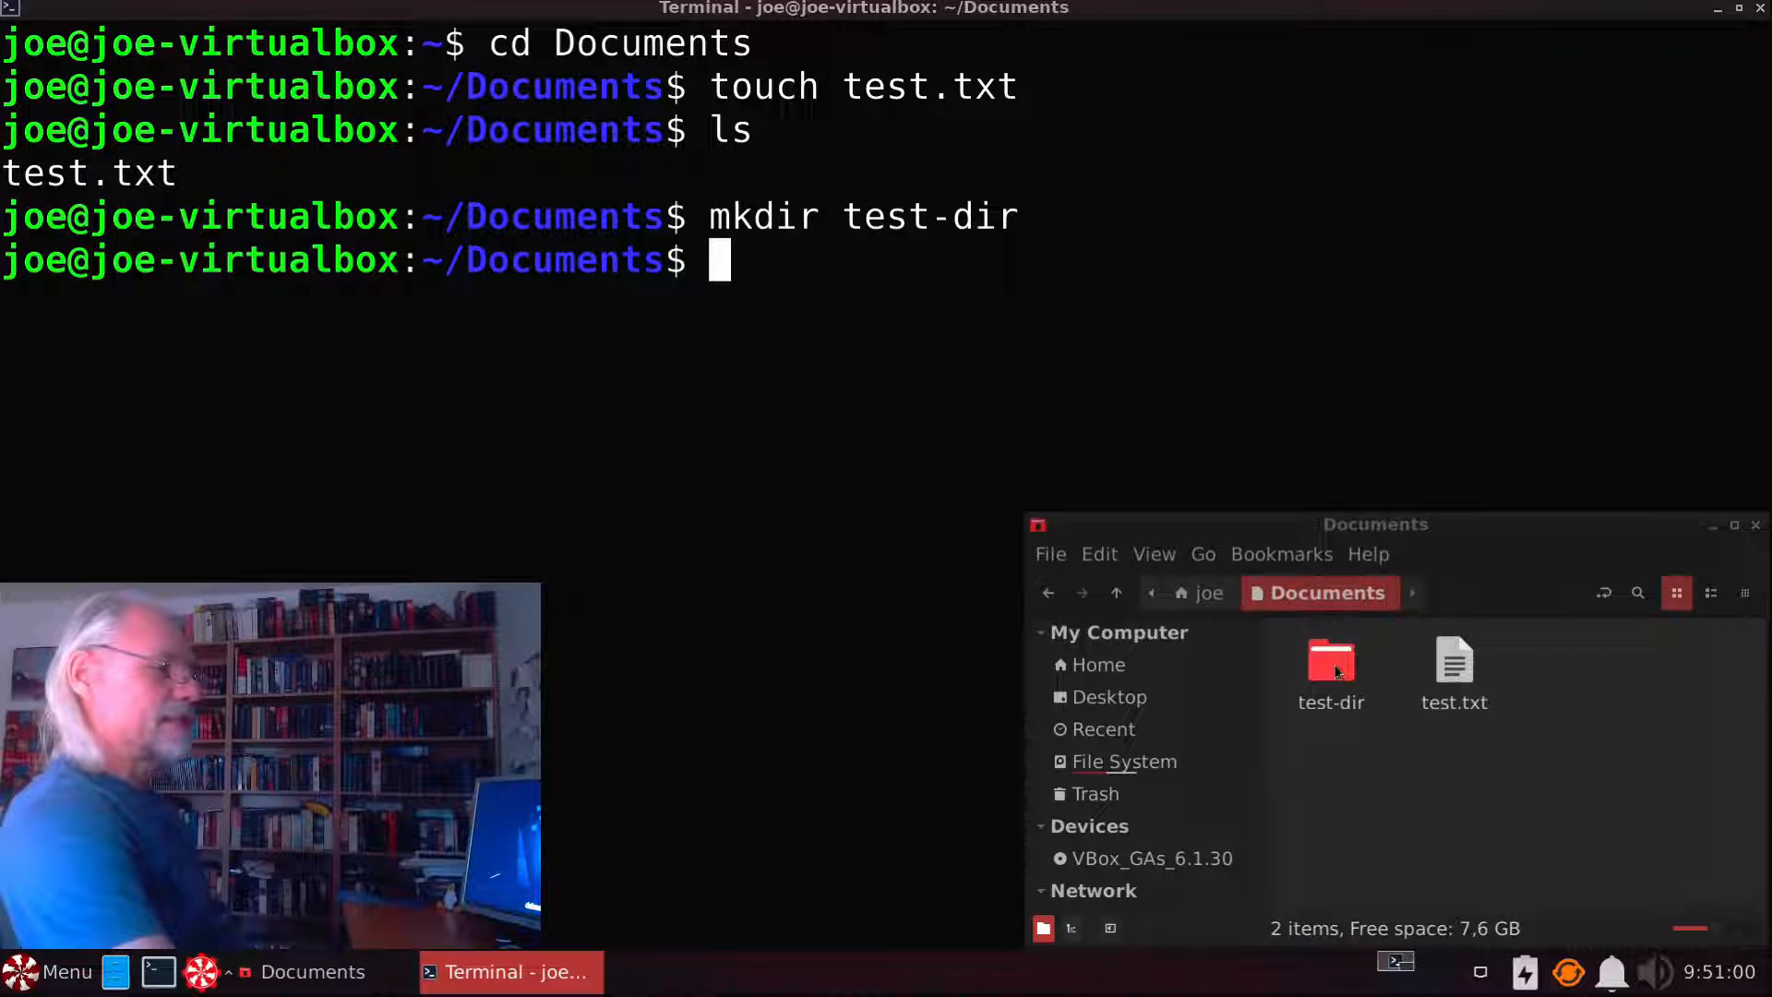
mouse_move(1333, 714)
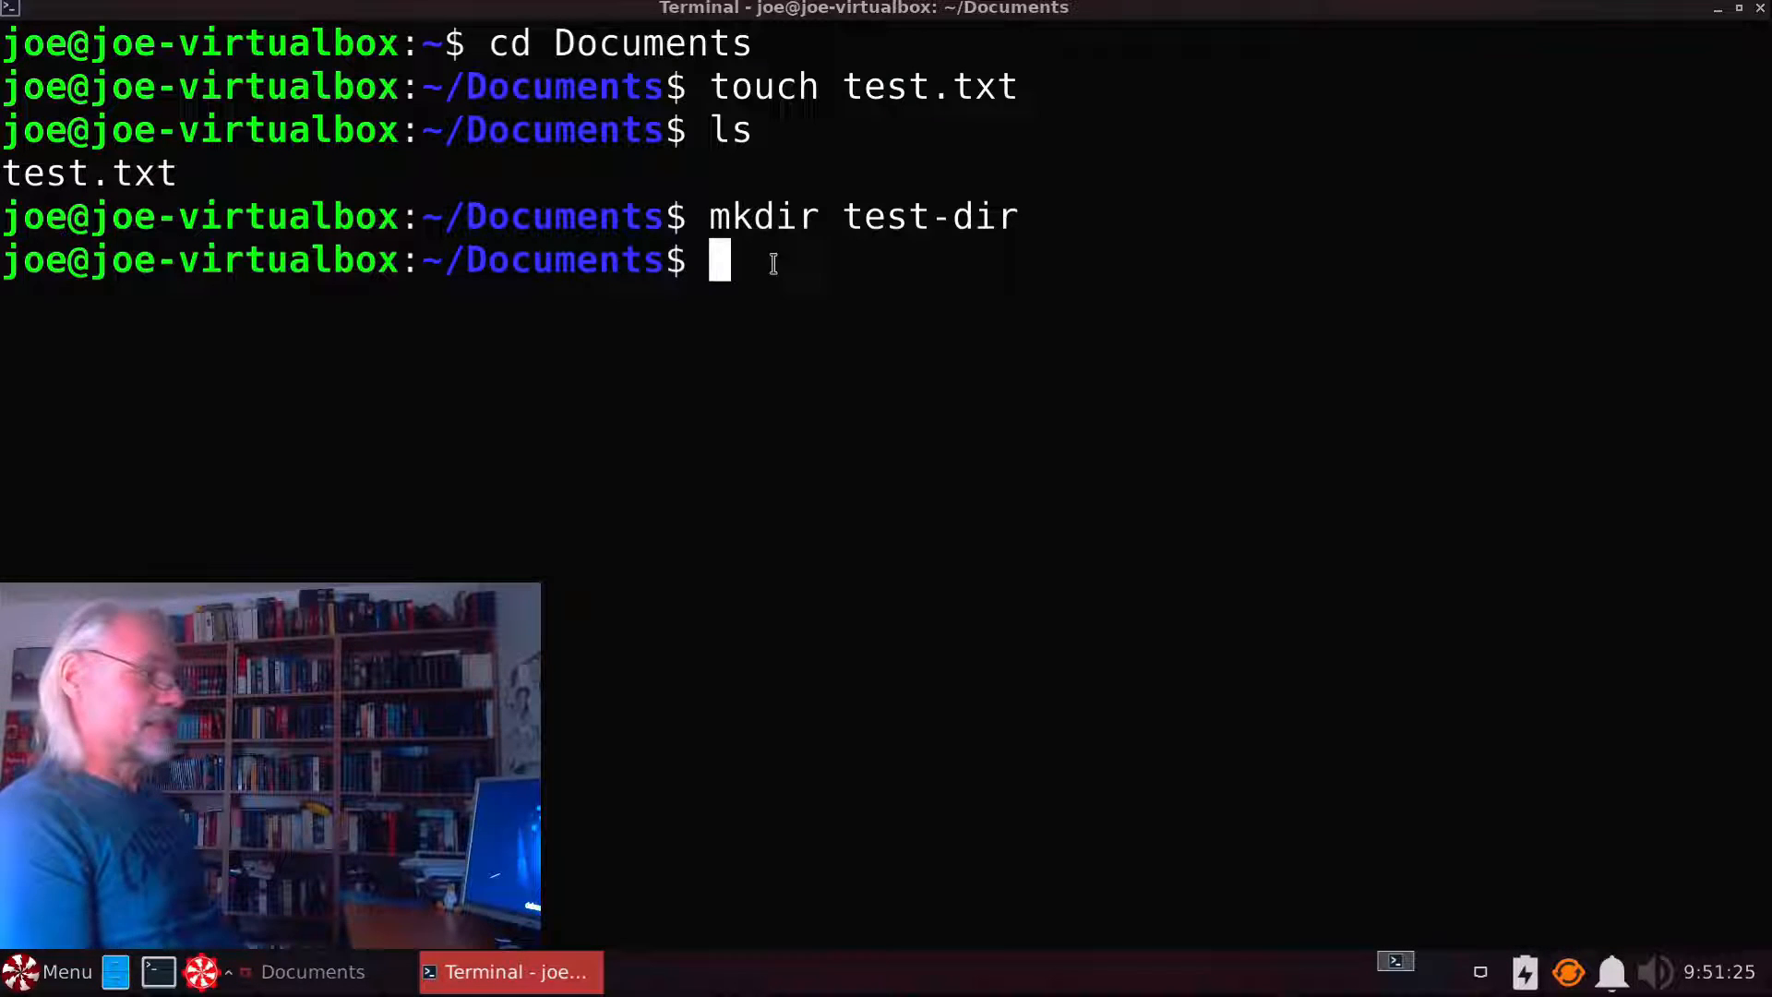
Step: Create test-dir-2 with mkdir -v so the terminal reports 'created directory test-dir-2'
type("mkdir test-")
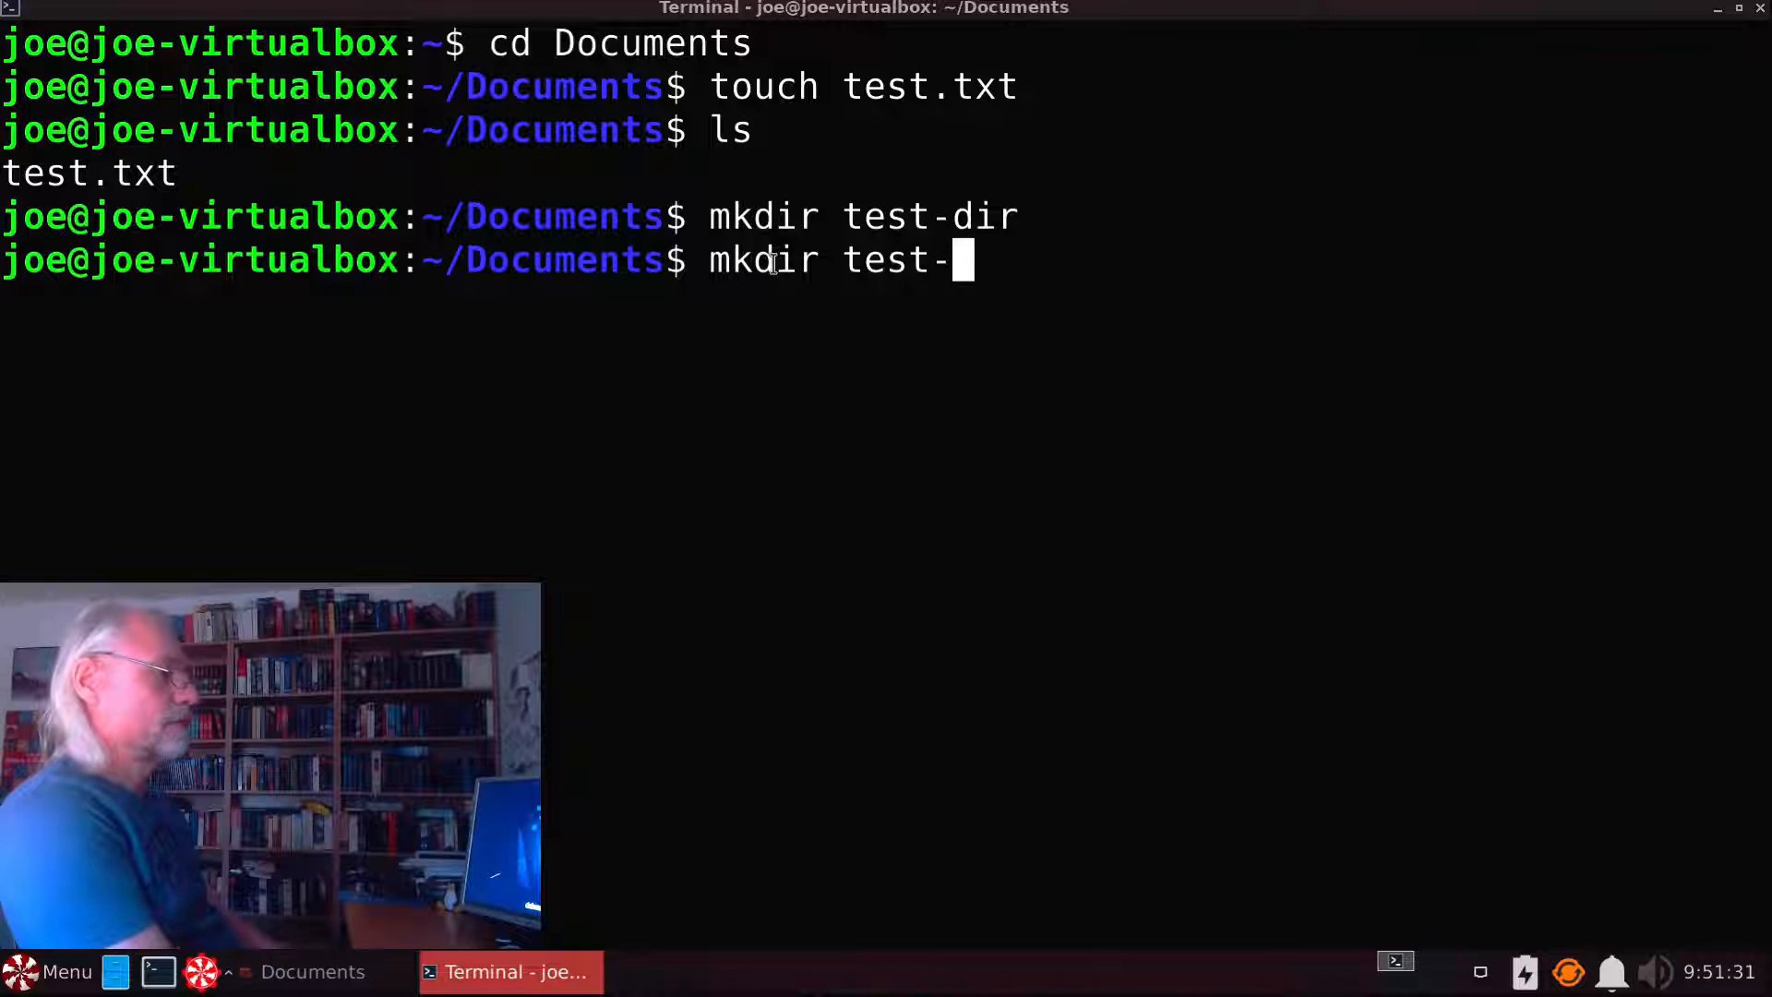
type("dir")
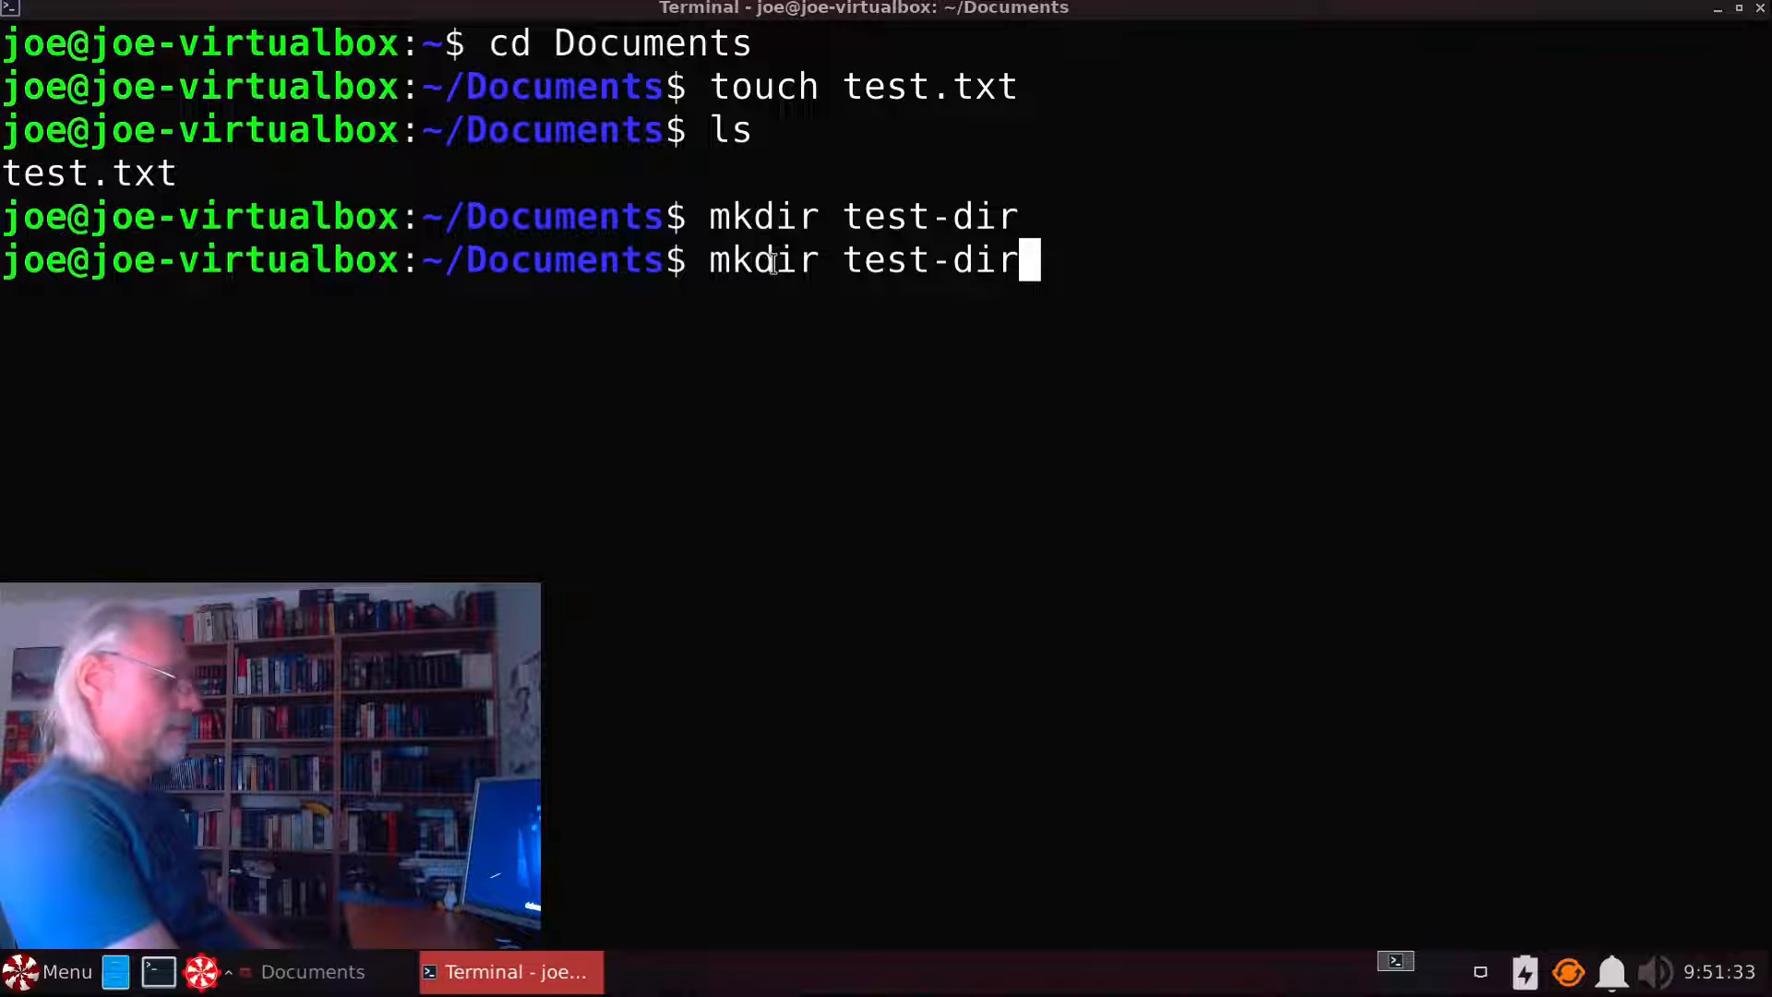
type("-2")
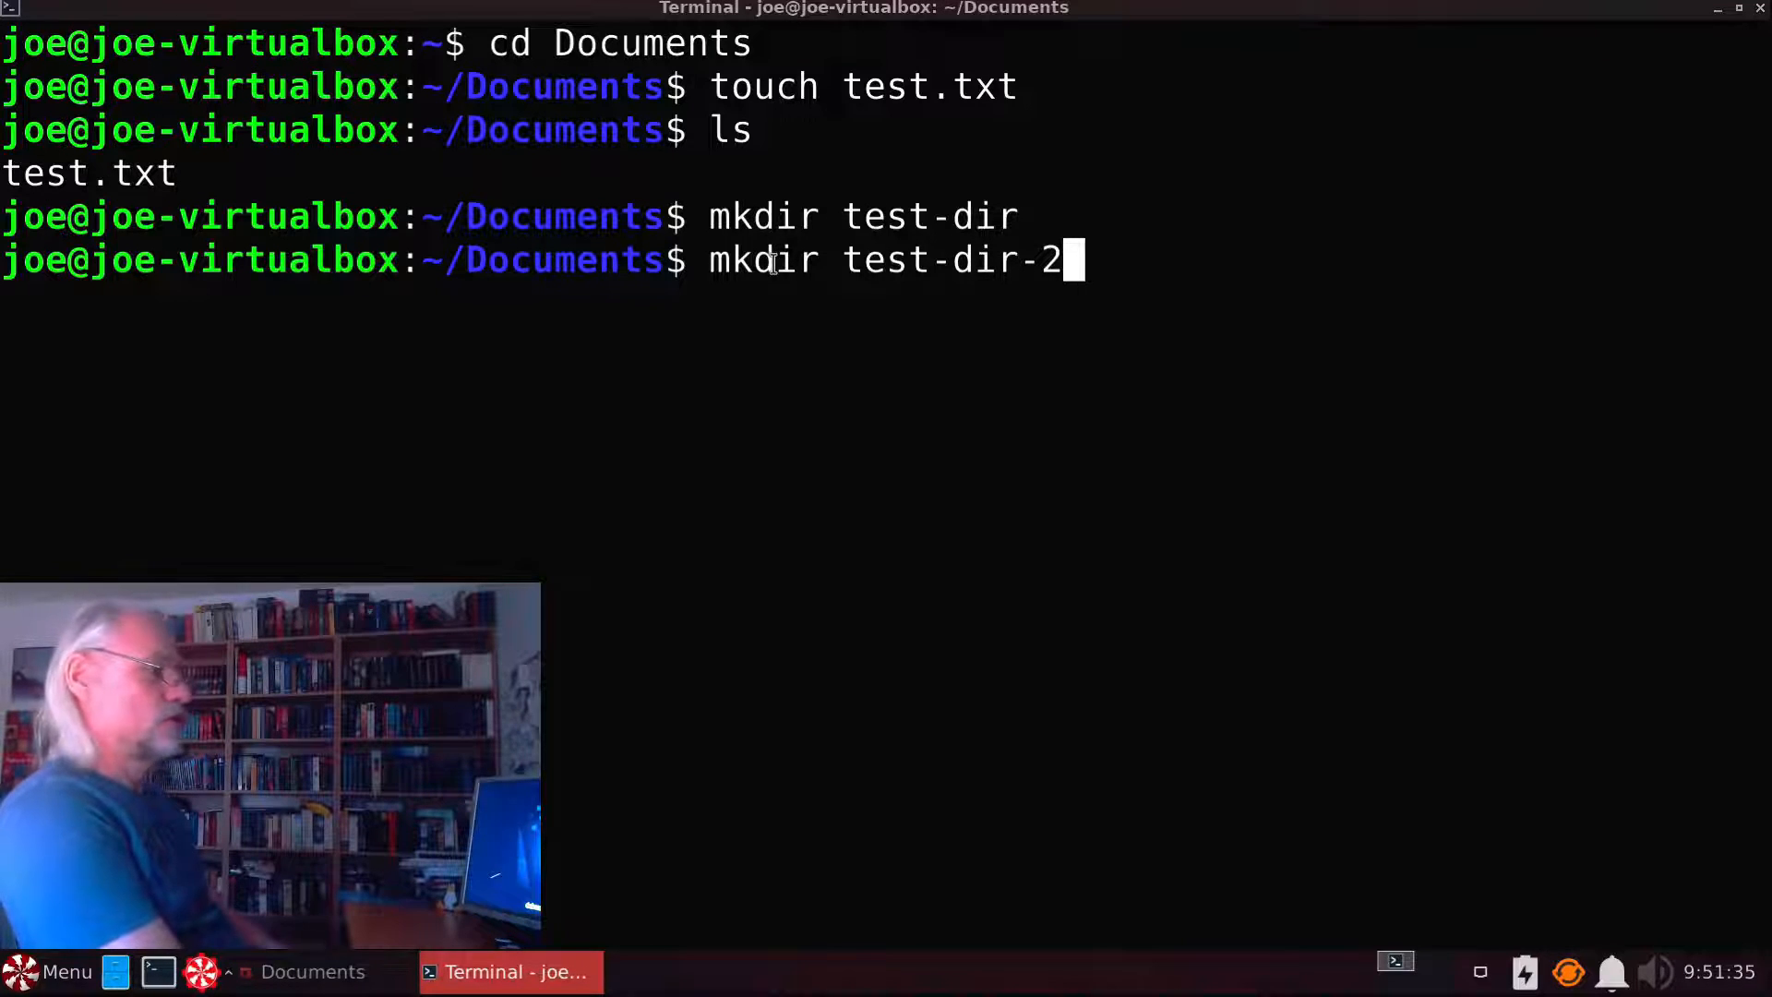
type("-v")
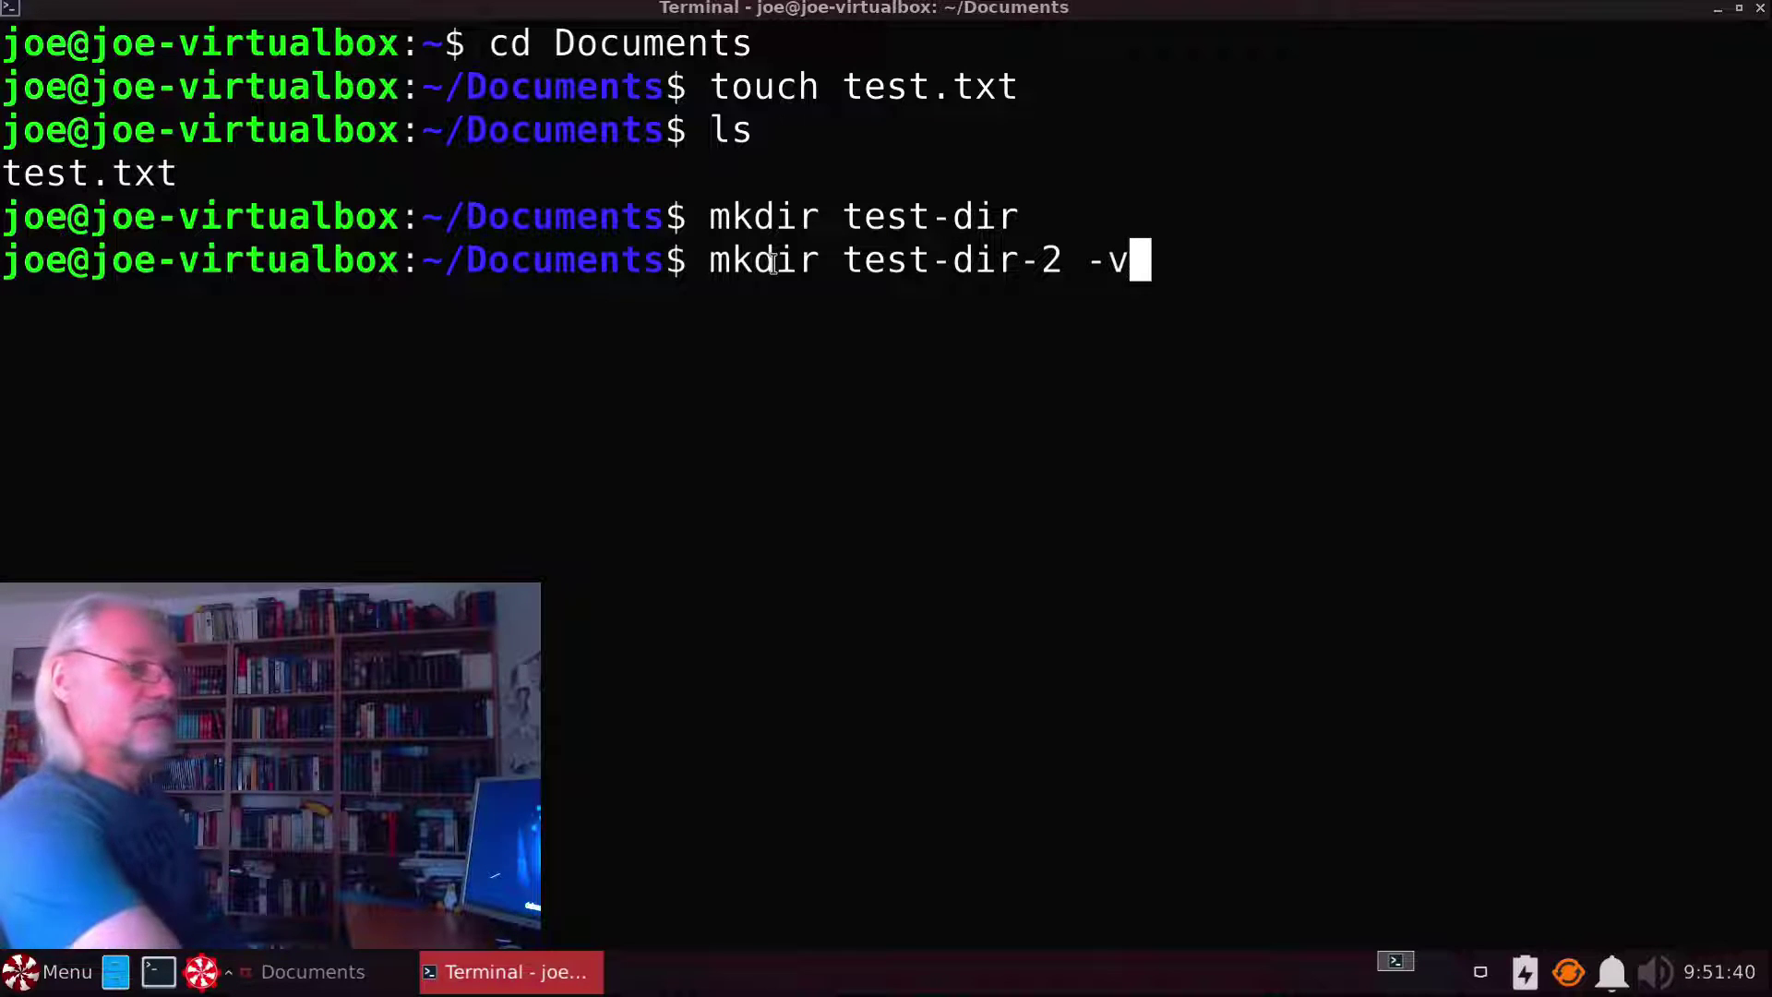
key("Return")
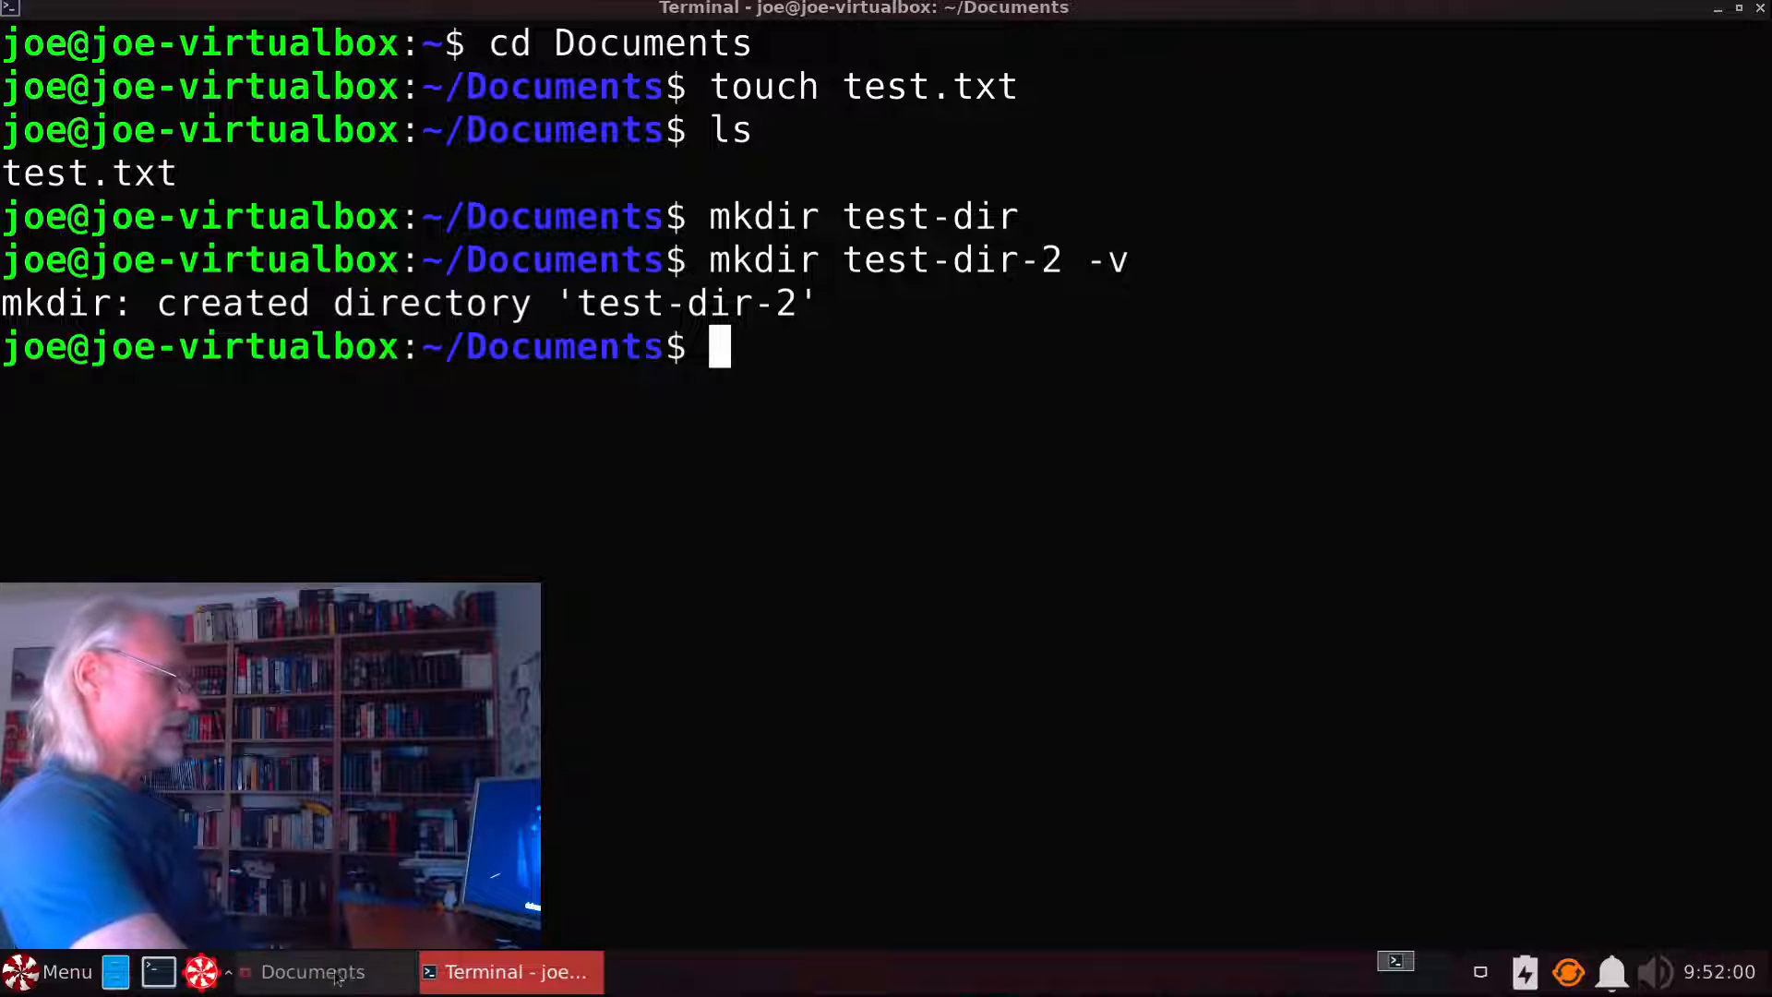
Step: Create folders one, two, three and four in a single verbose mkdir command
left_click(312, 973)
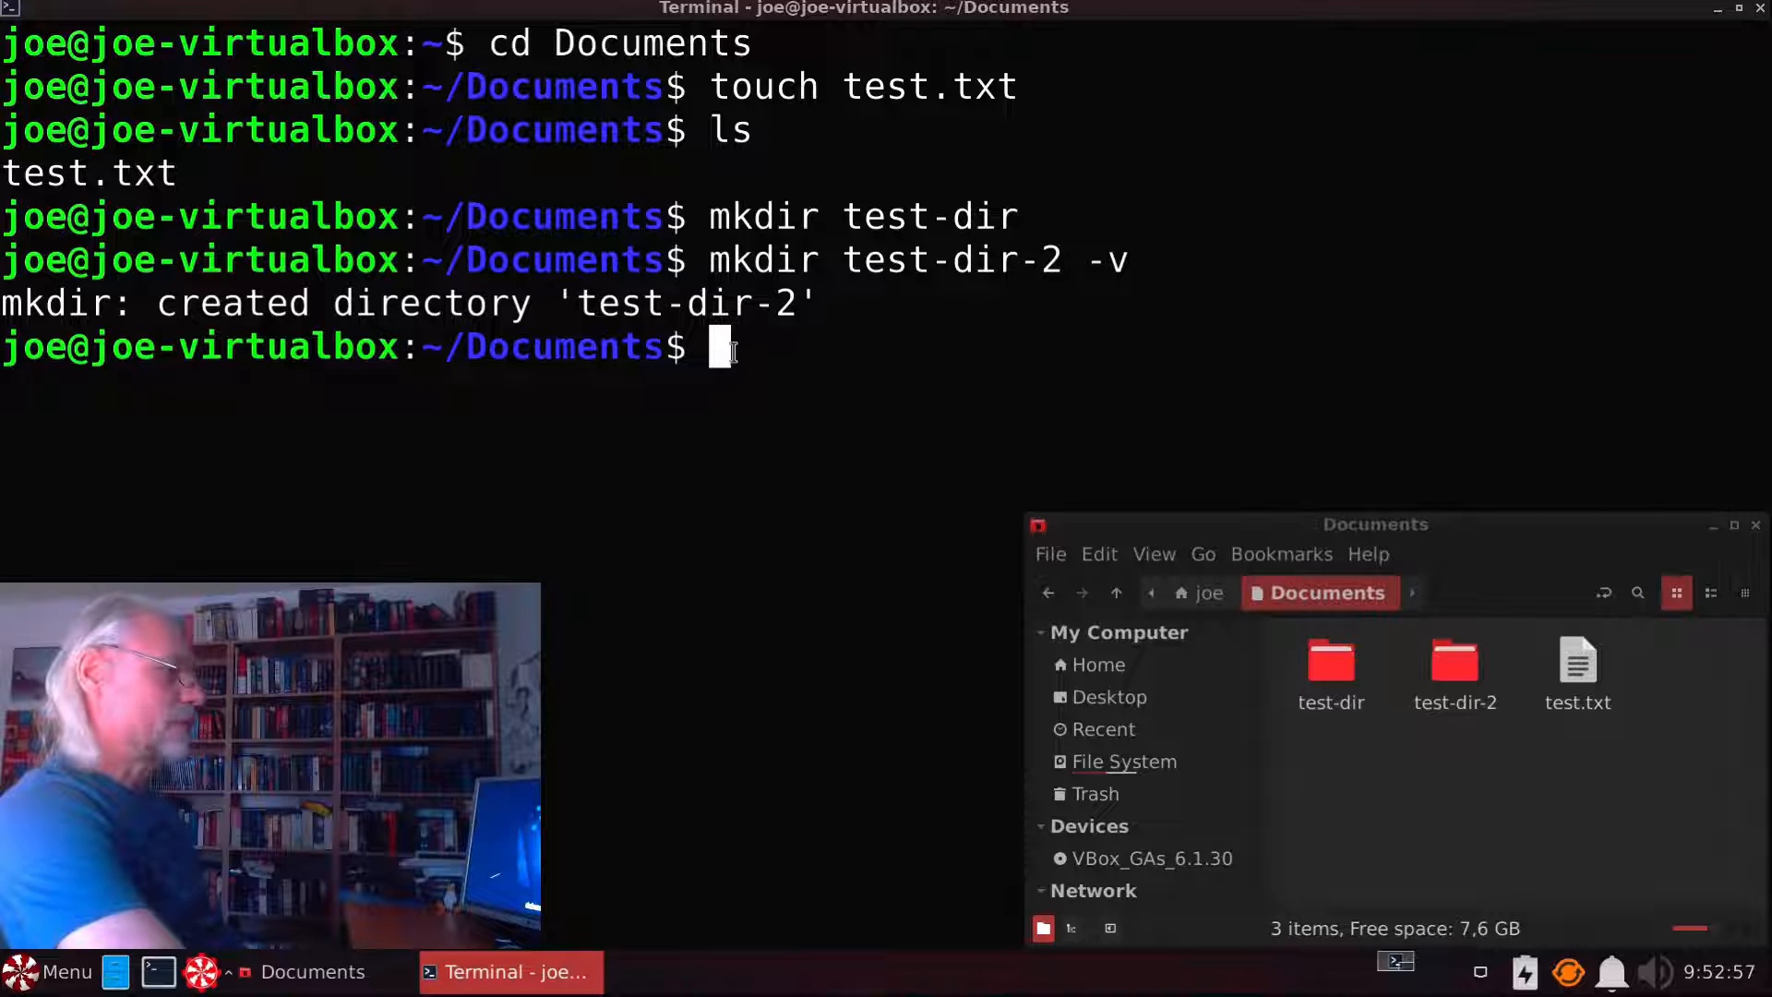
type("m")
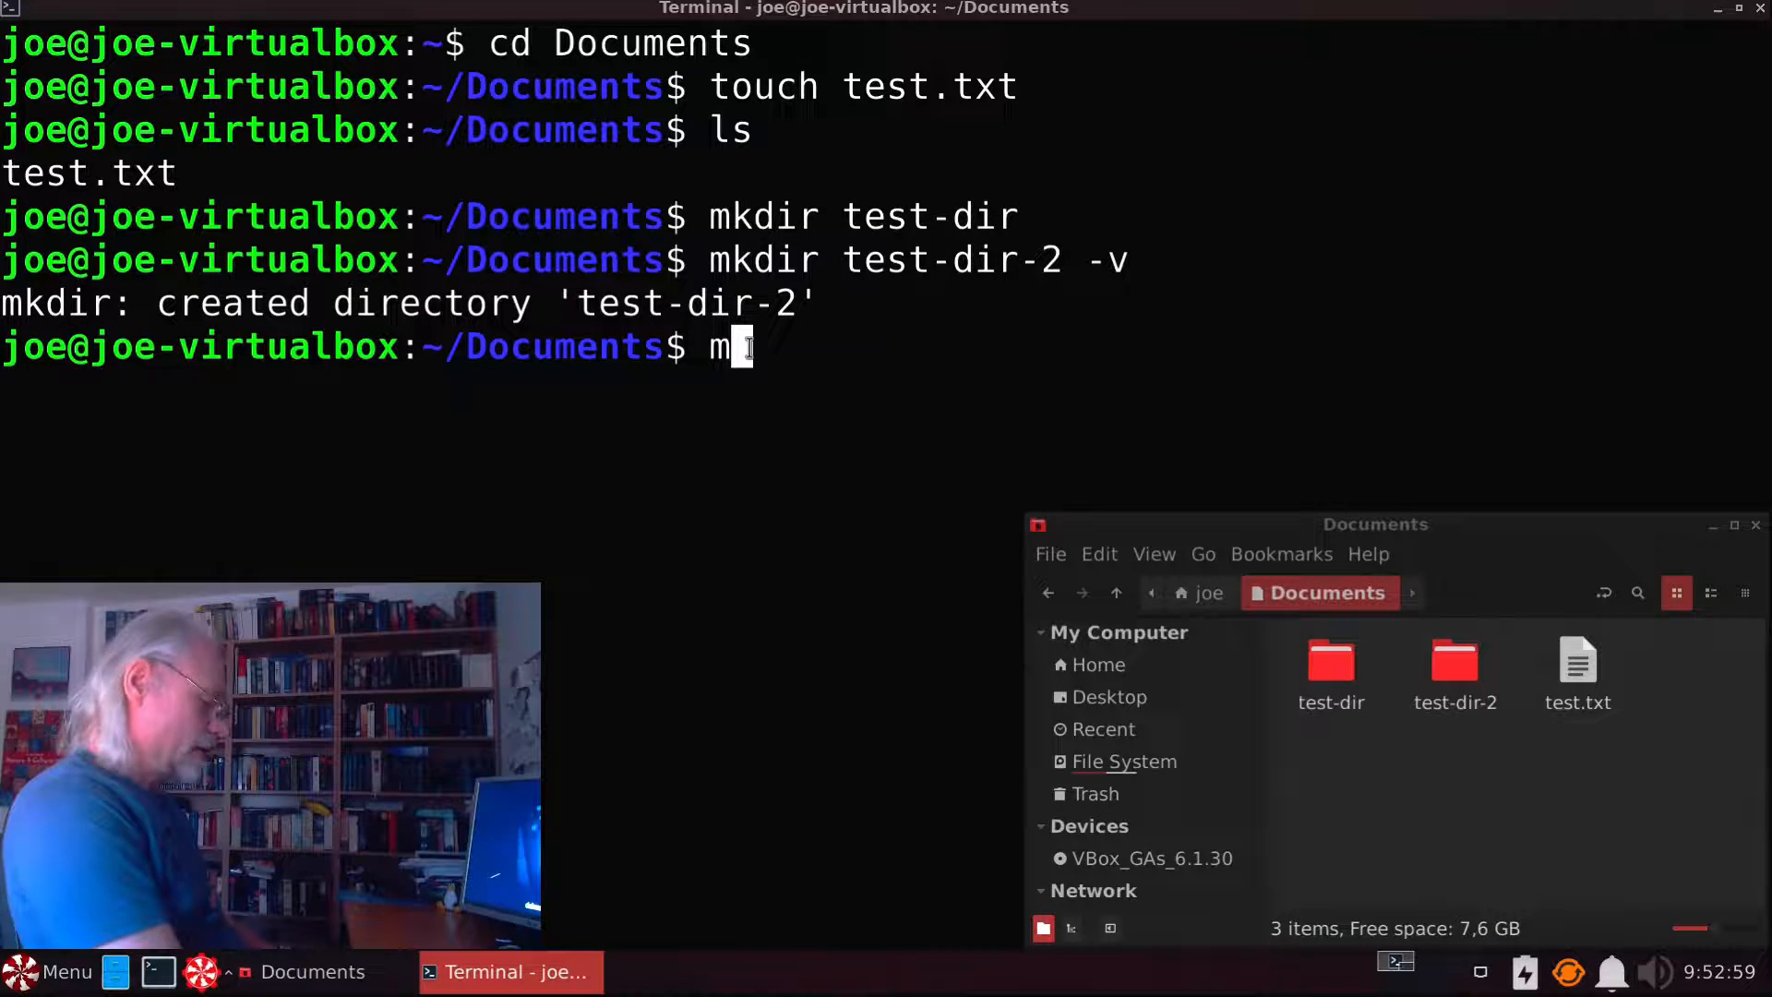
type("kdir one")
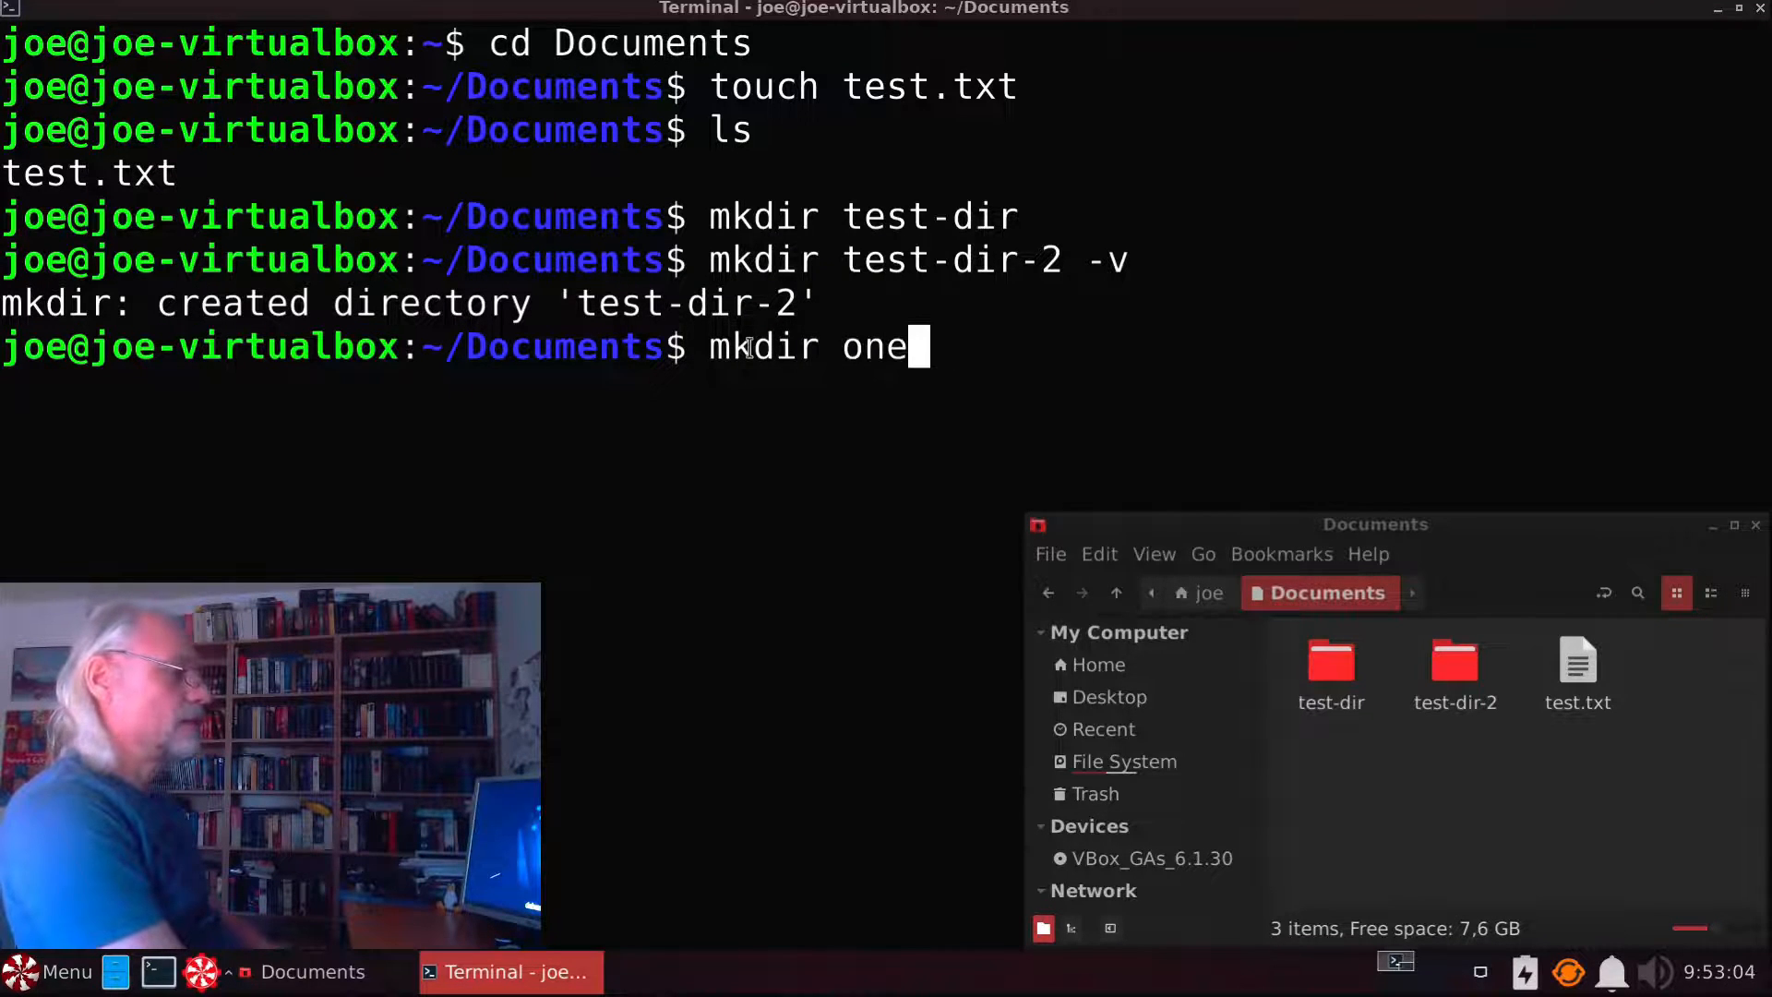
type("two th")
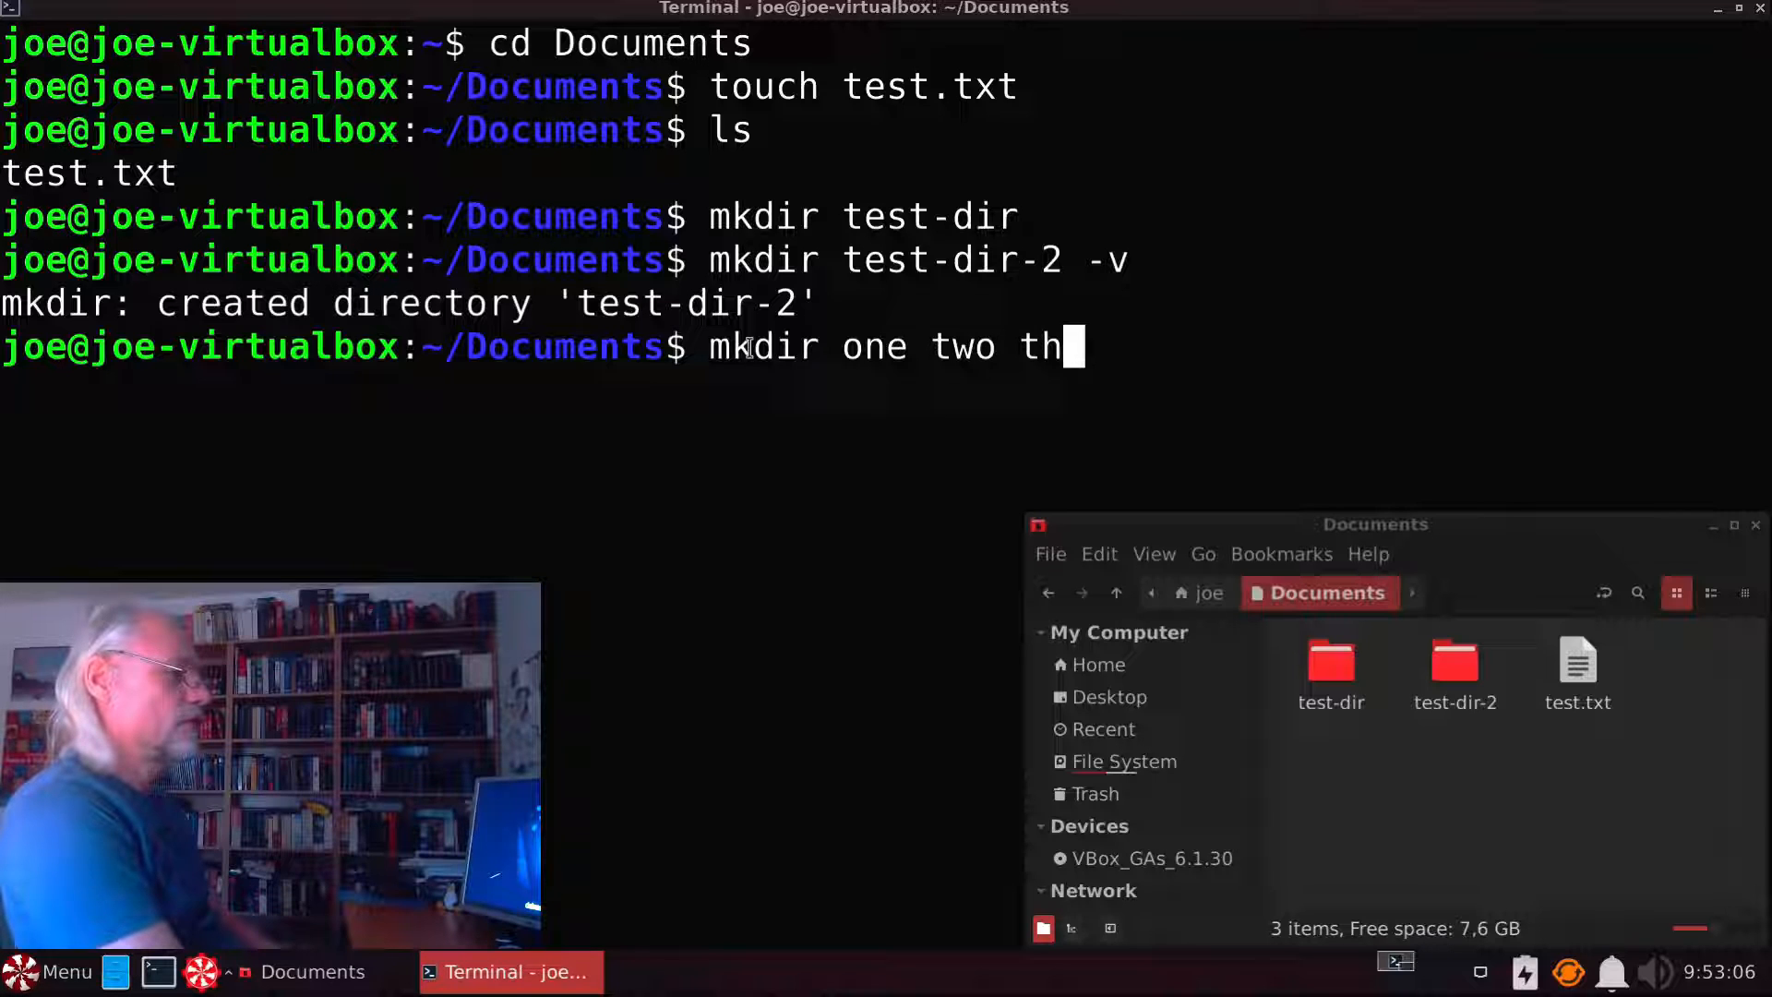
type("ree four")
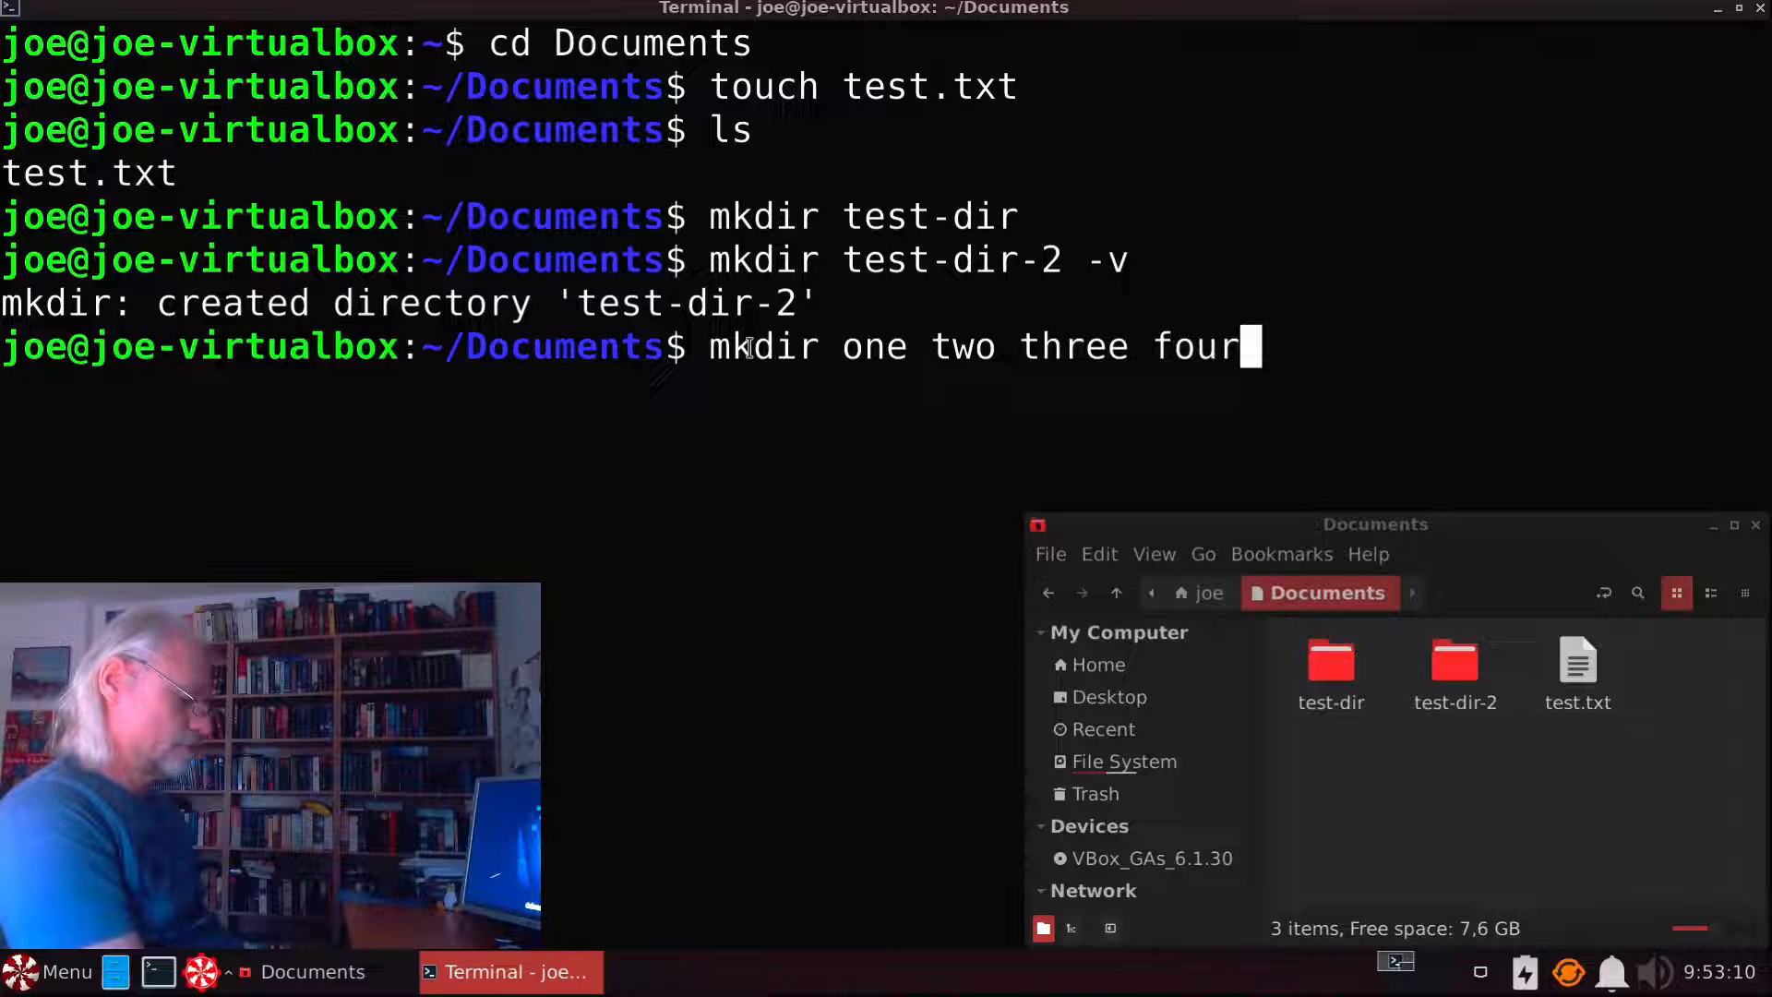
type("-v")
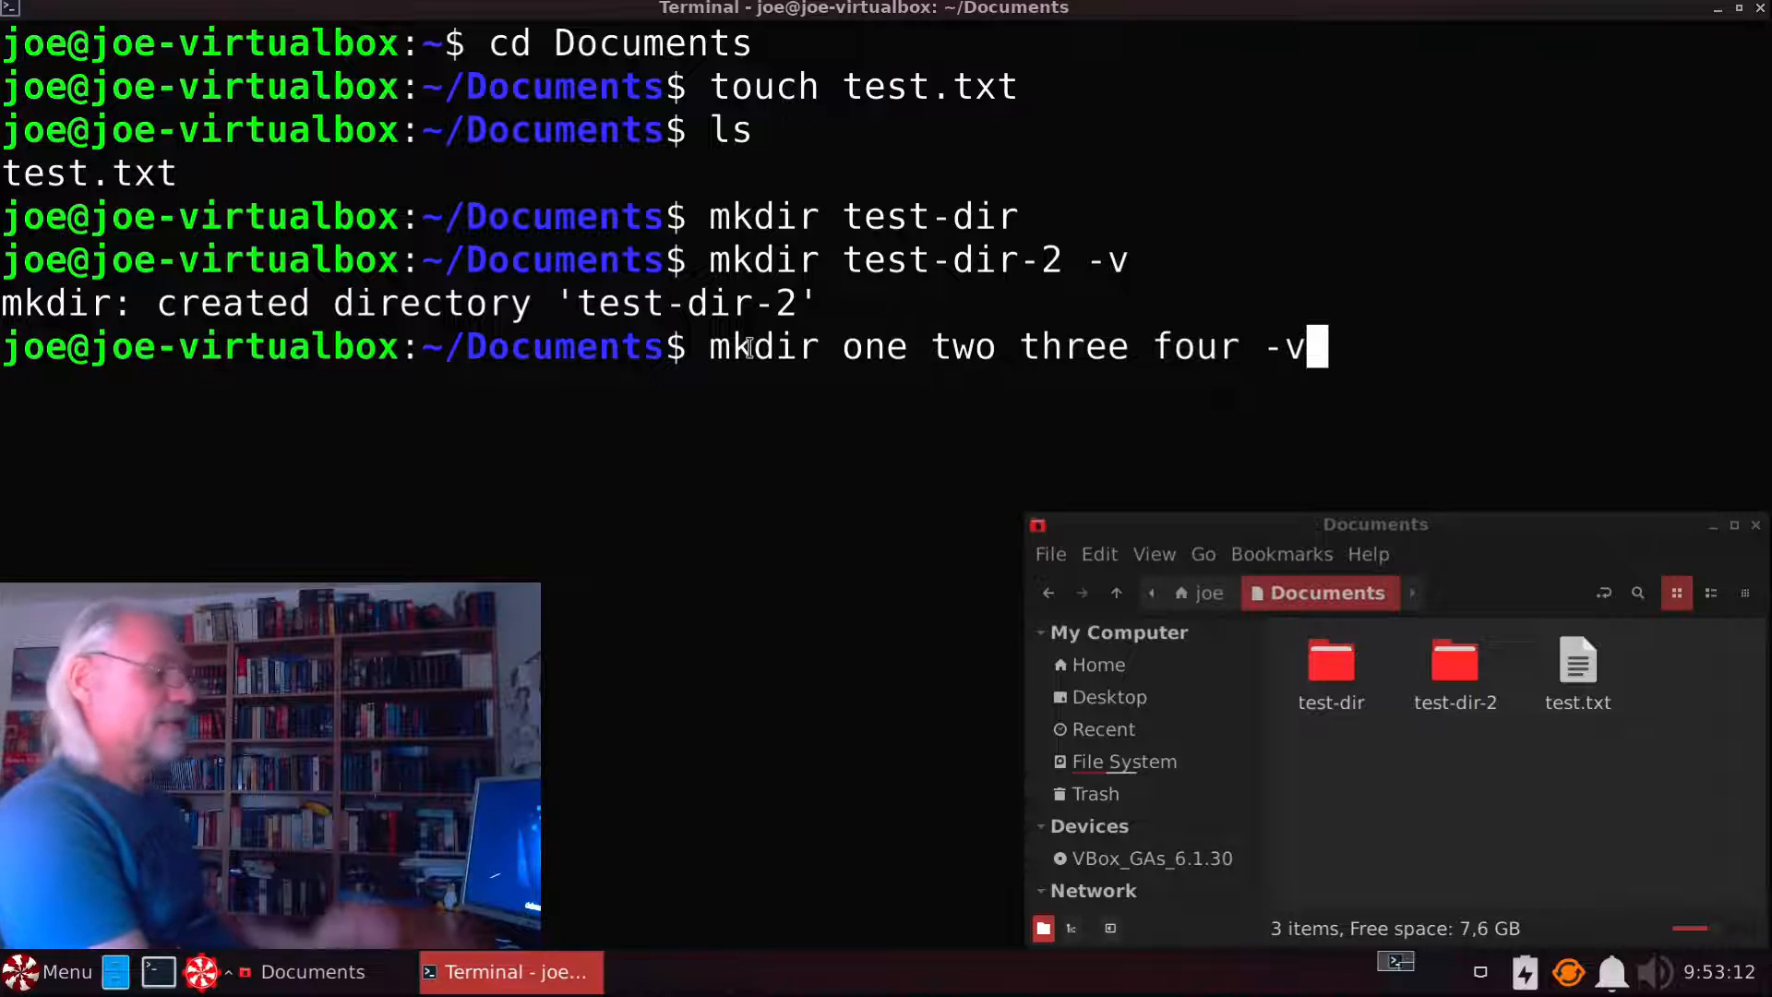
key("Return")
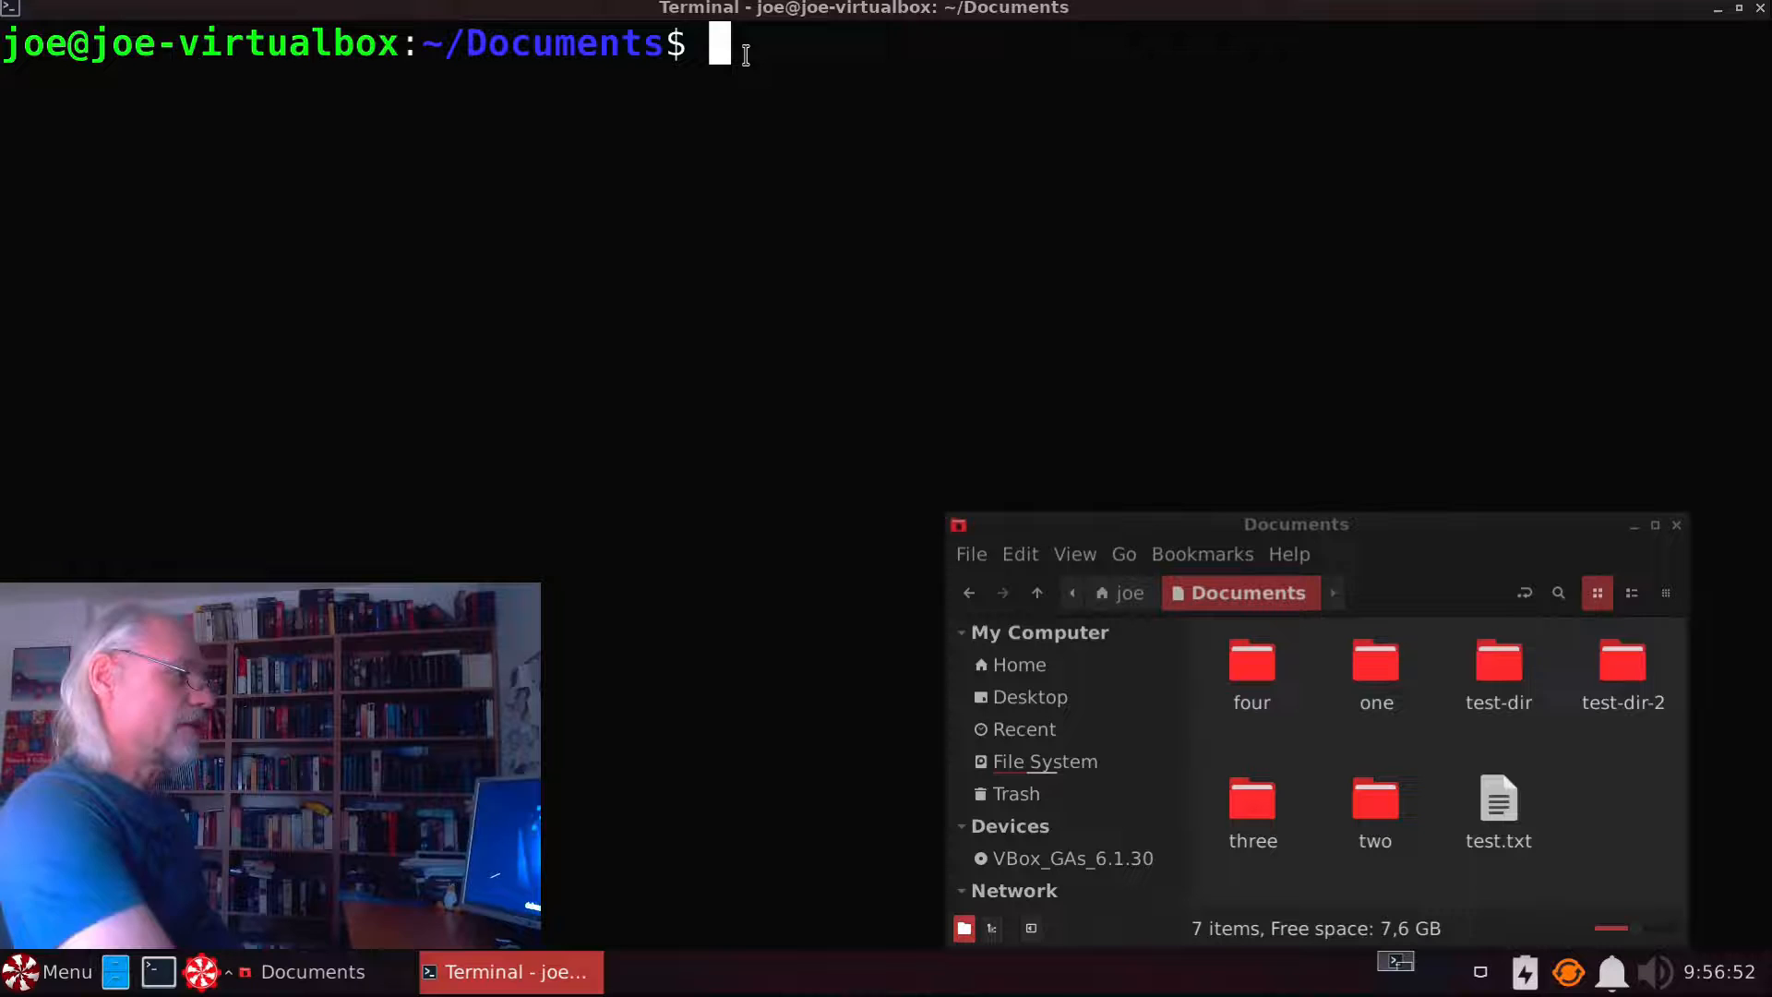
Step: Return to the home folder and create Documents/five via its path
type("cd")
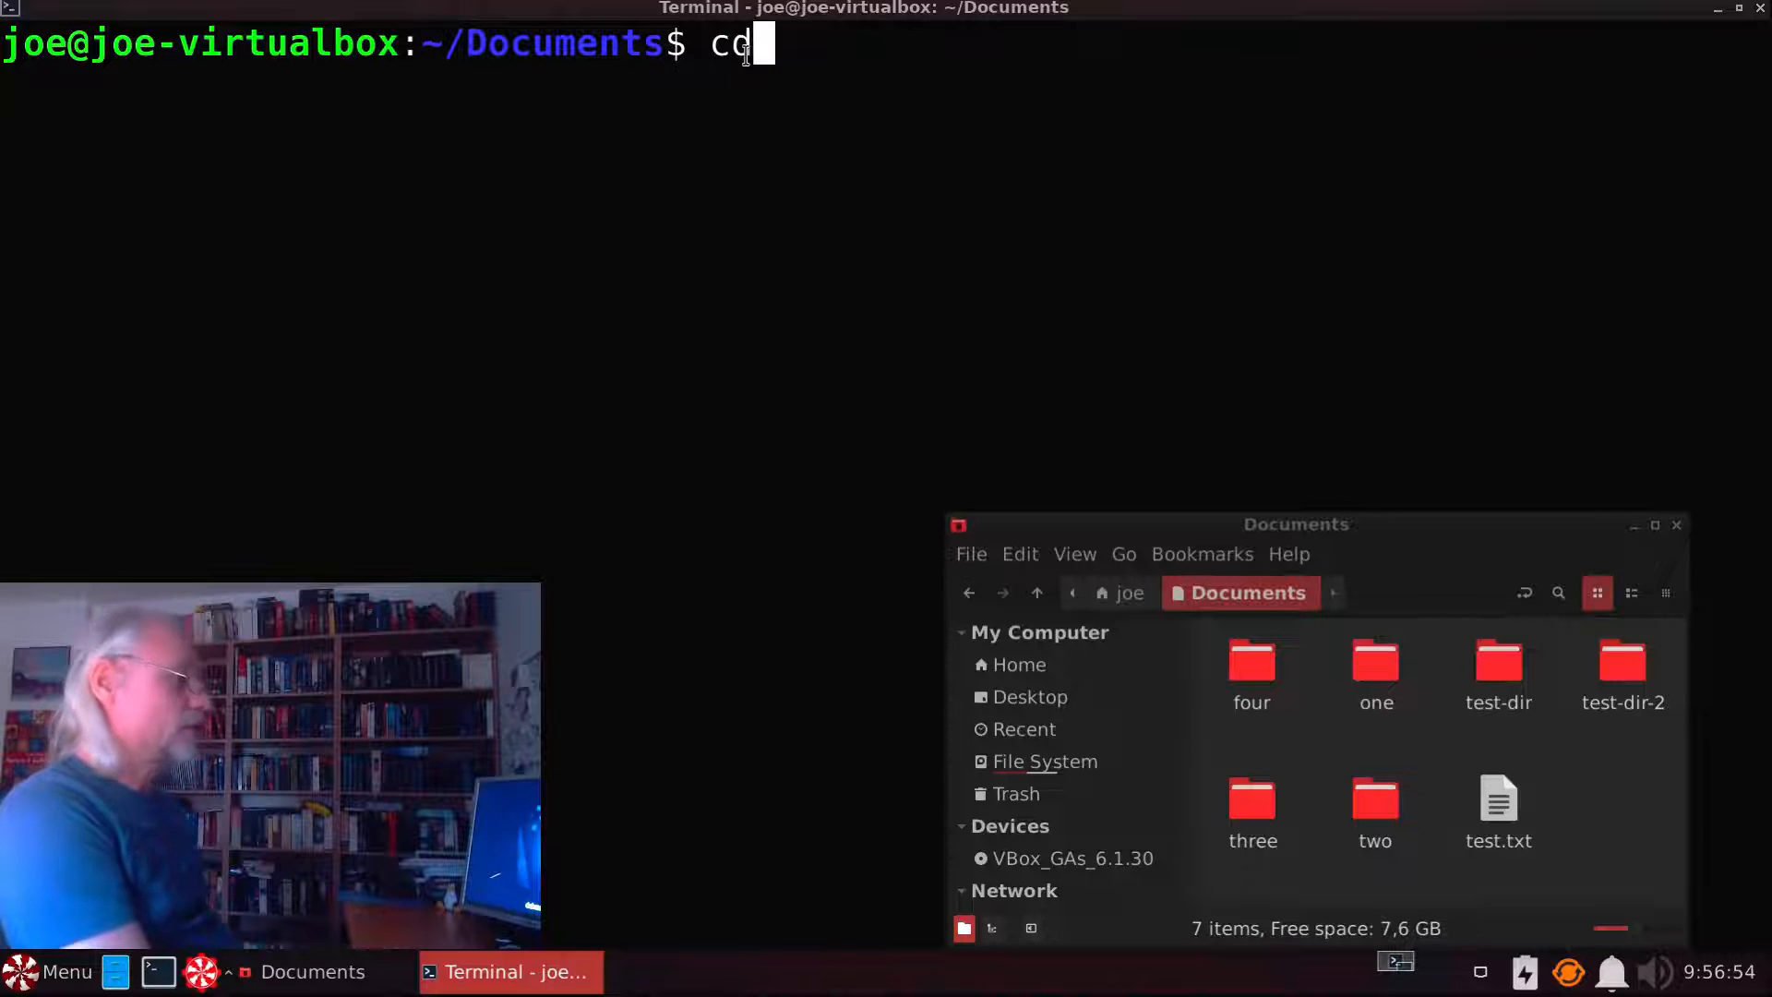
key("Return")
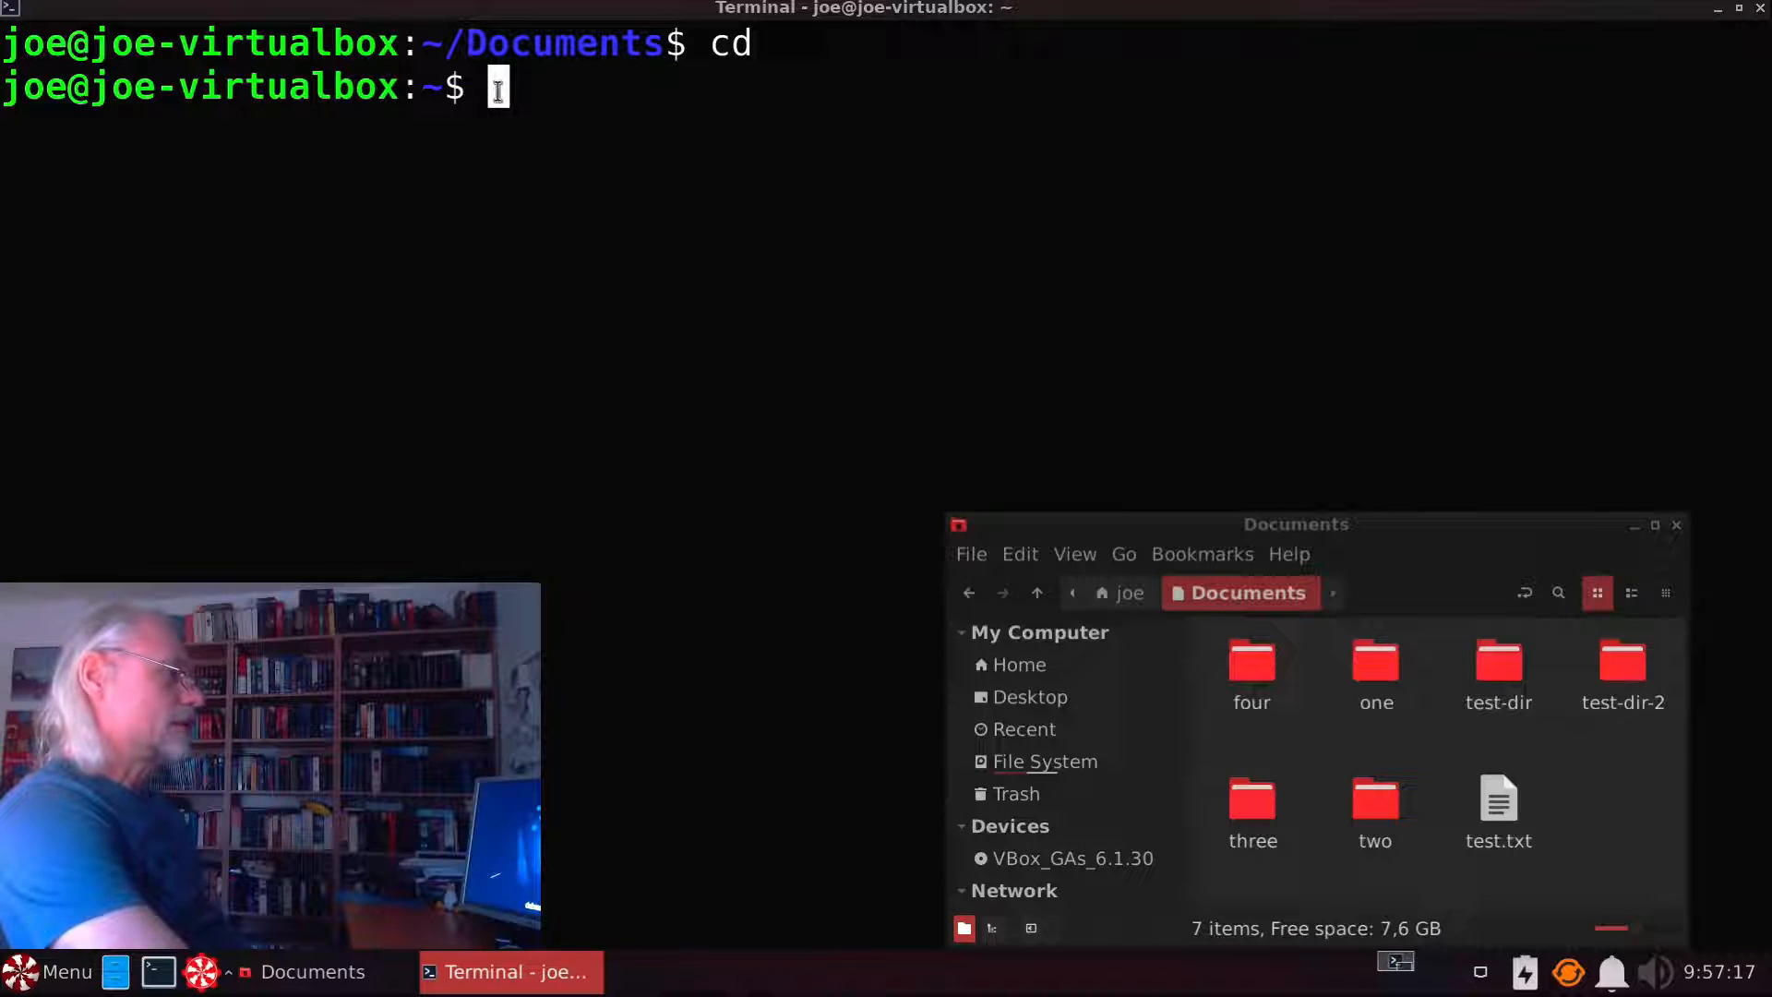
type("mkdir")
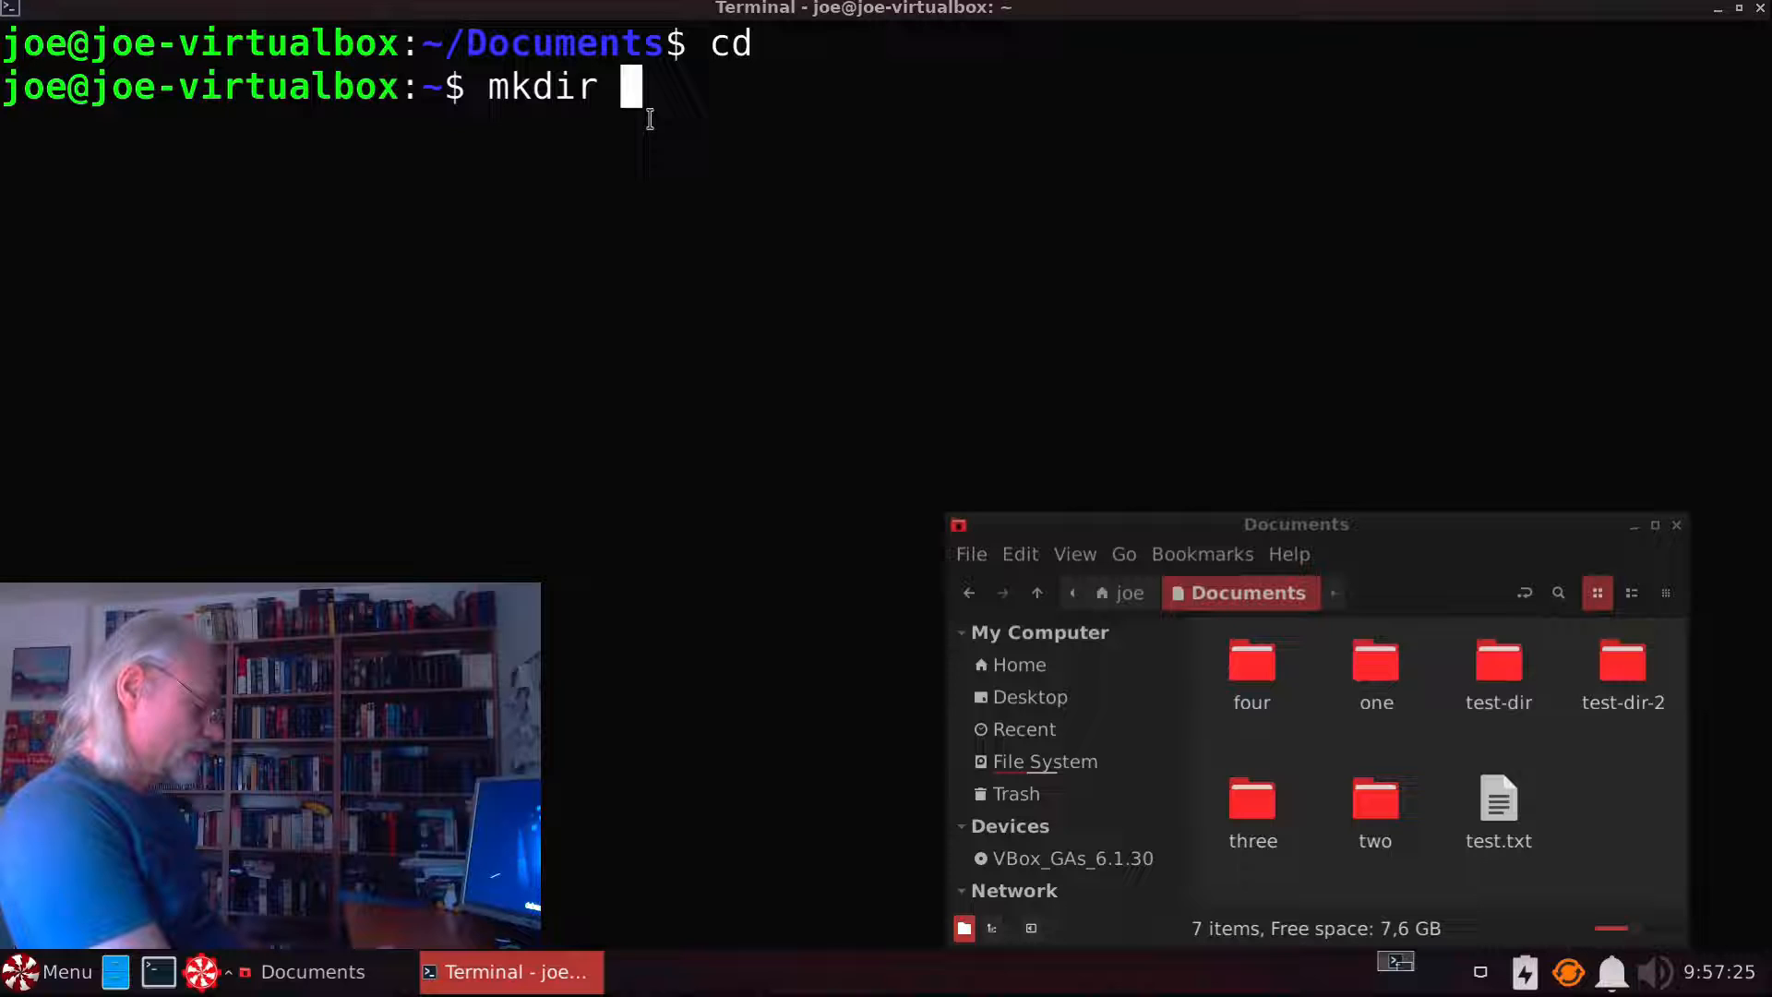
type("Document")
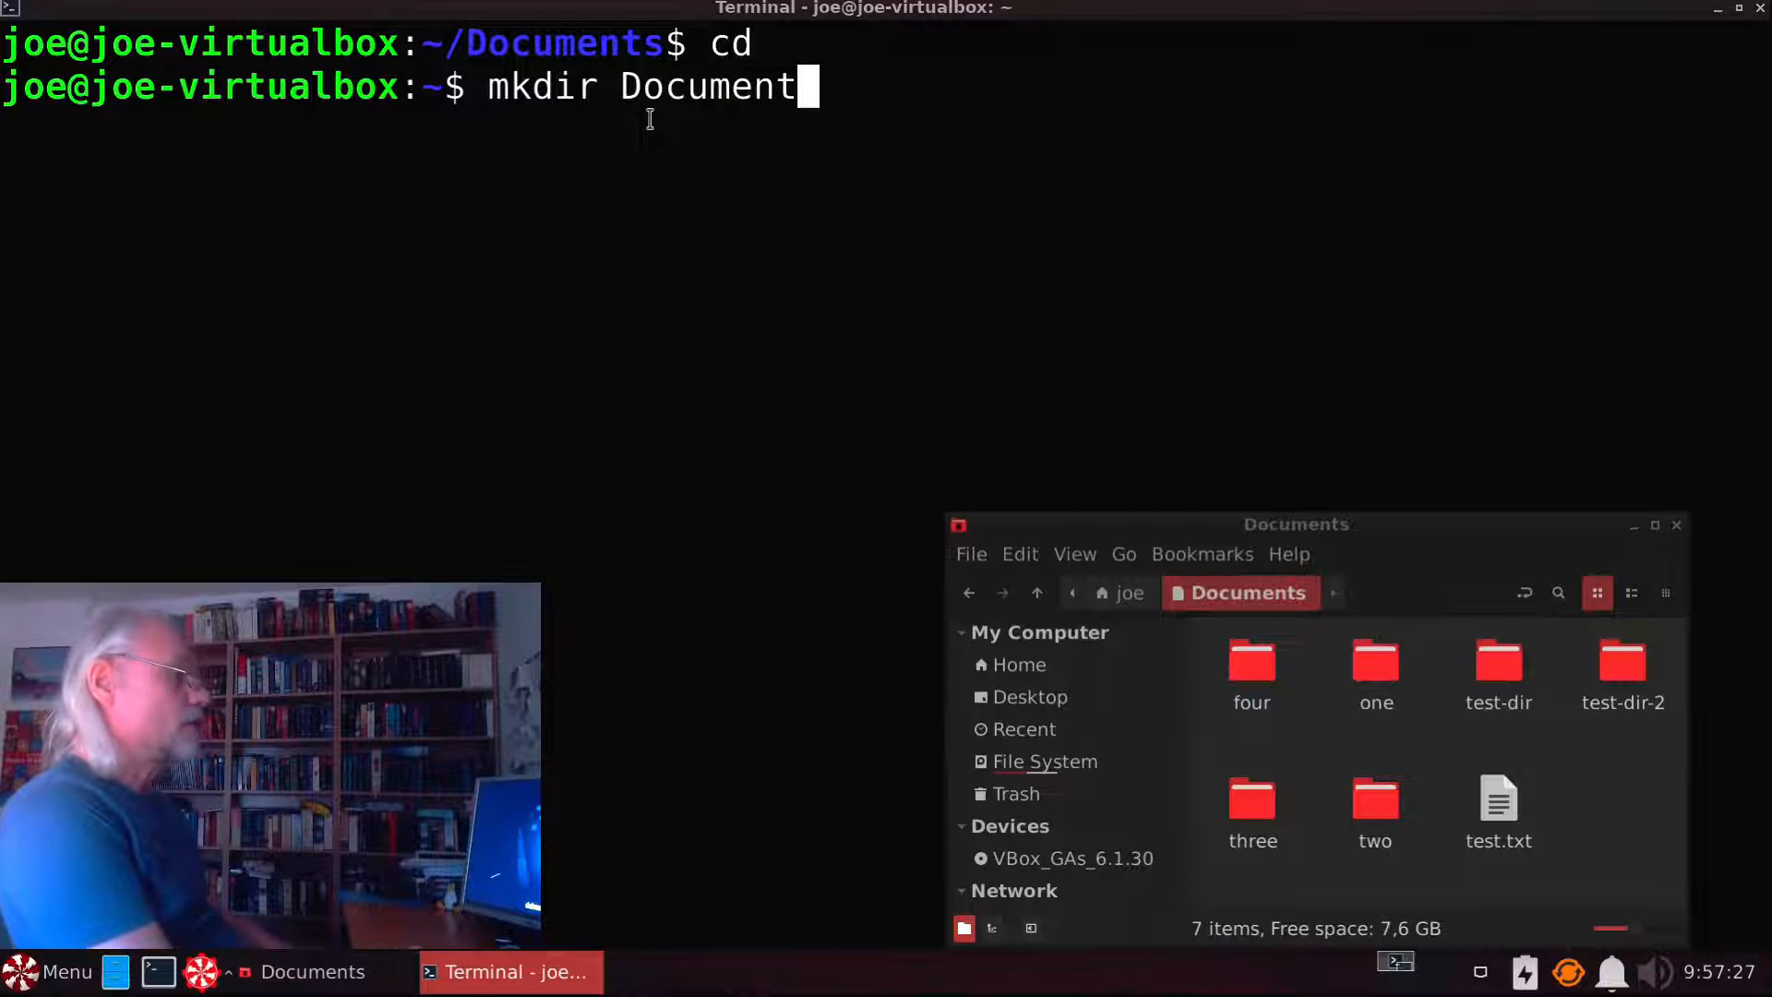
type("s/")
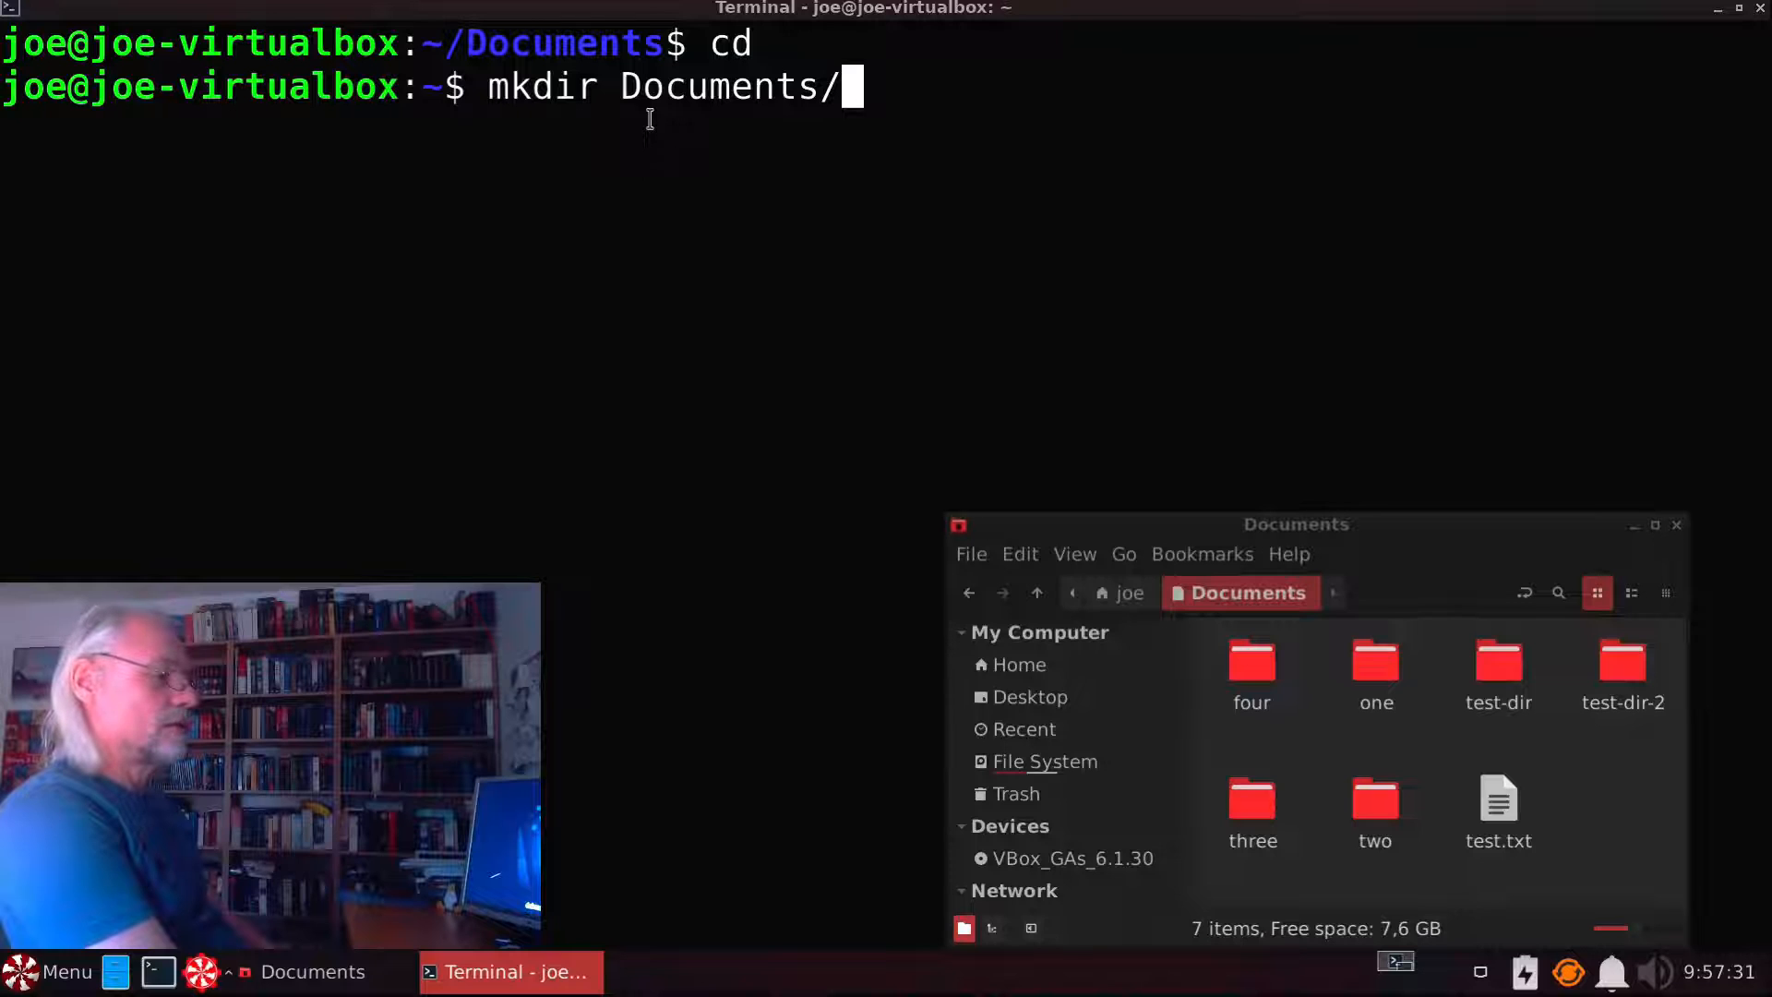
type("five")
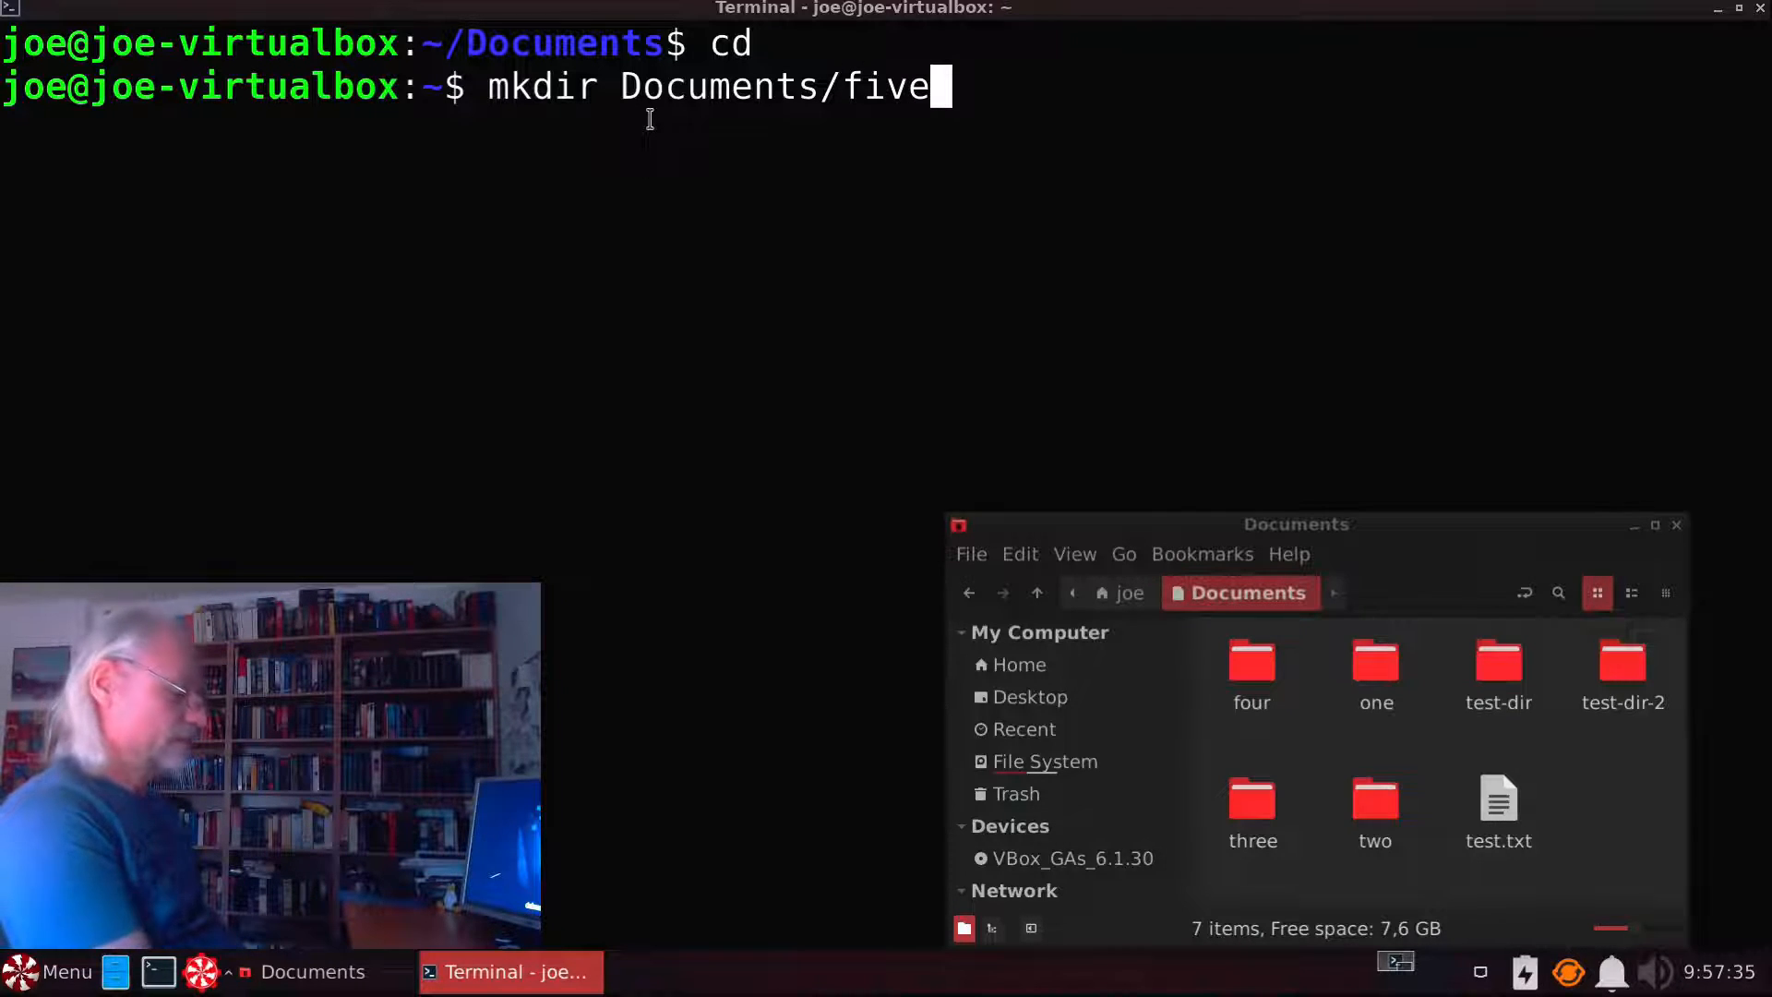
key("Return")
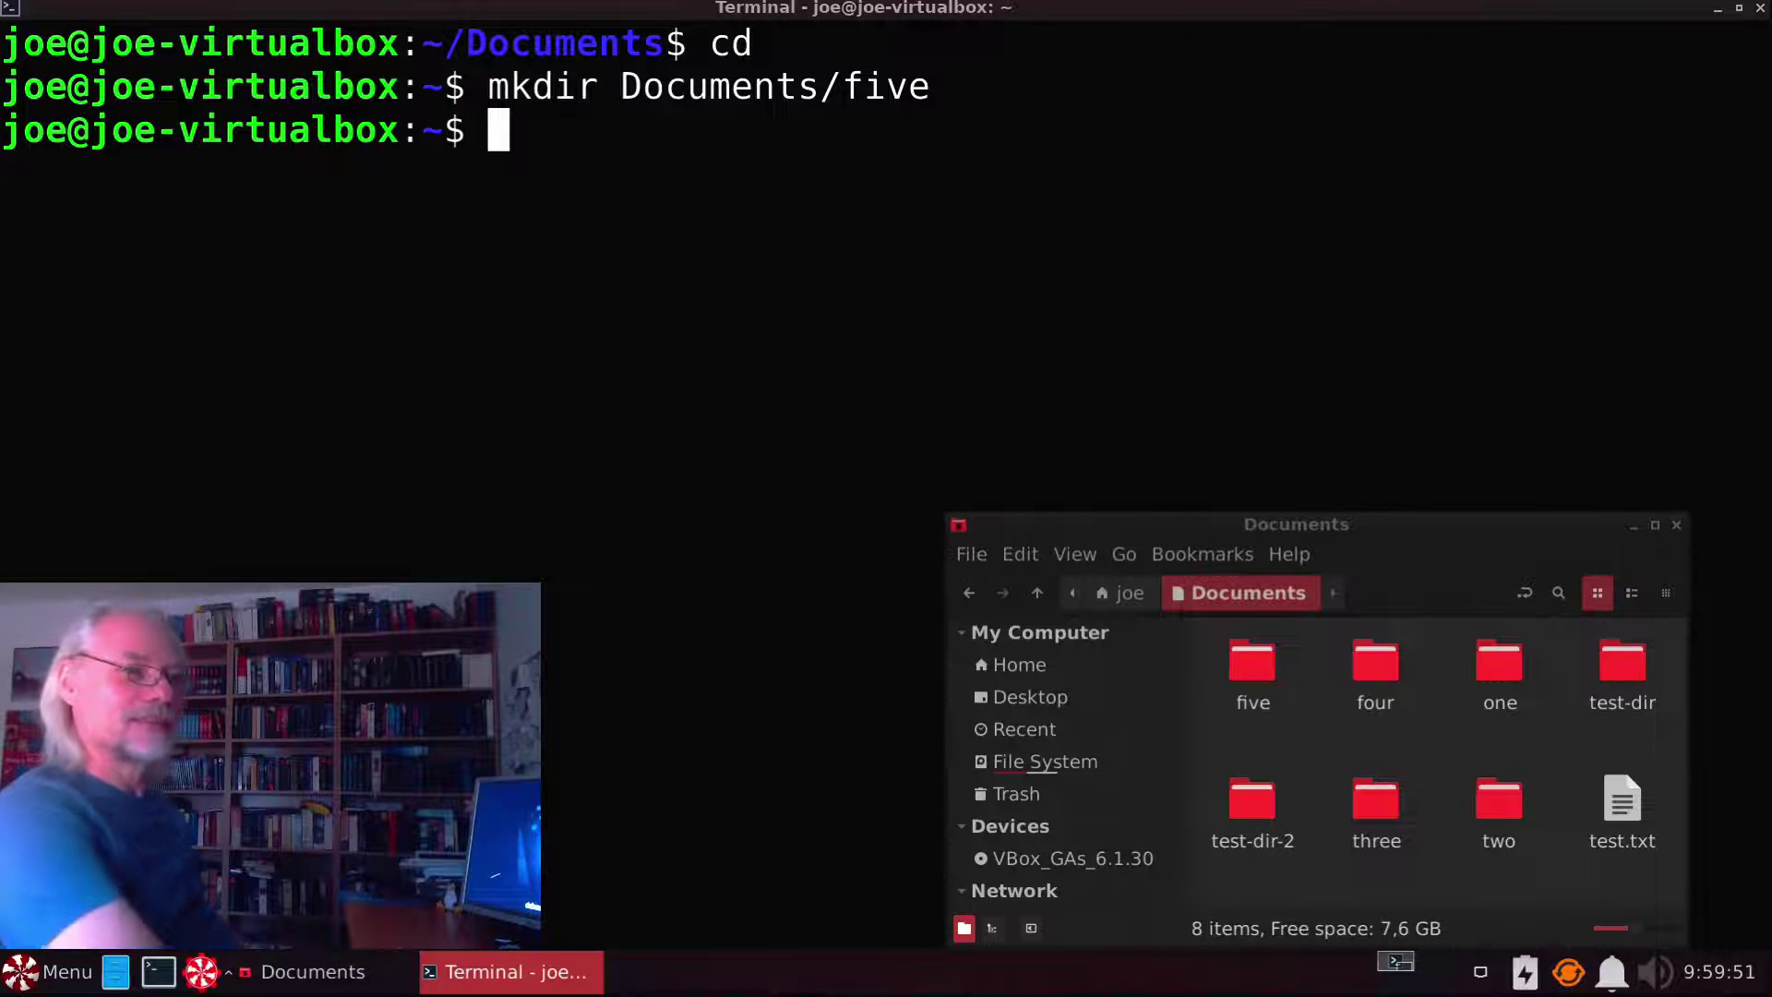
Step: Create the nested path Documents/six/seven/eight with mkdir -p in one command
type("mkdir")
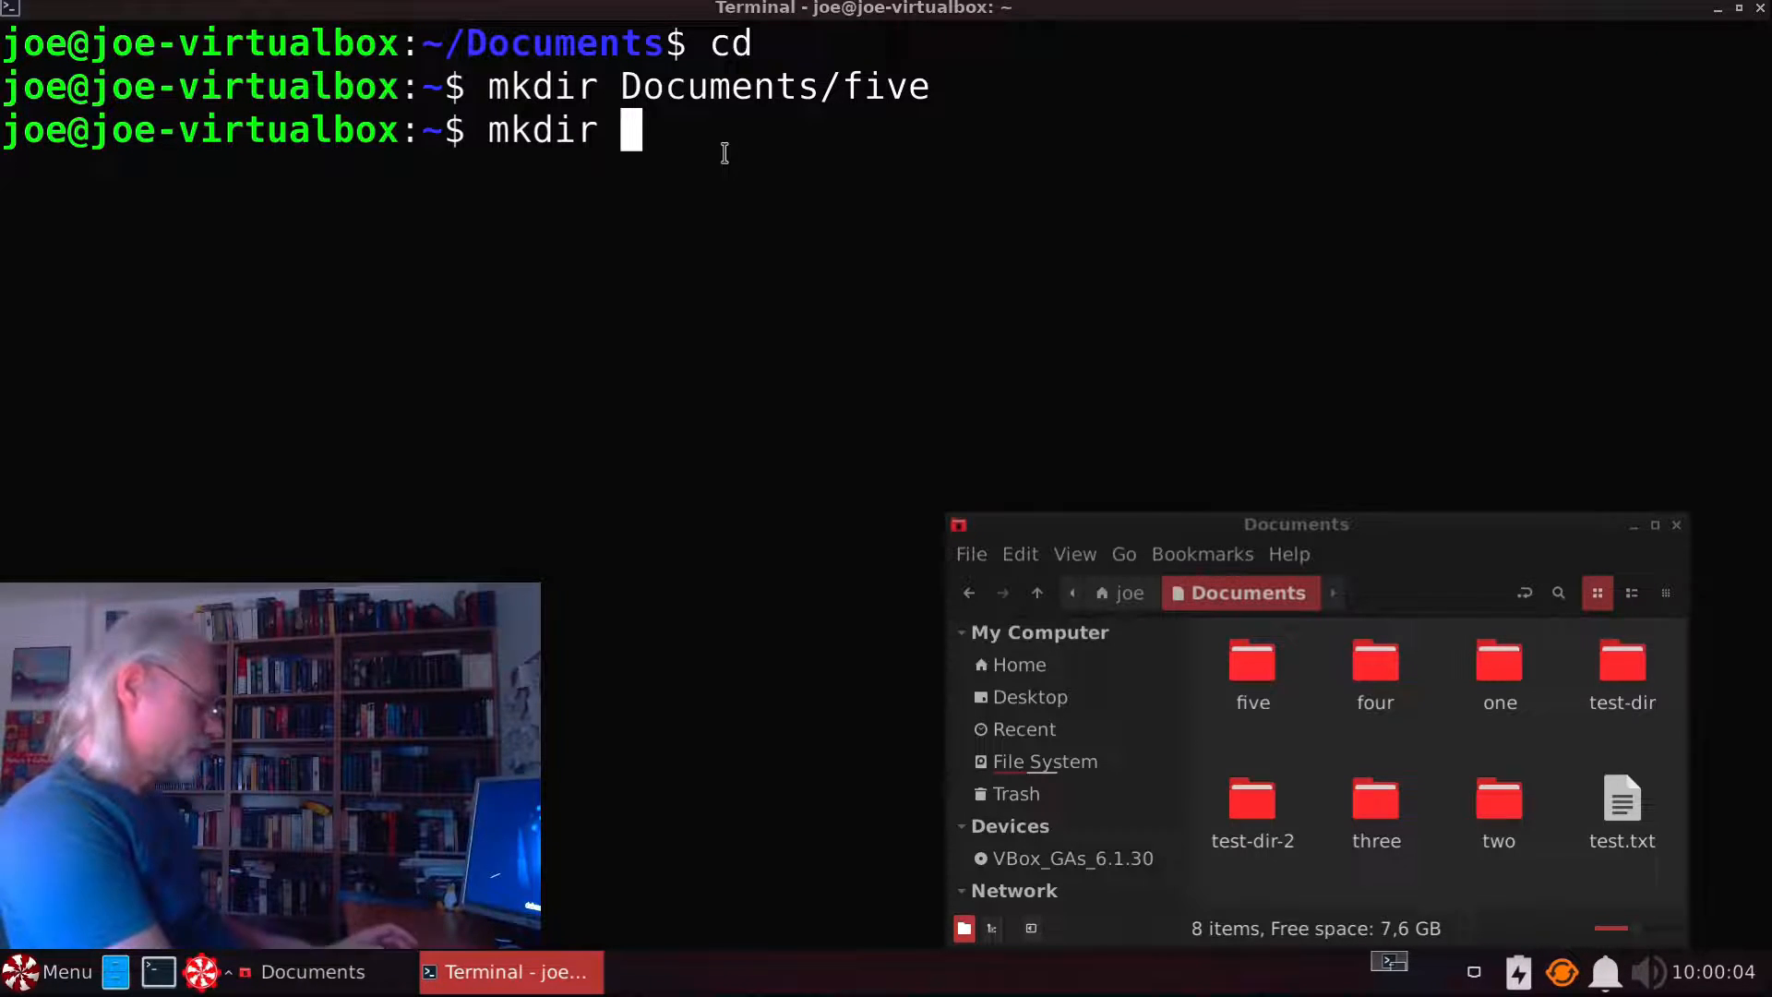
type("-p")
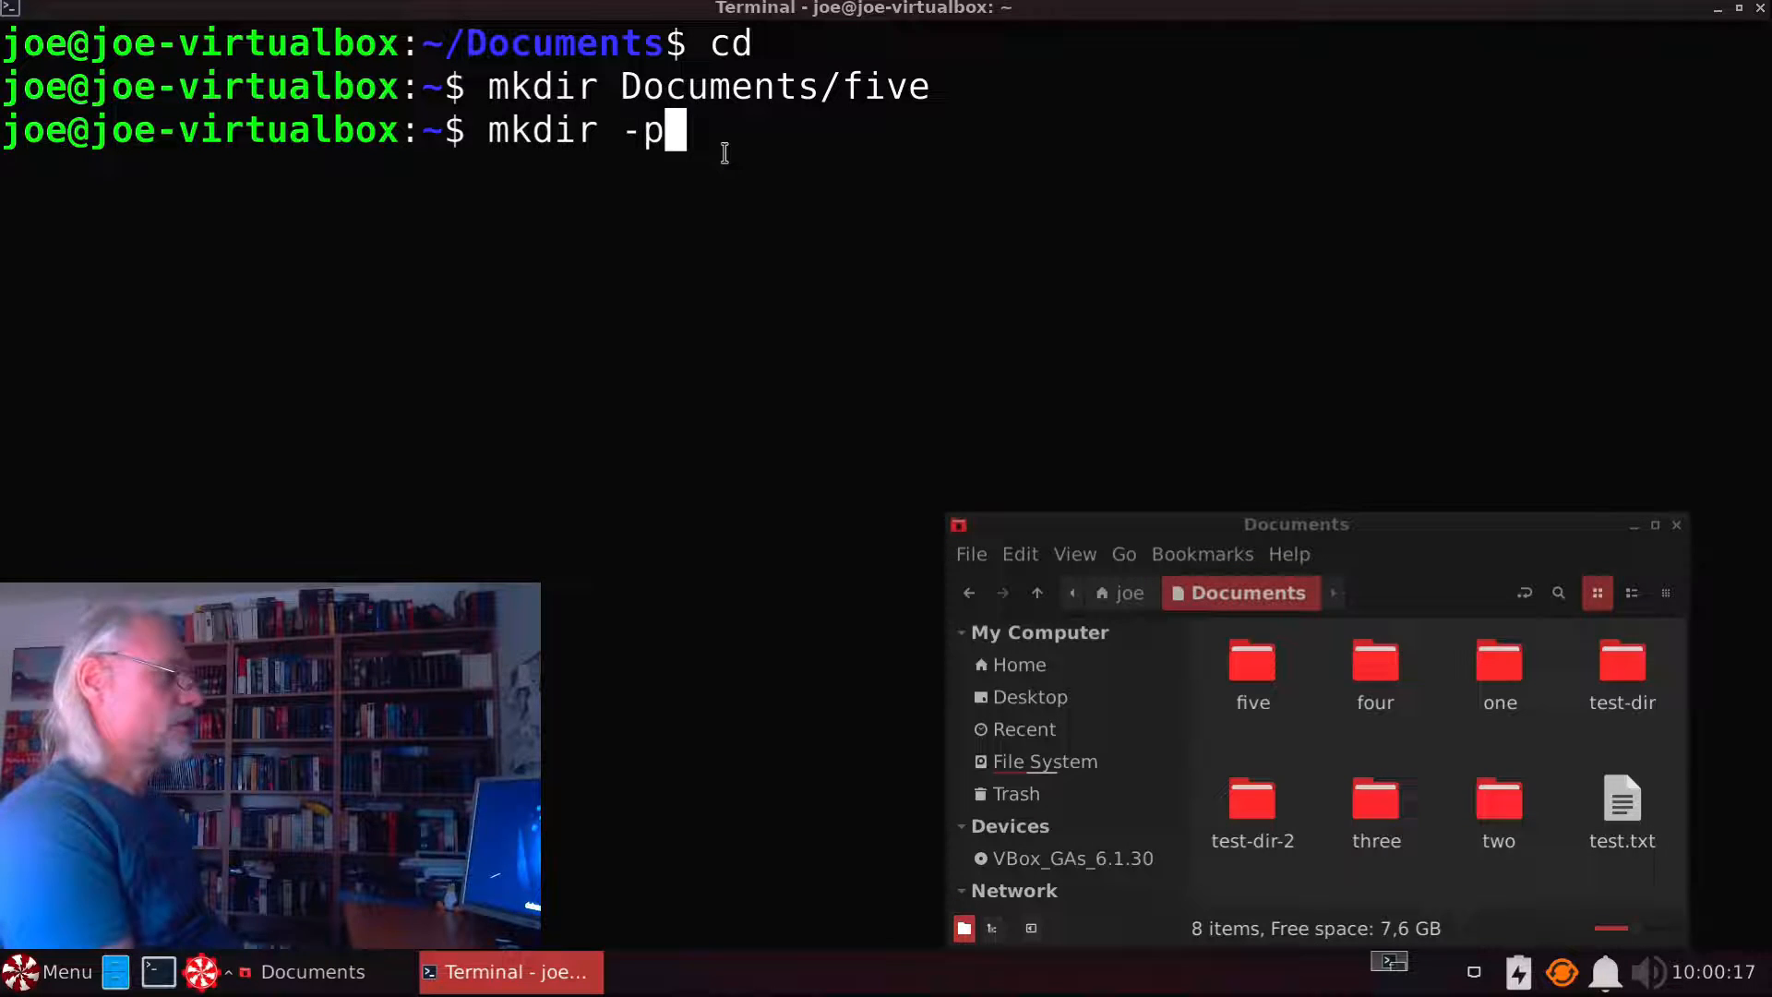
type("Doc")
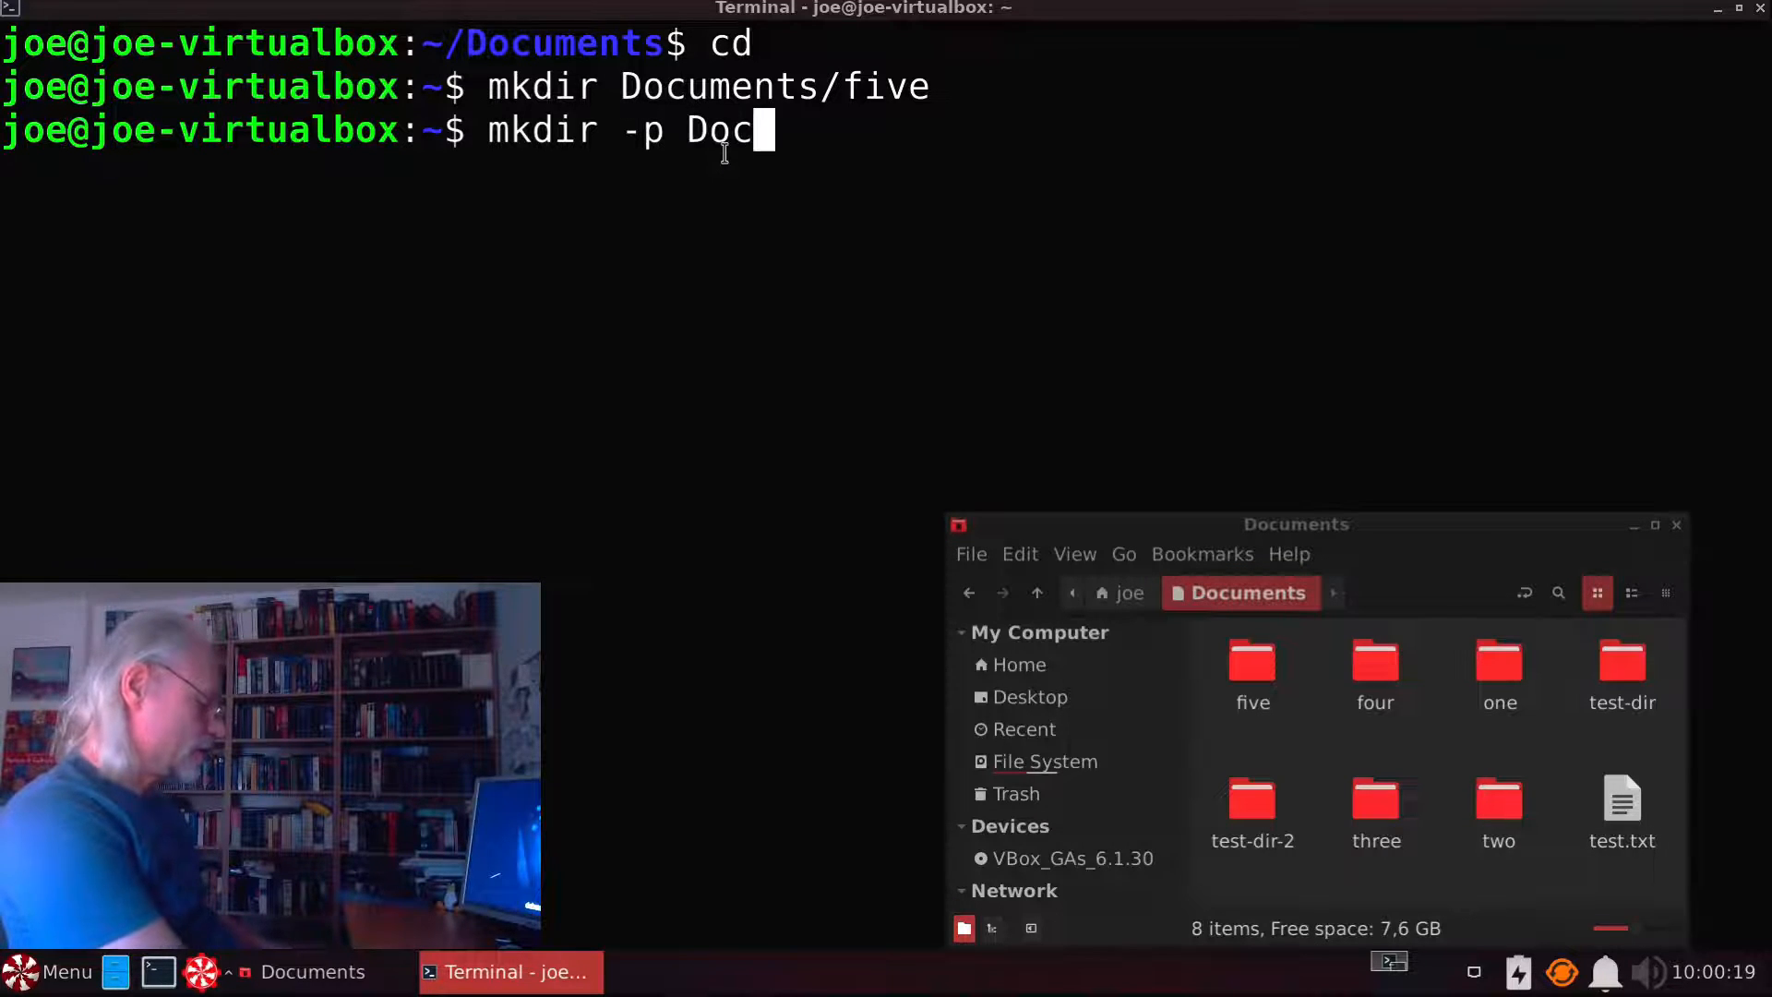
type("uments")
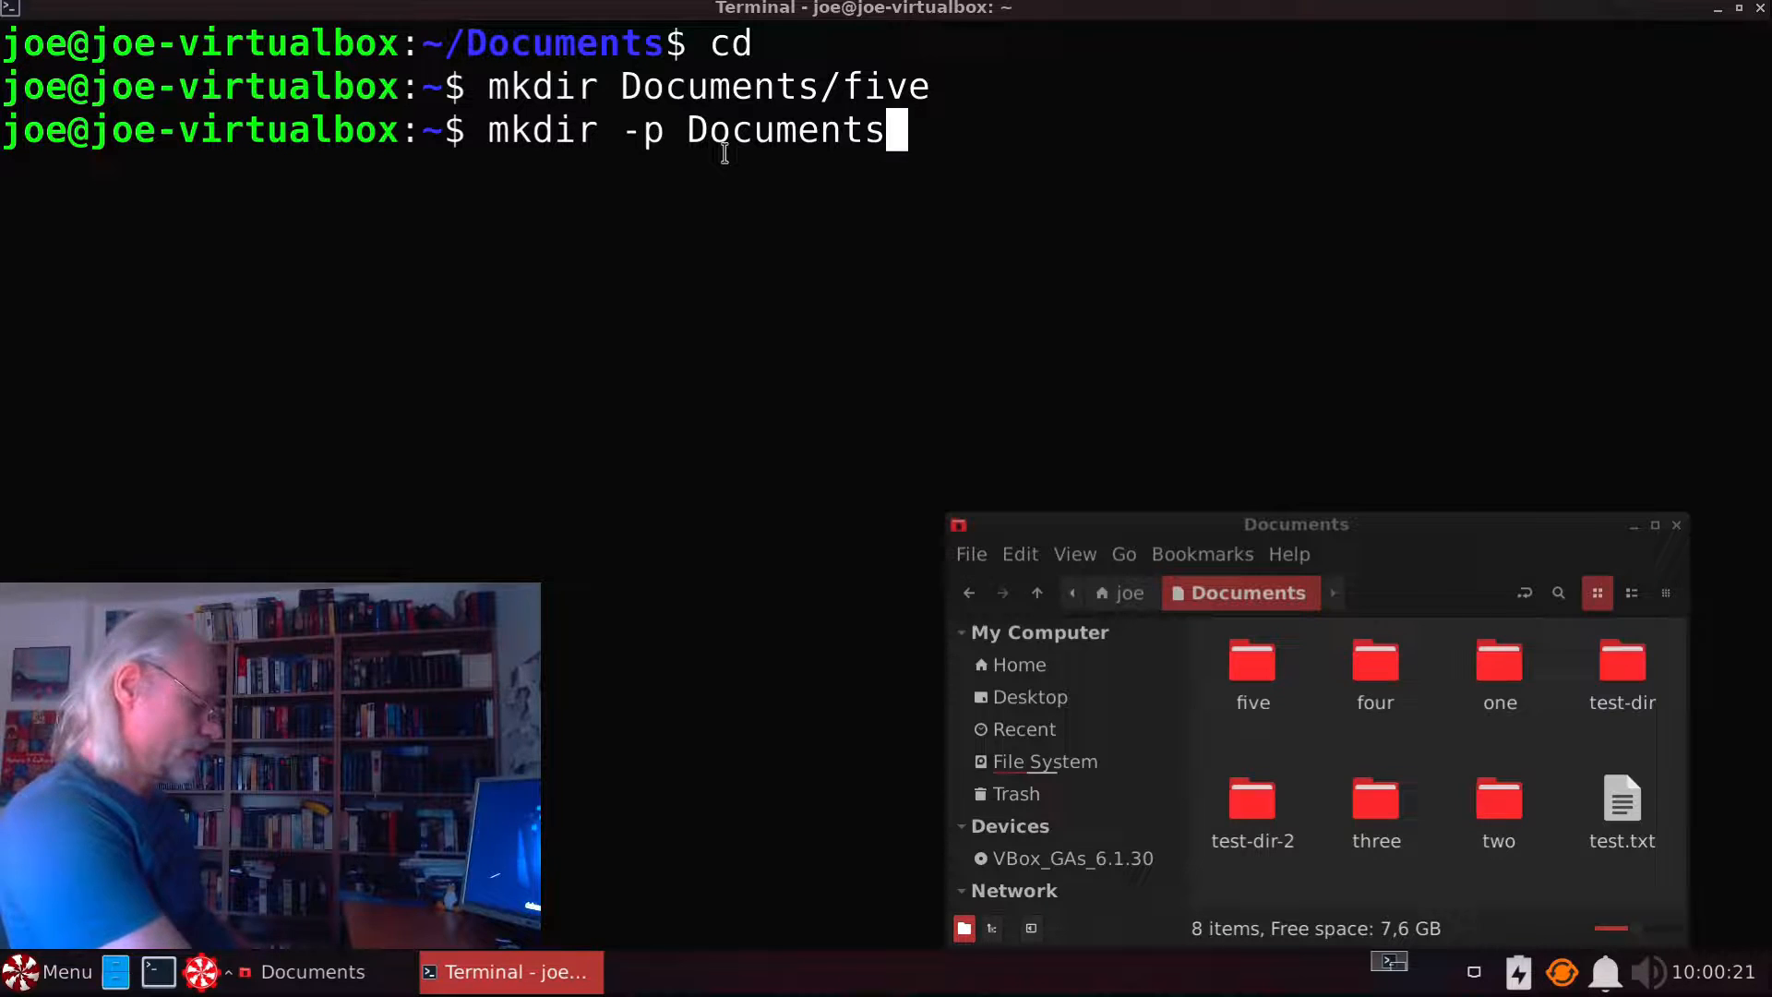
type("/")
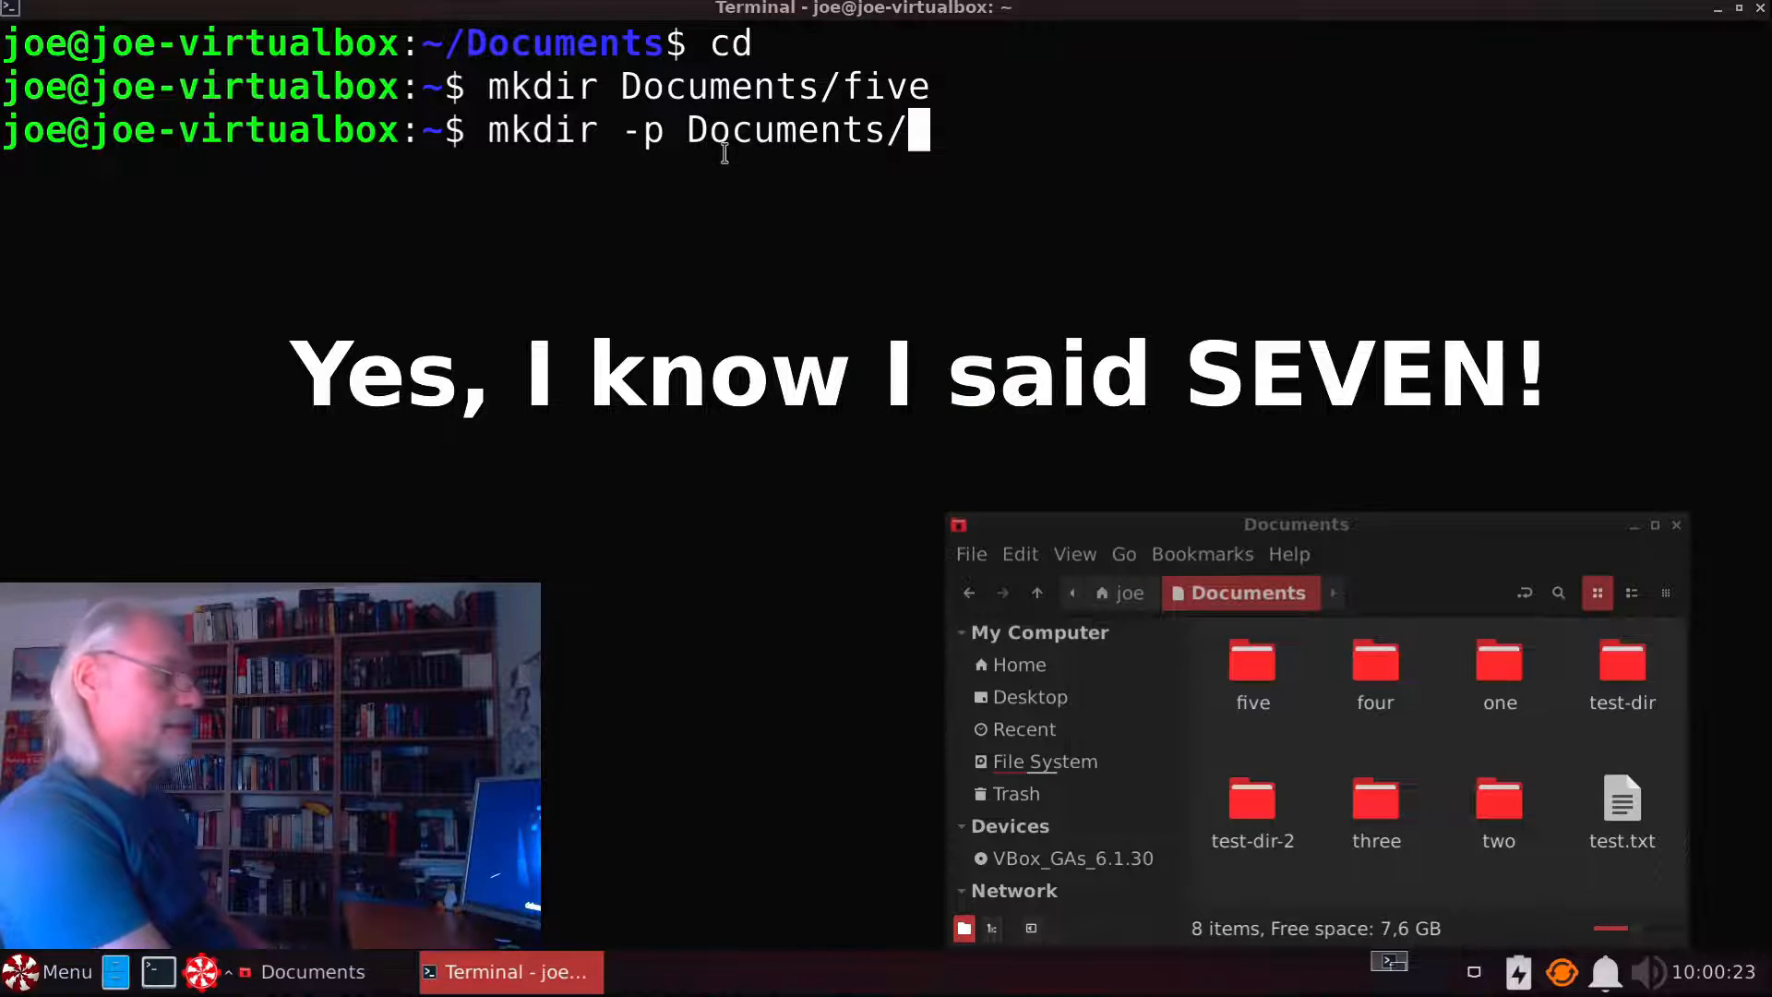
type("six")
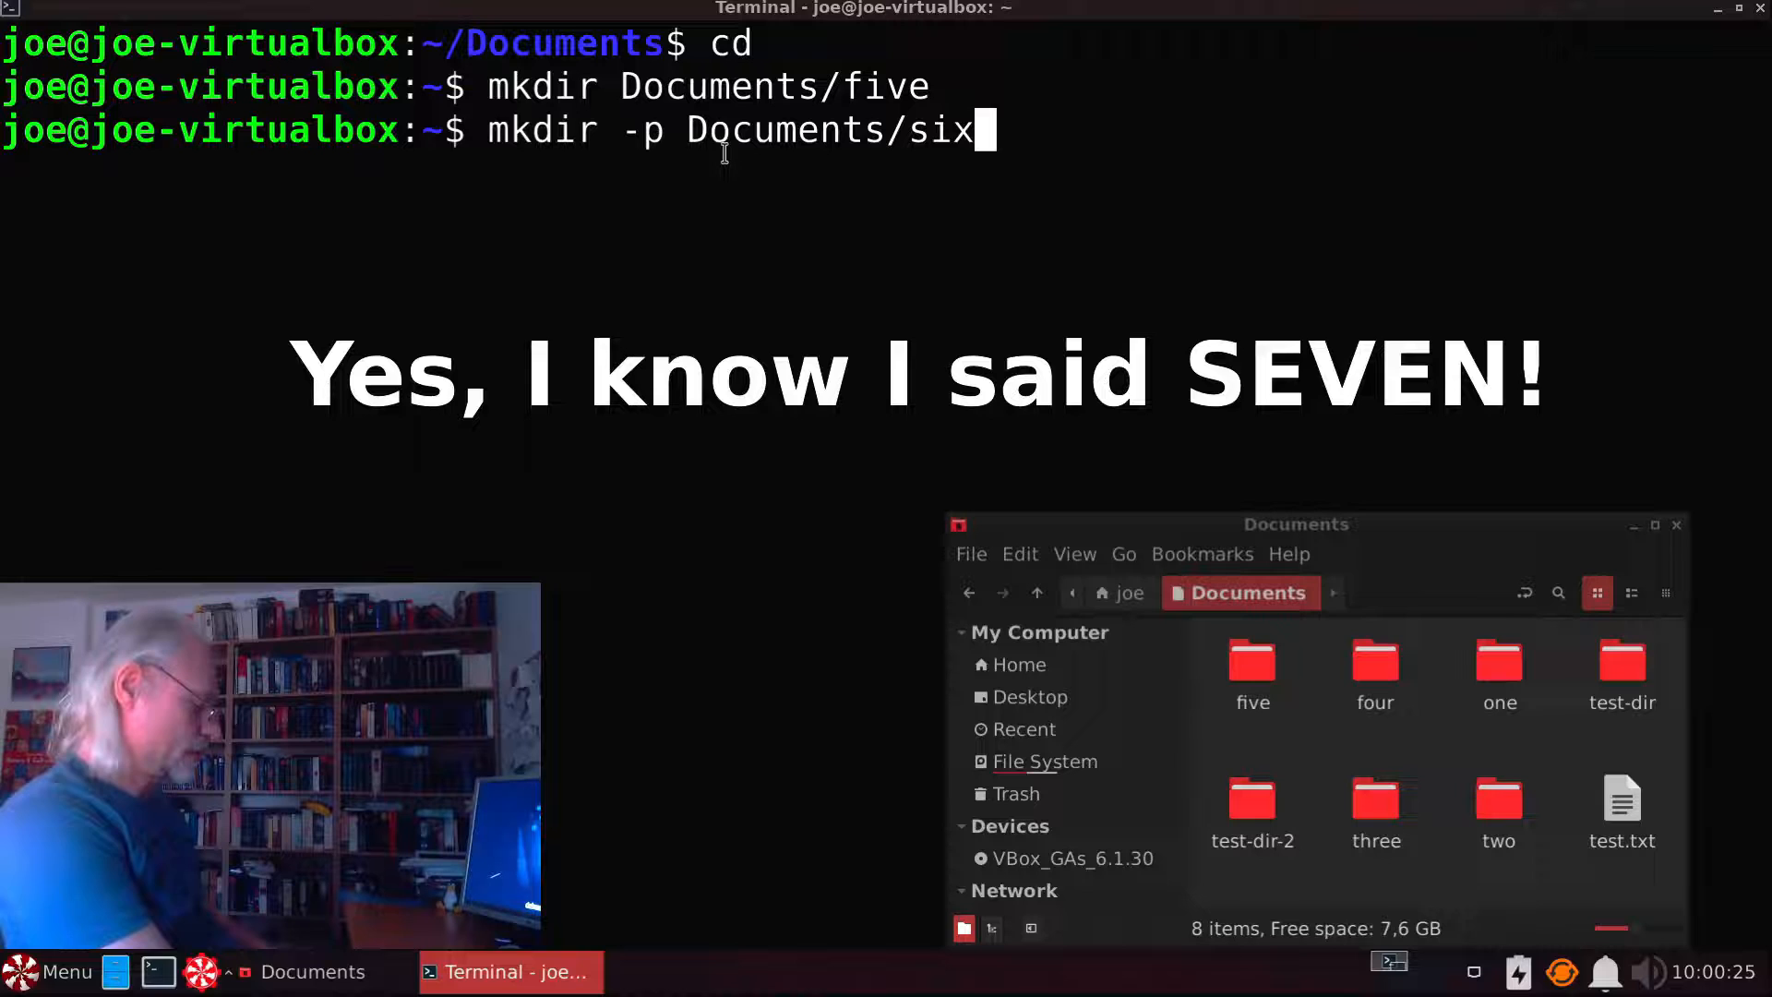
type("/sev")
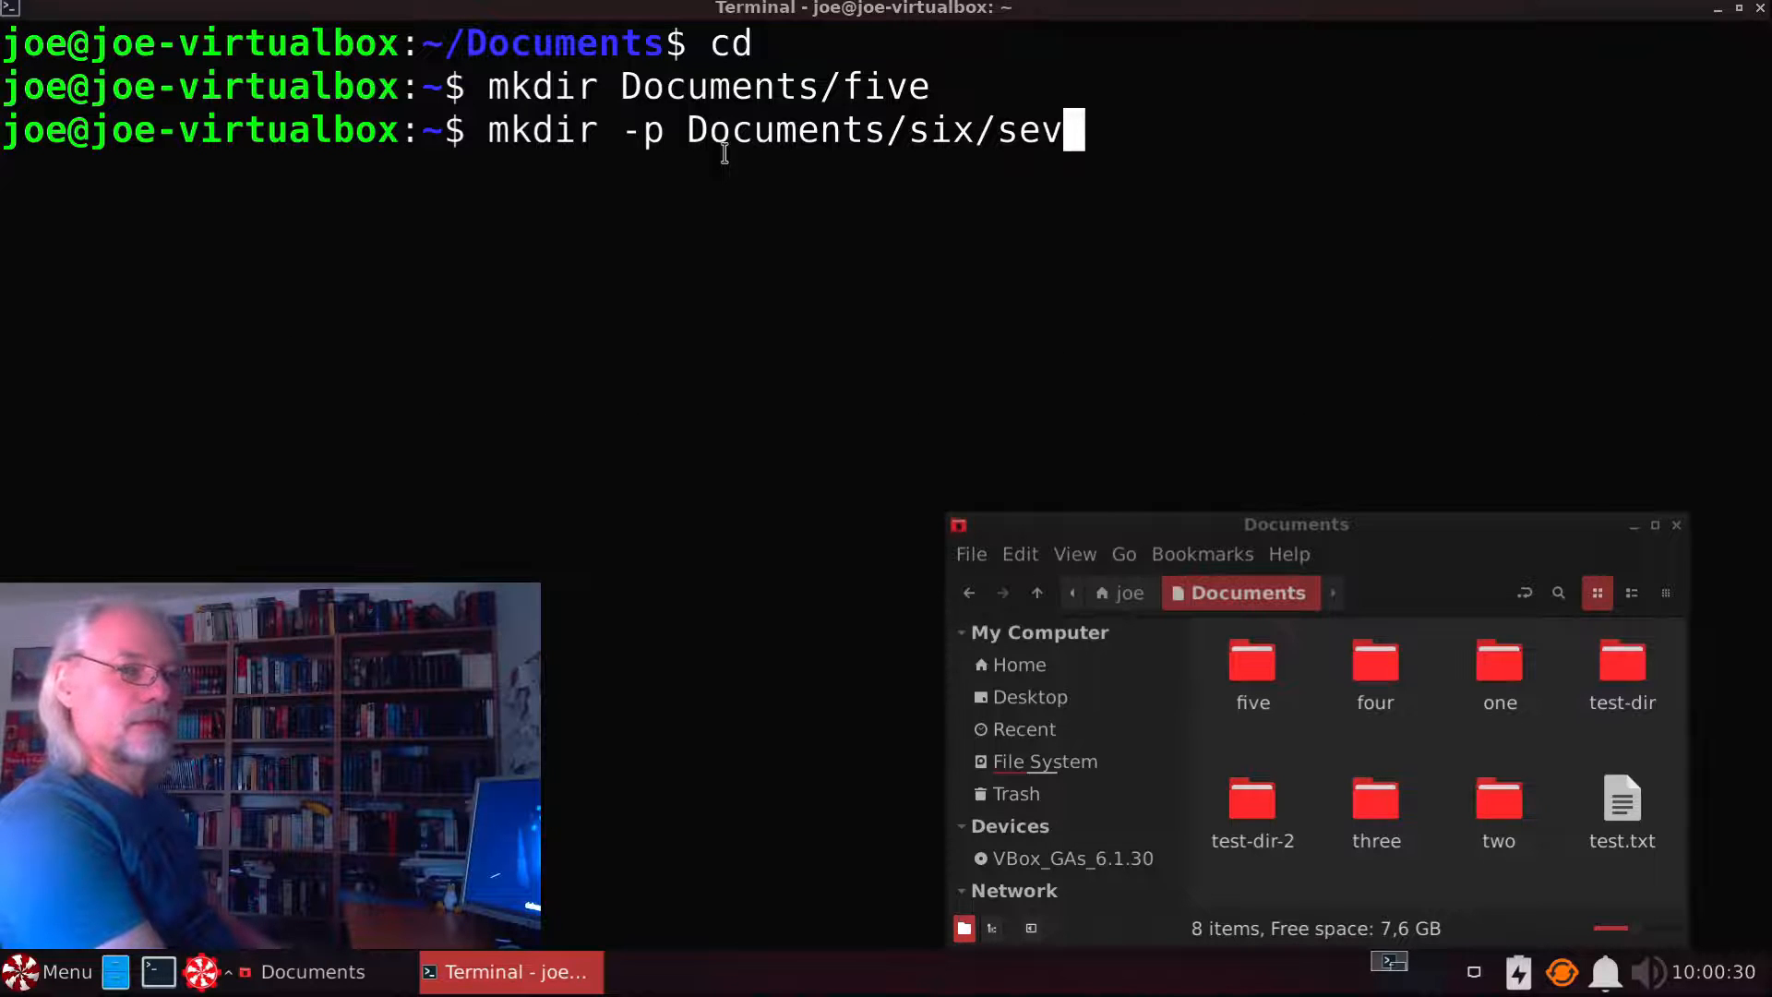
type("en")
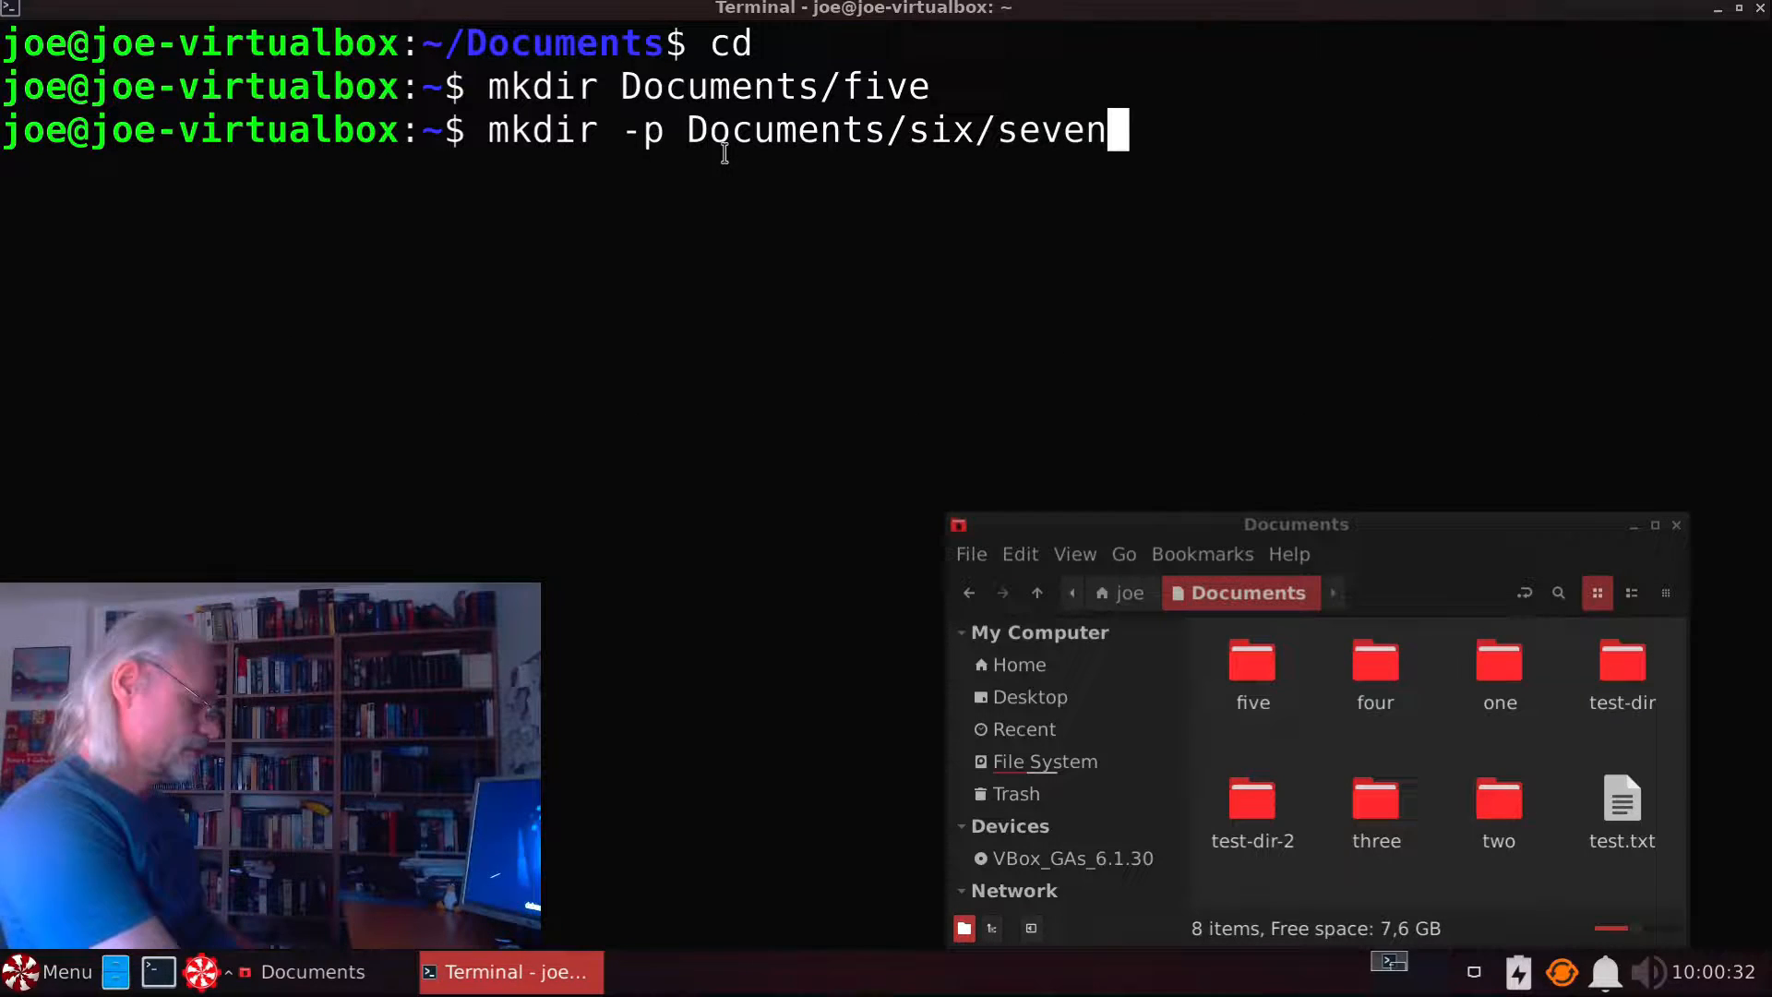
type("/eight")
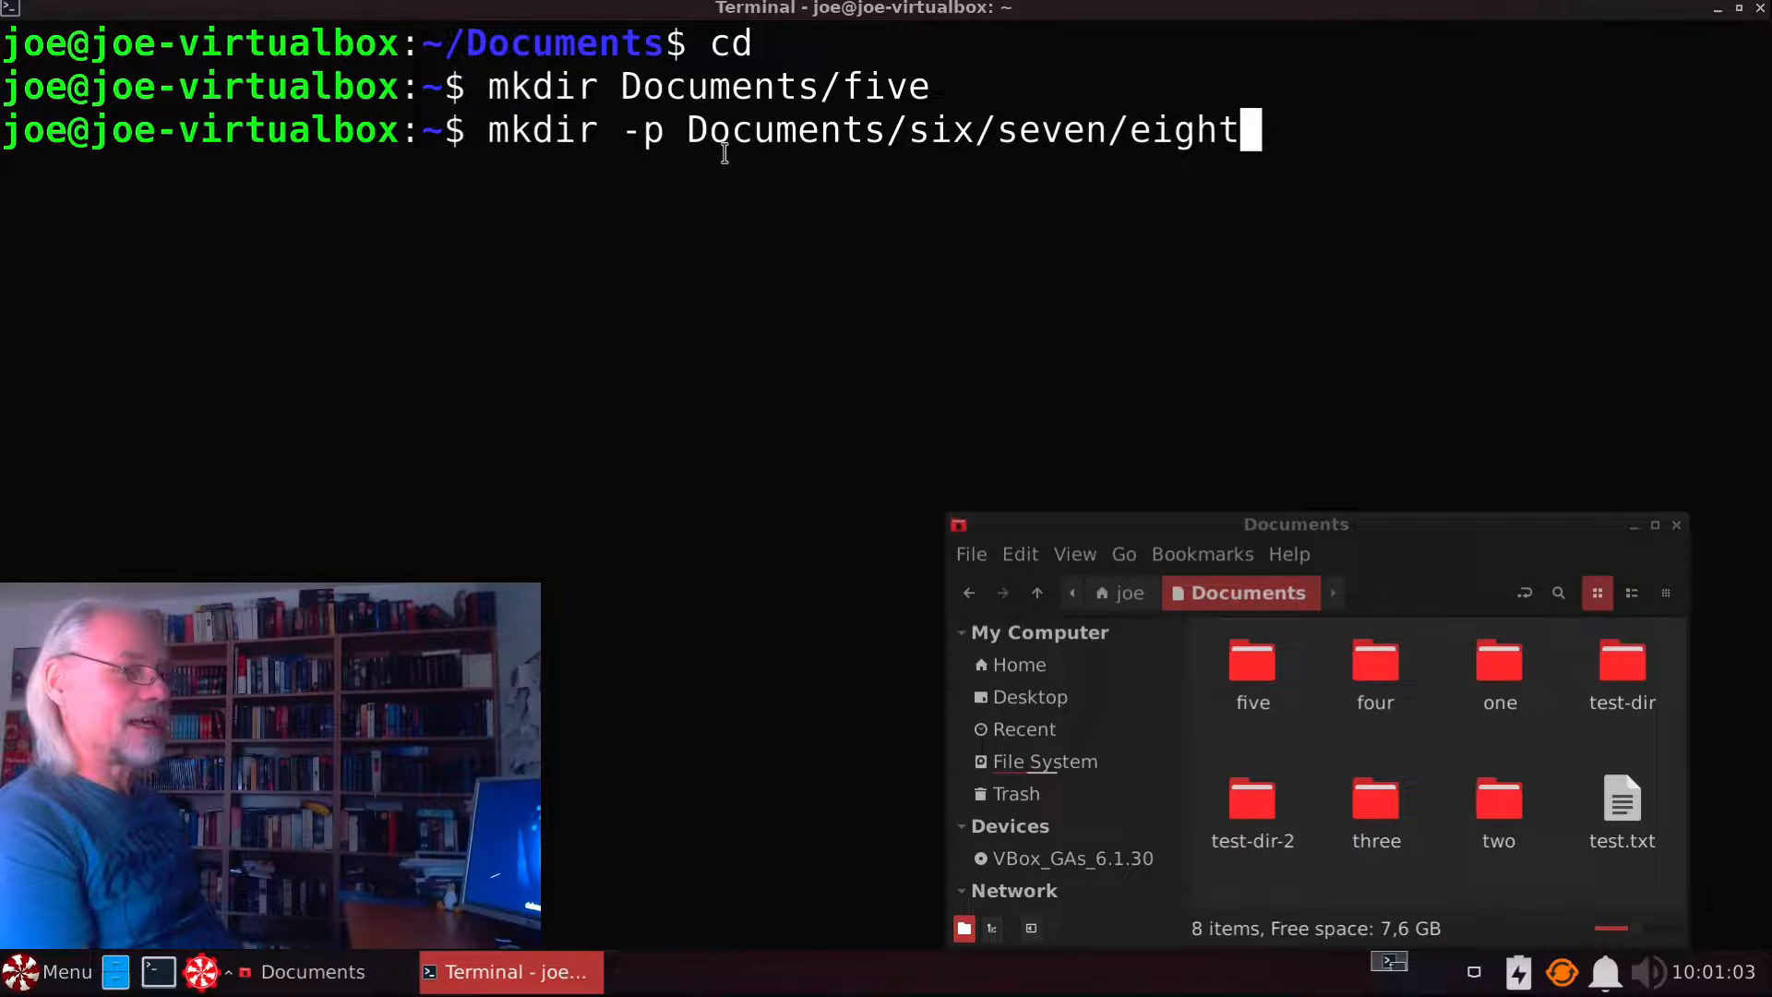
key("Return")
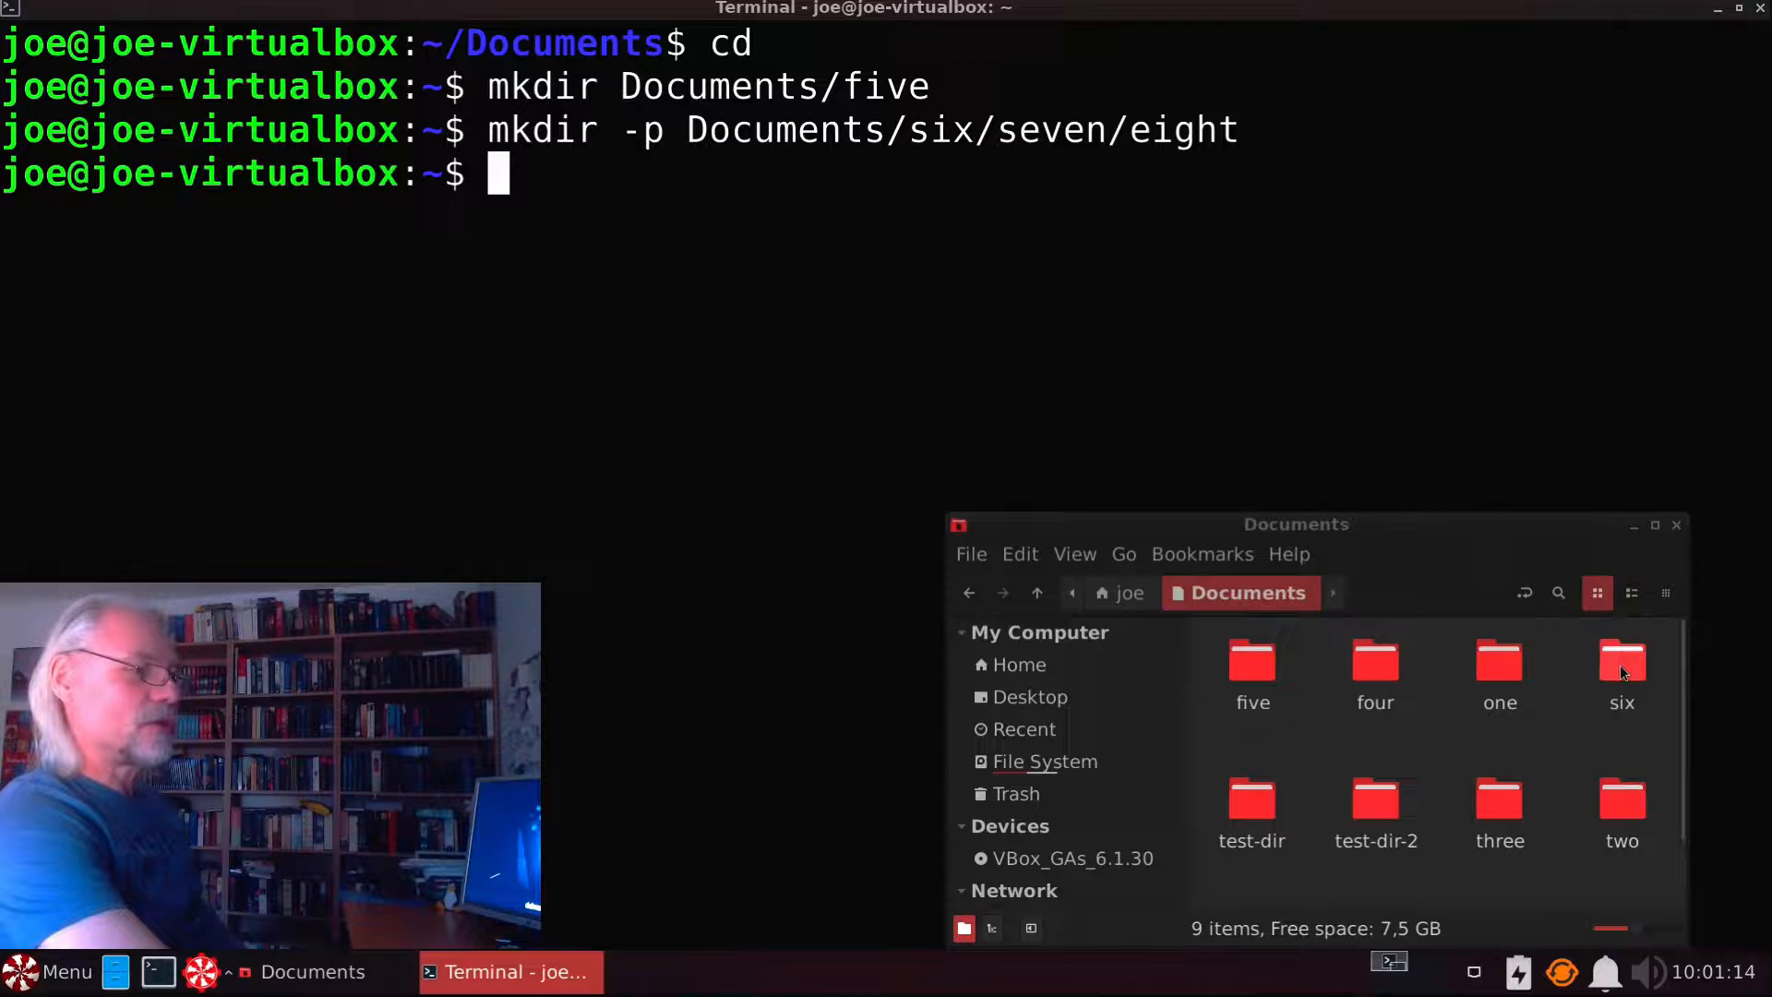
Step: Navigate Nemo into six and then seven, revealing the eight folder, and begin a cd command
double_click(1623, 666)
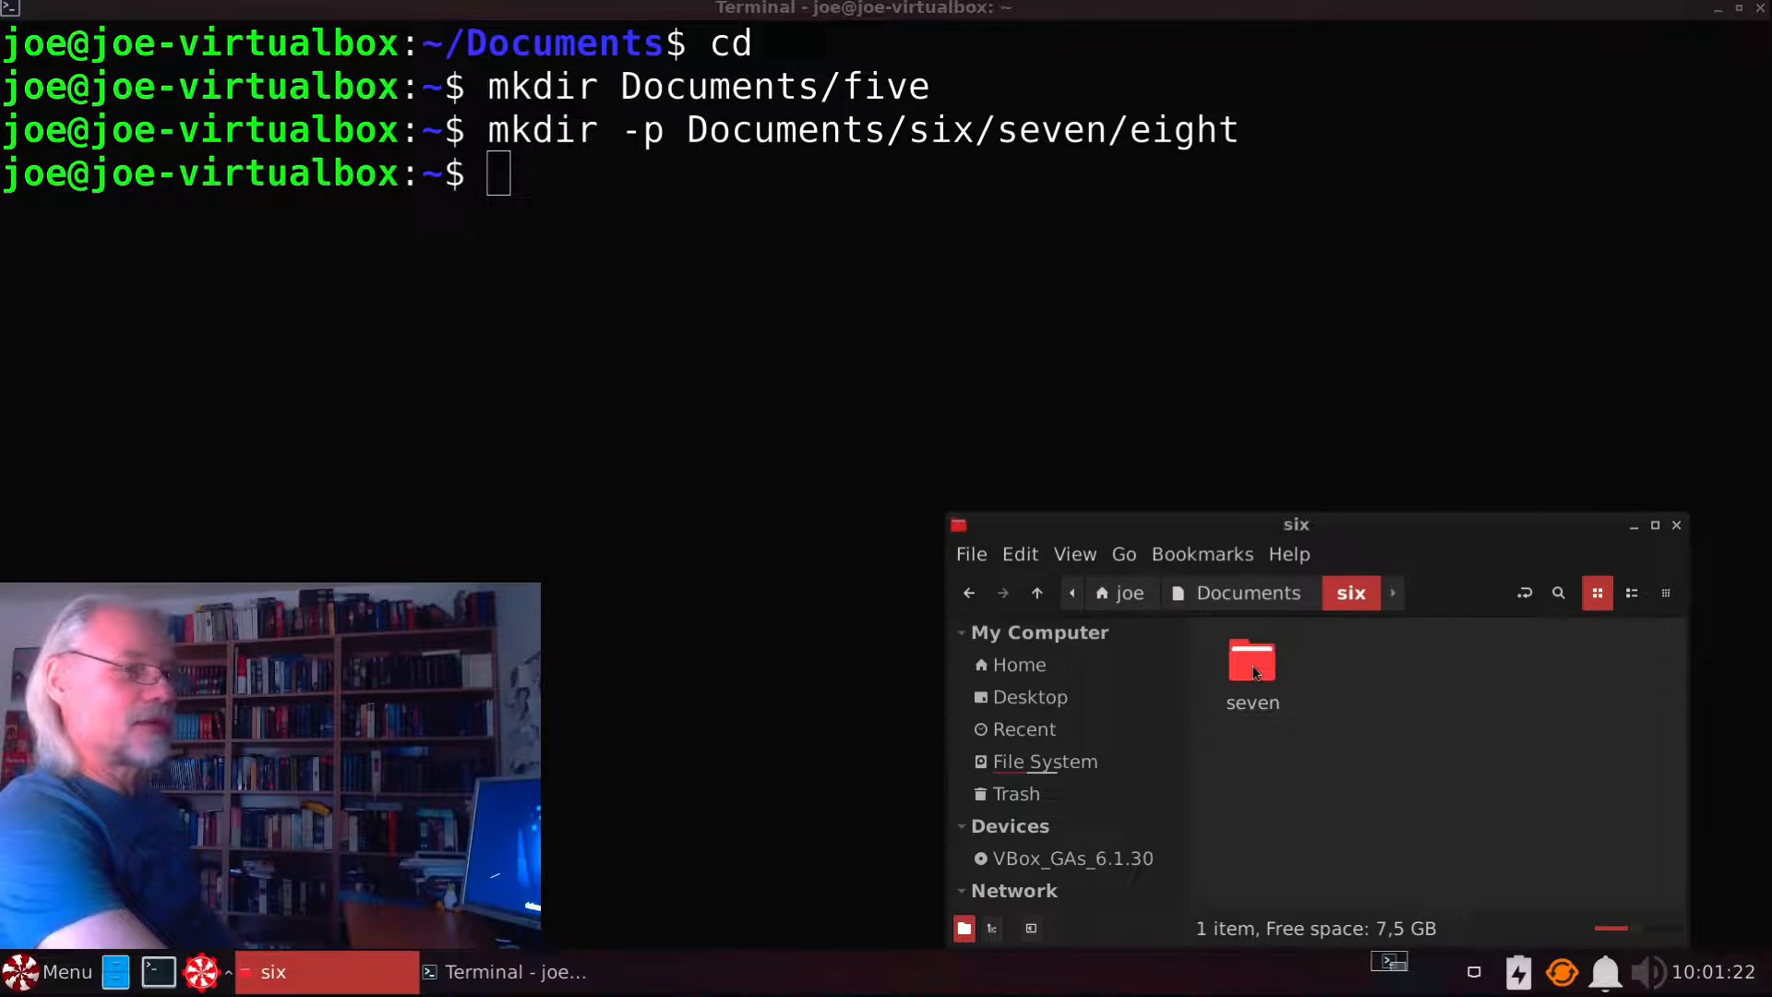
double_click(1252, 666)
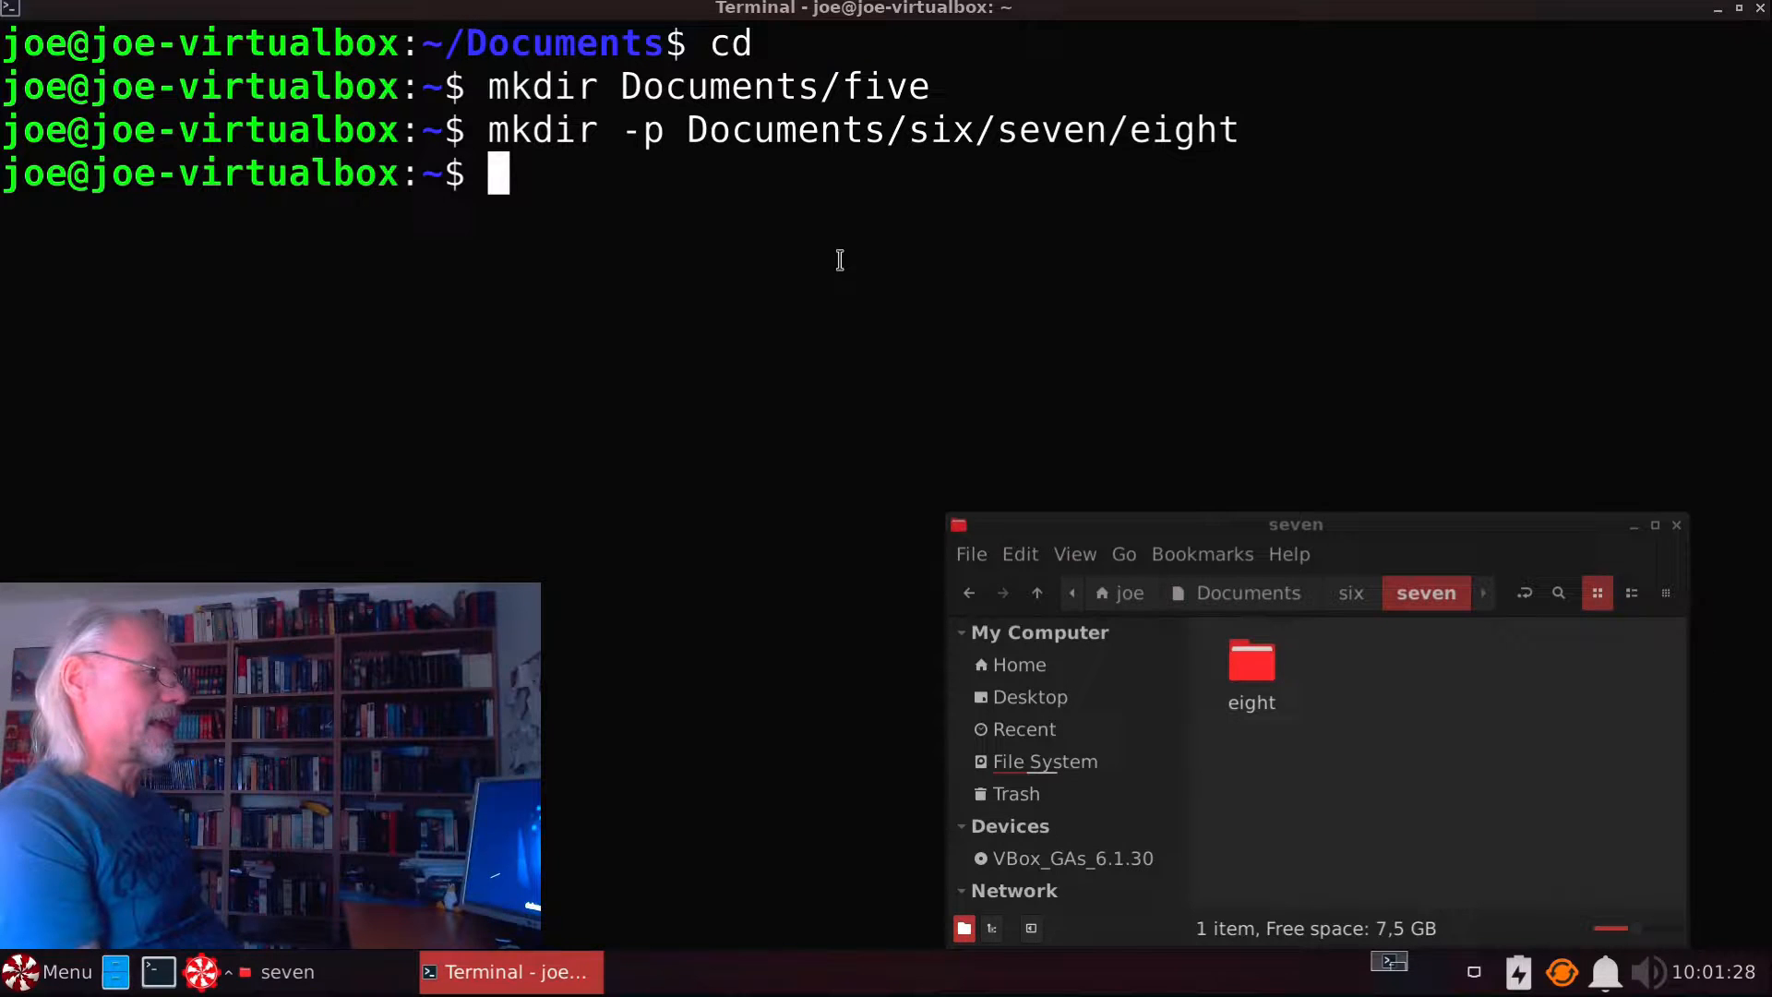
type("cd")
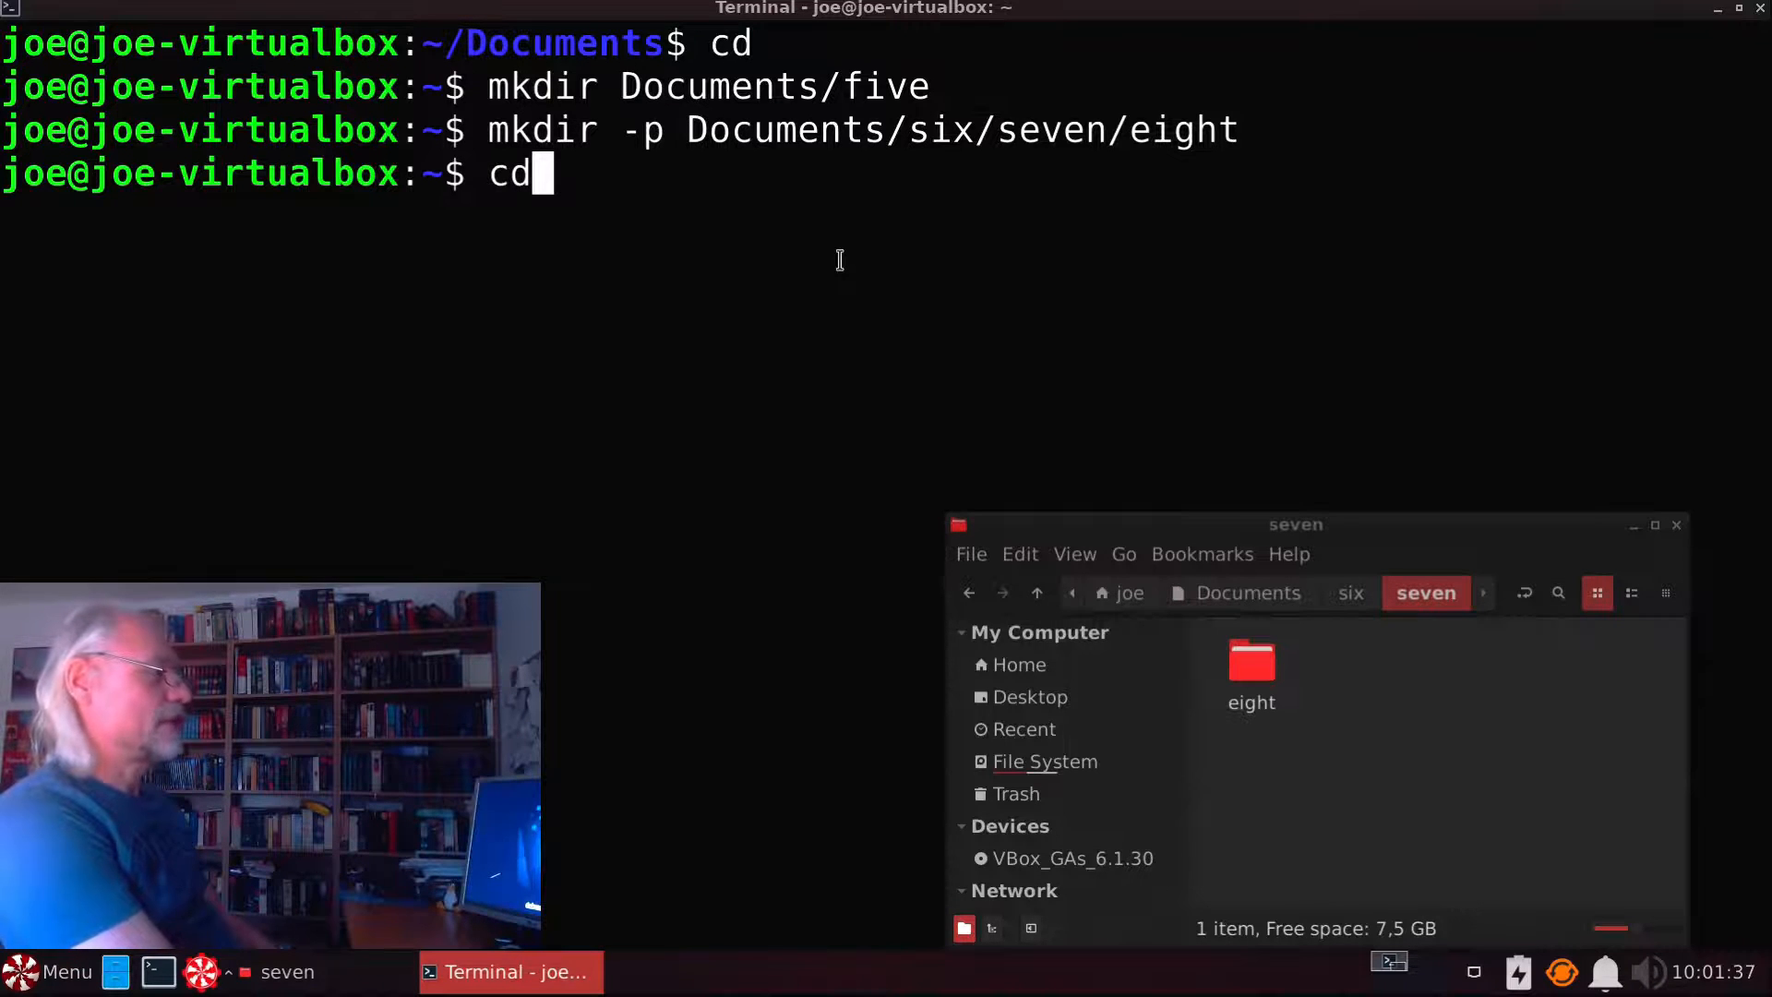
Step: Return home, enter Documents and list its contents
key("Return")
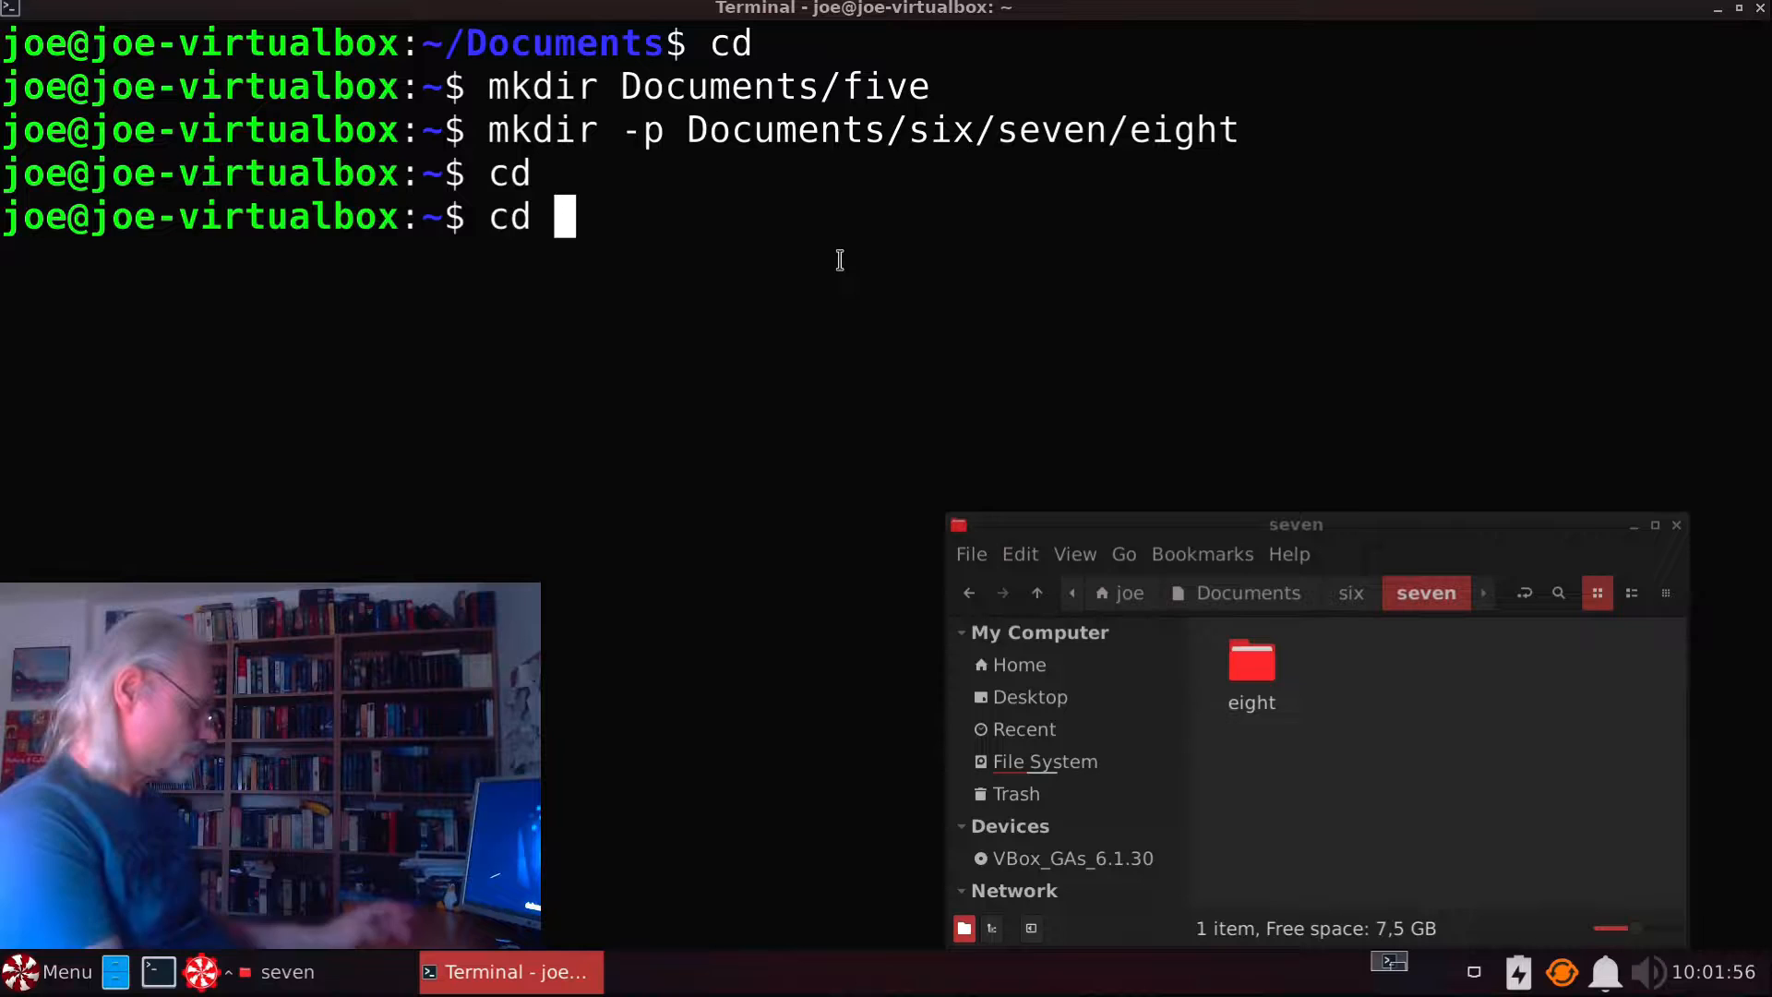
type("Documen")
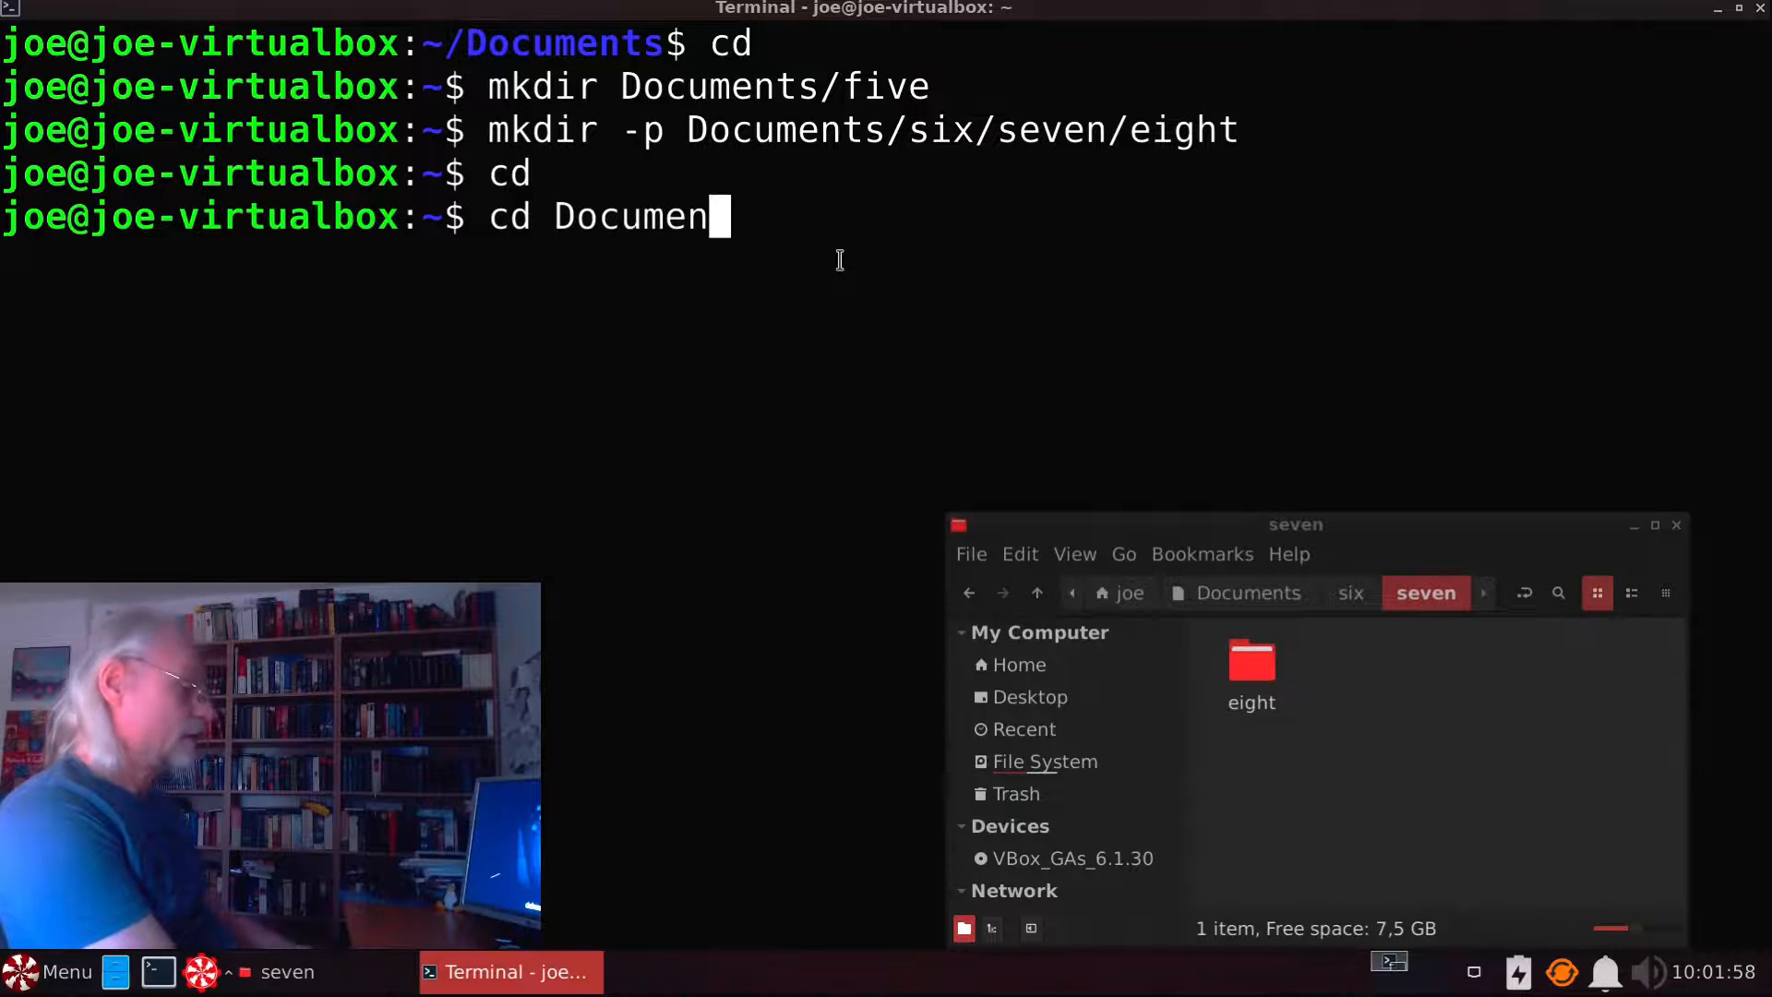
key("Return")
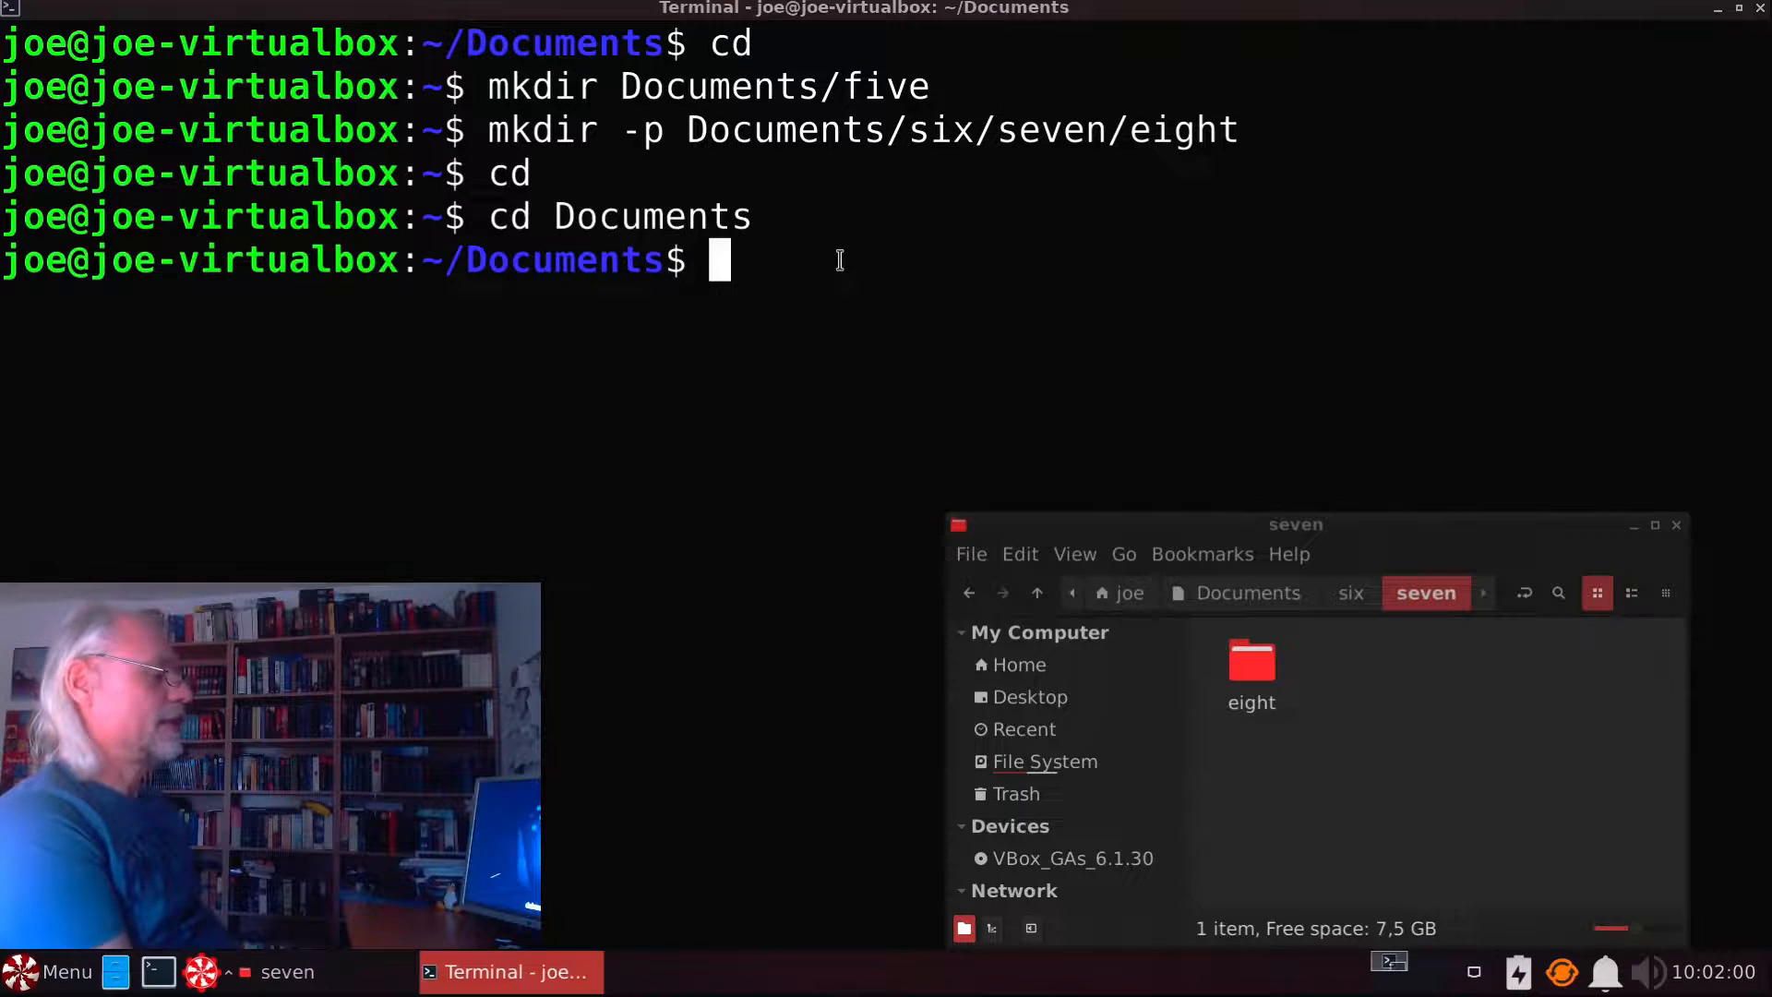
type("ls")
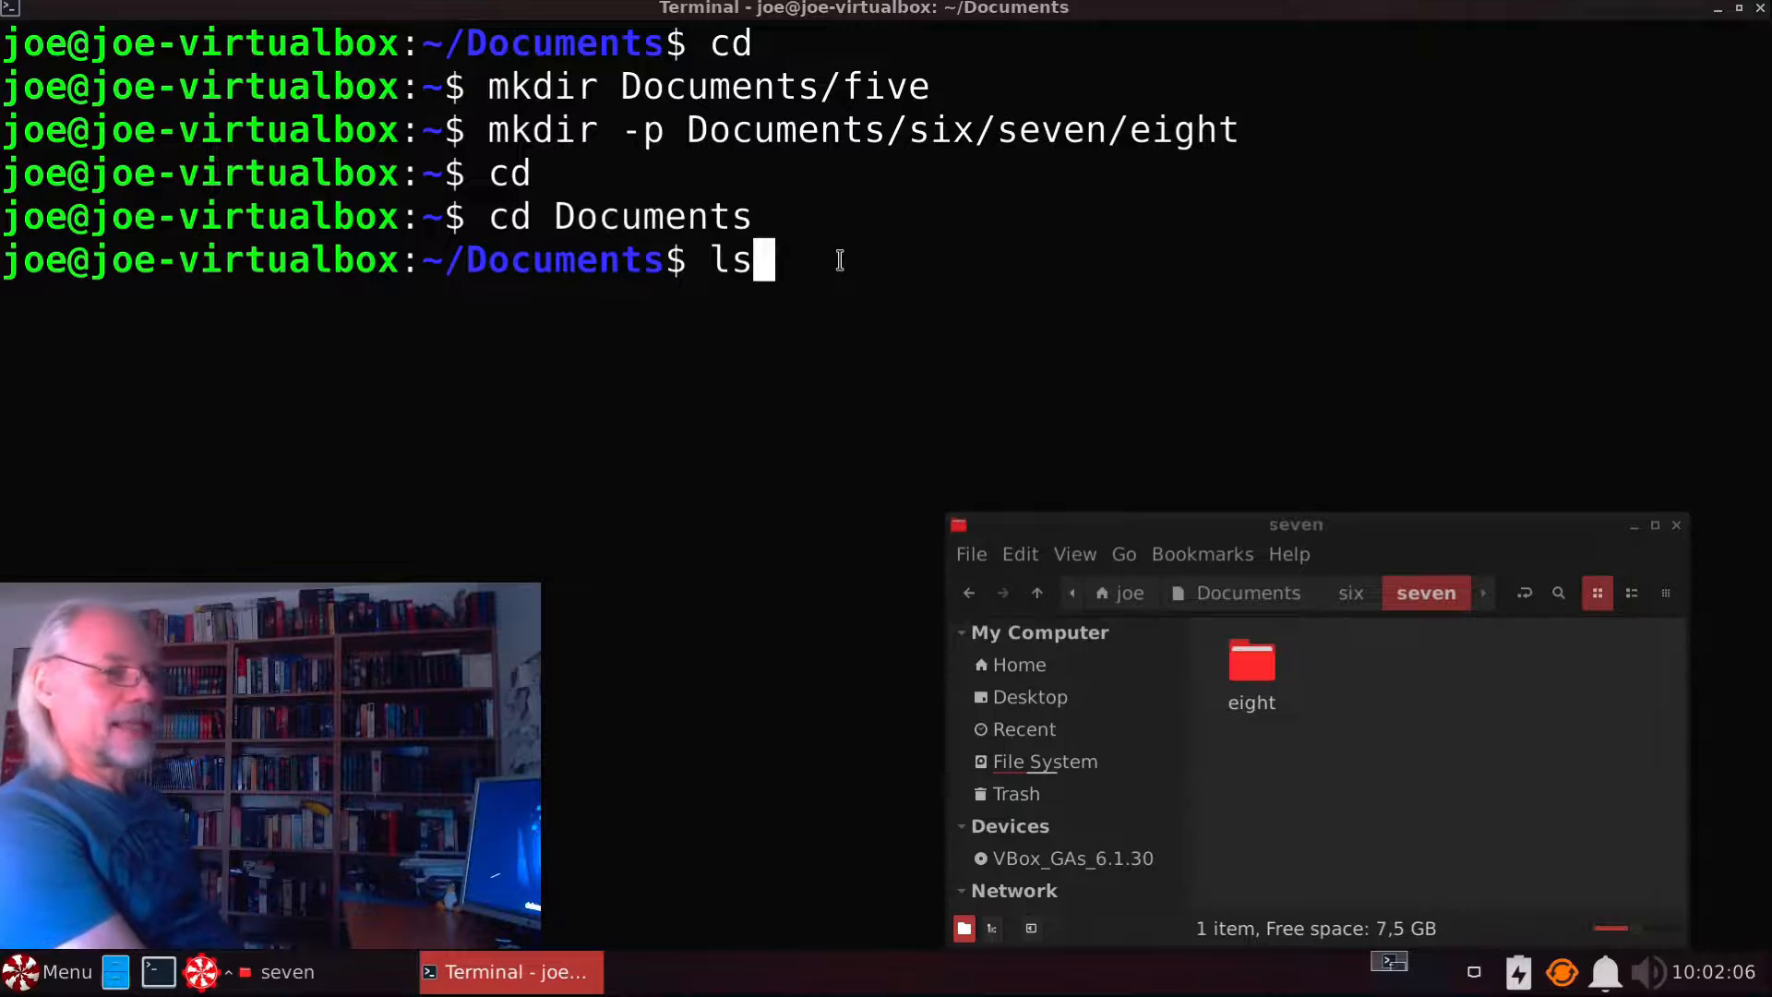
key("Return")
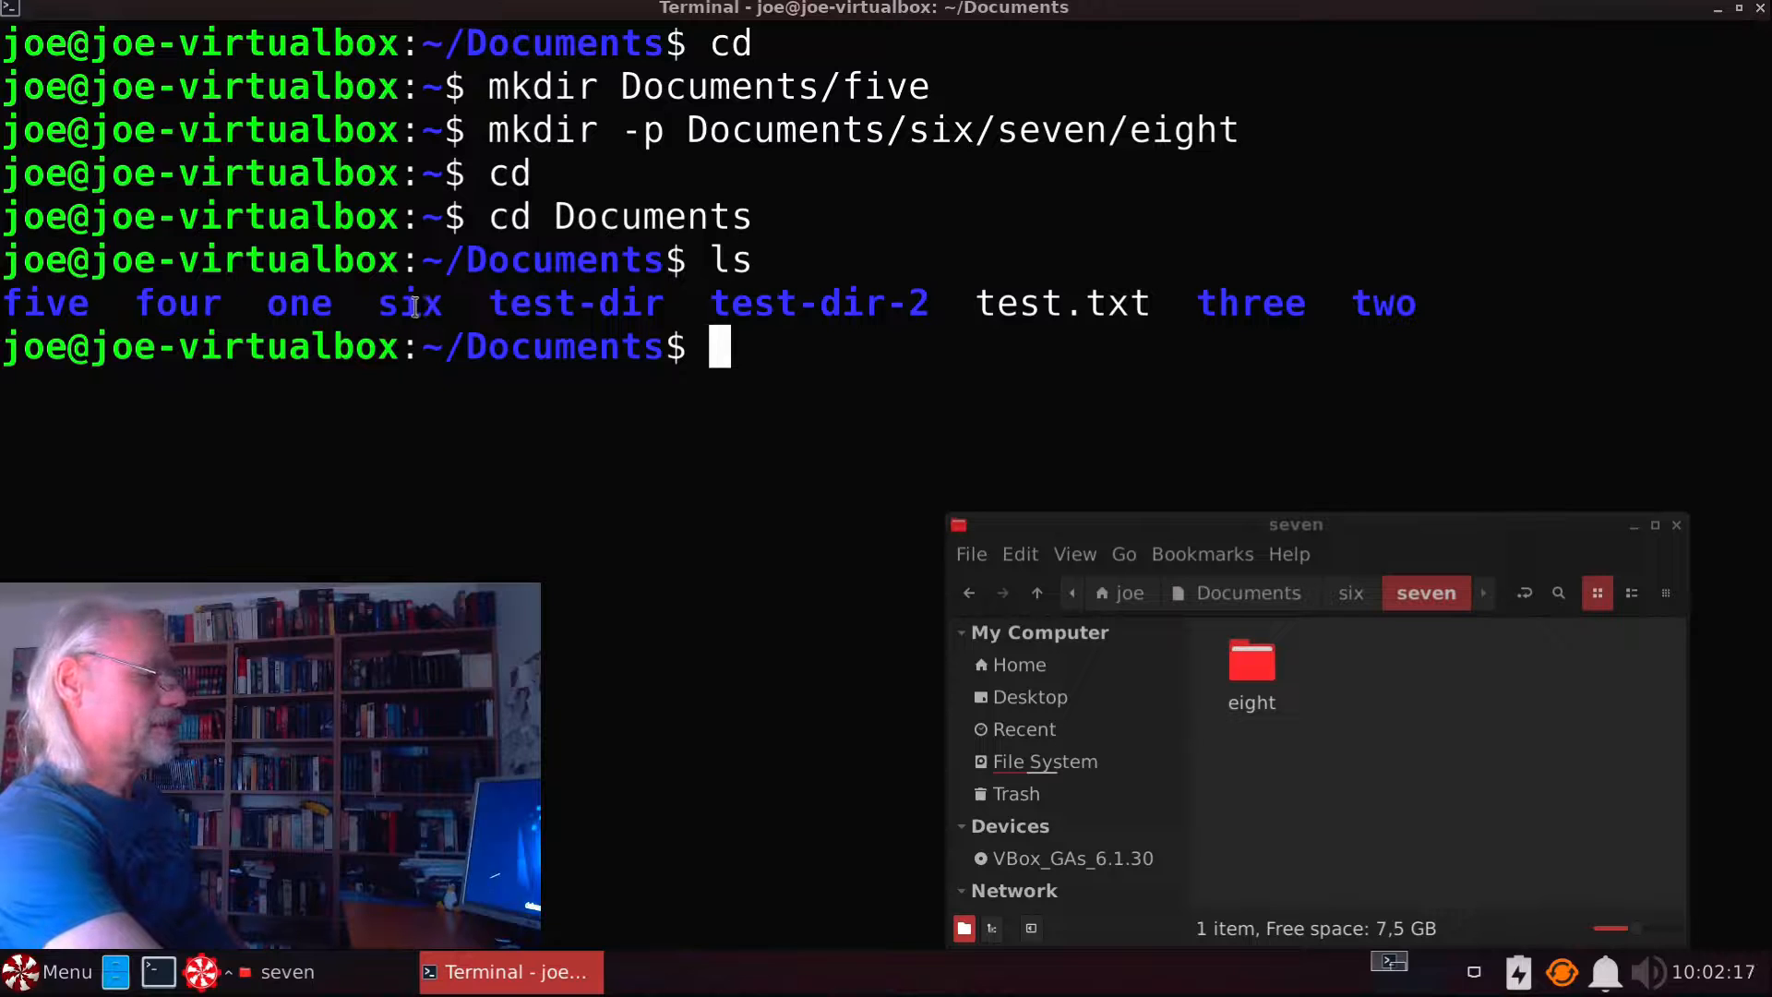
mouse_move(840, 351)
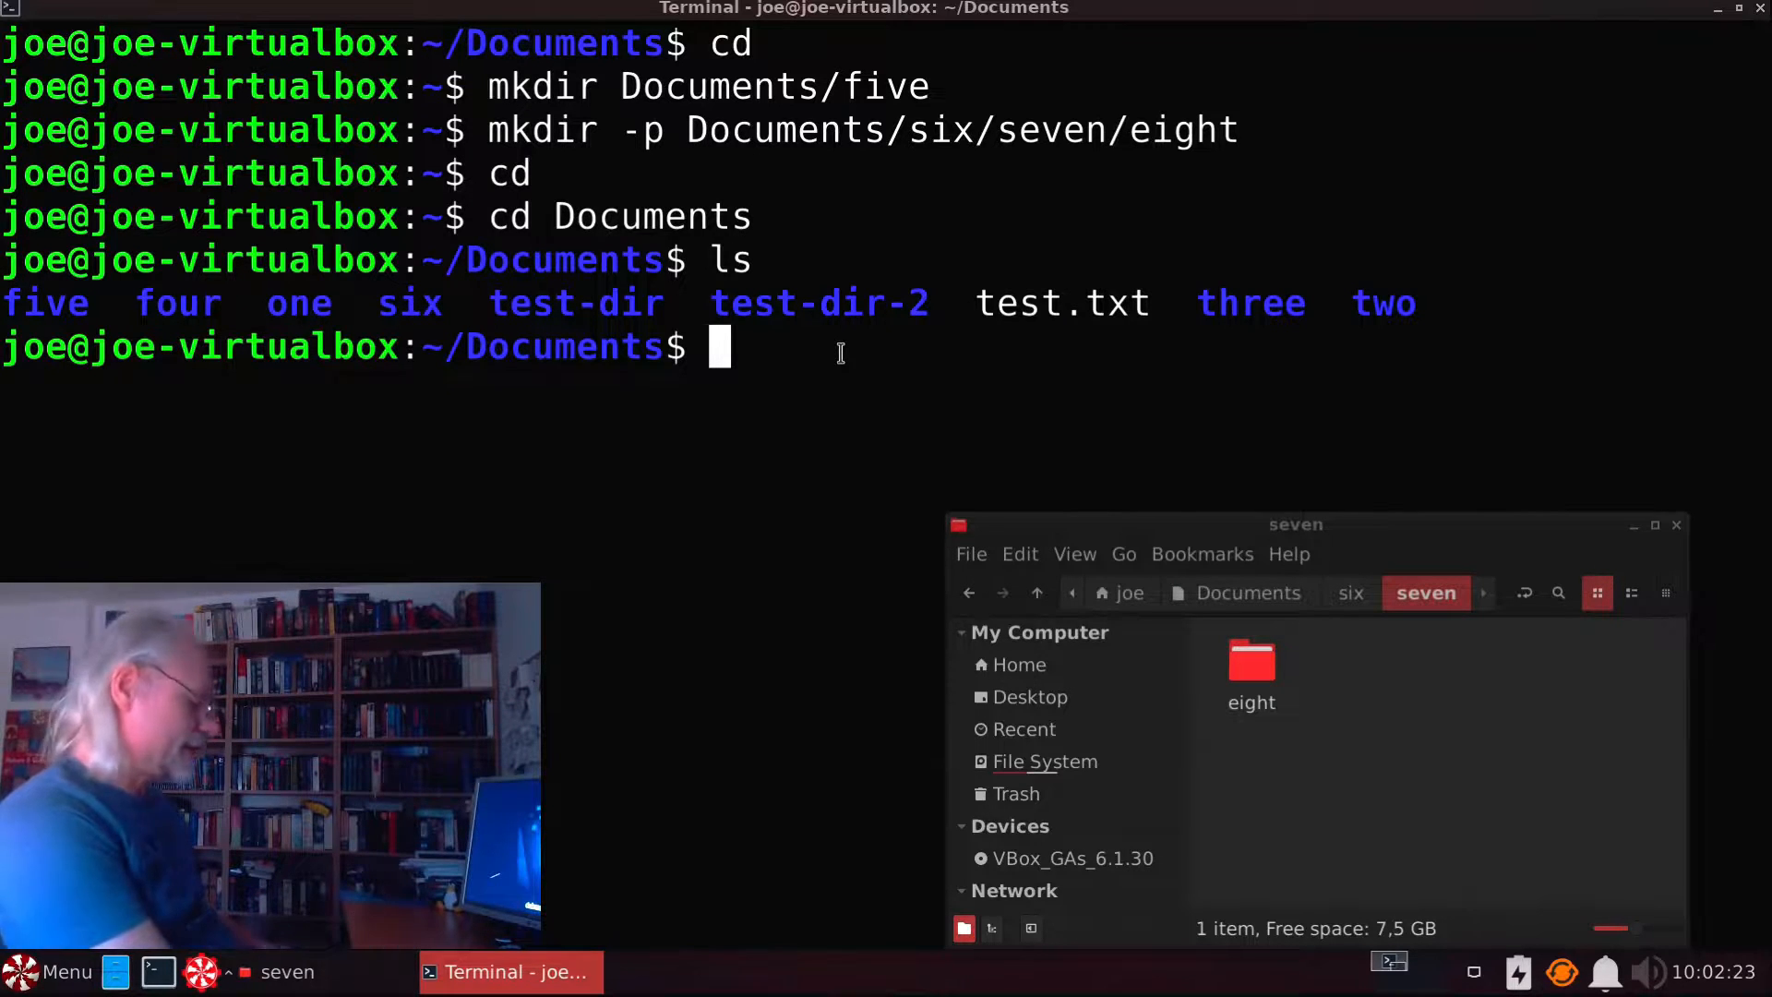
Step: Step into six and then seven to confirm the nested folders
type("cd six")
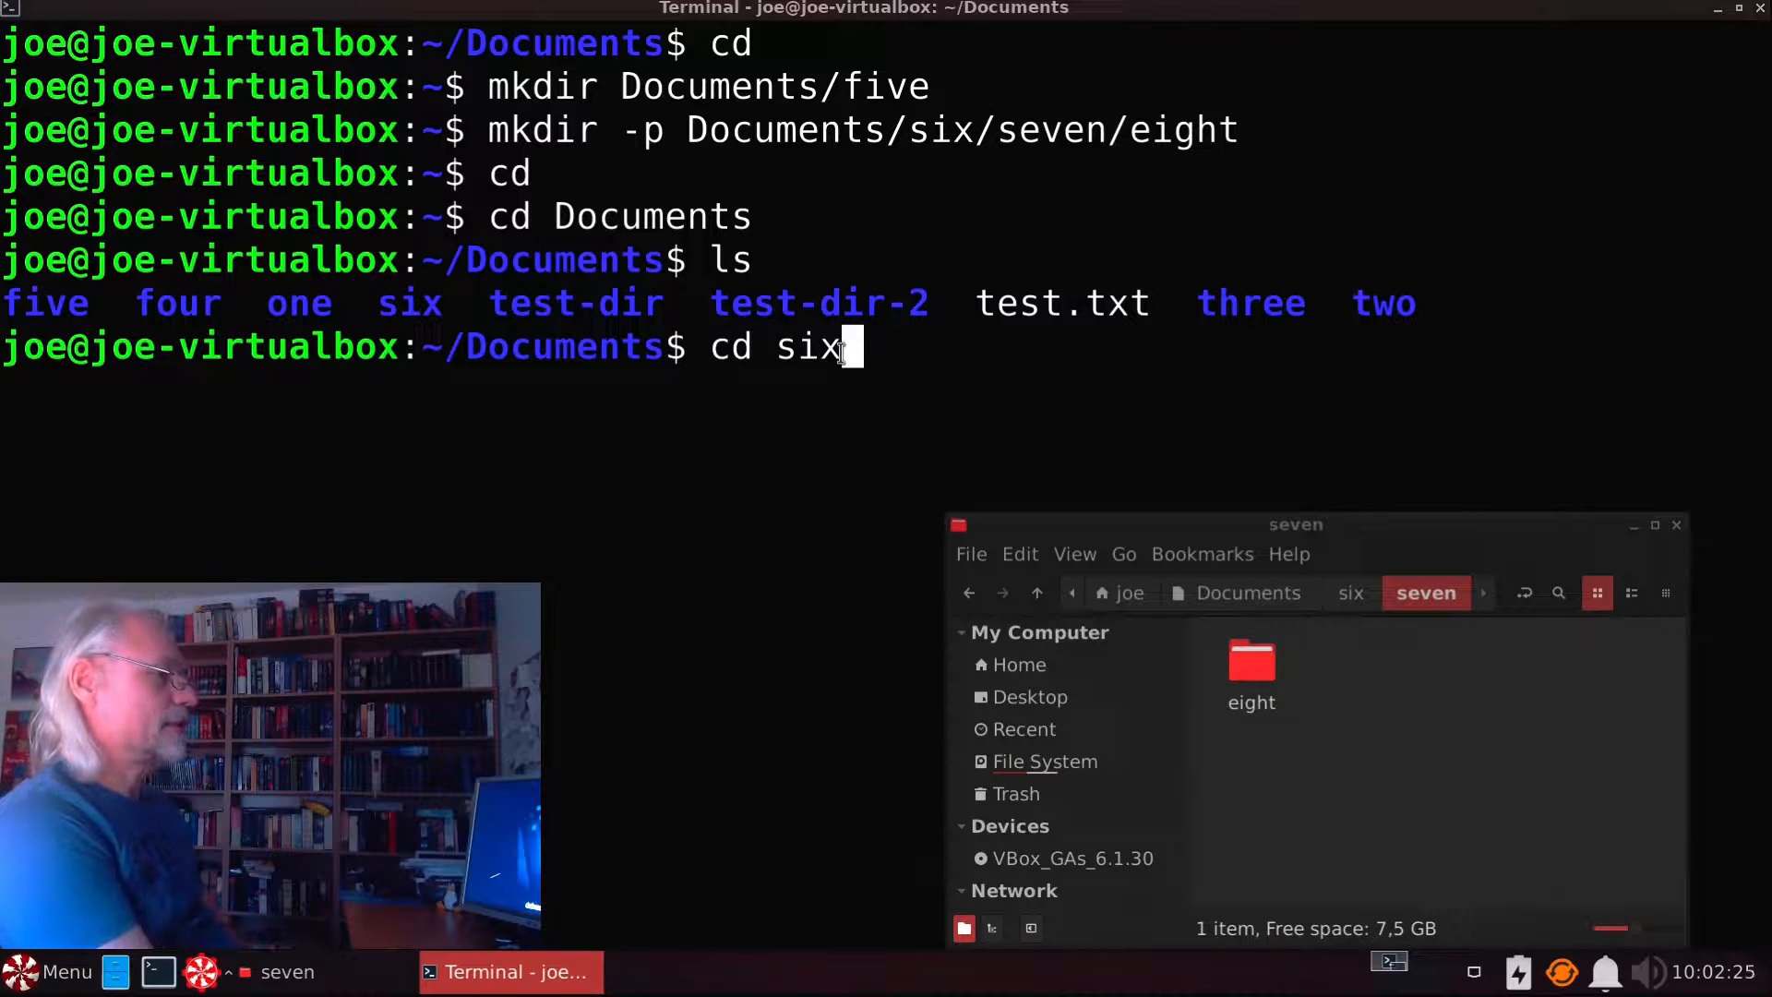
key("Return")
type("ls")
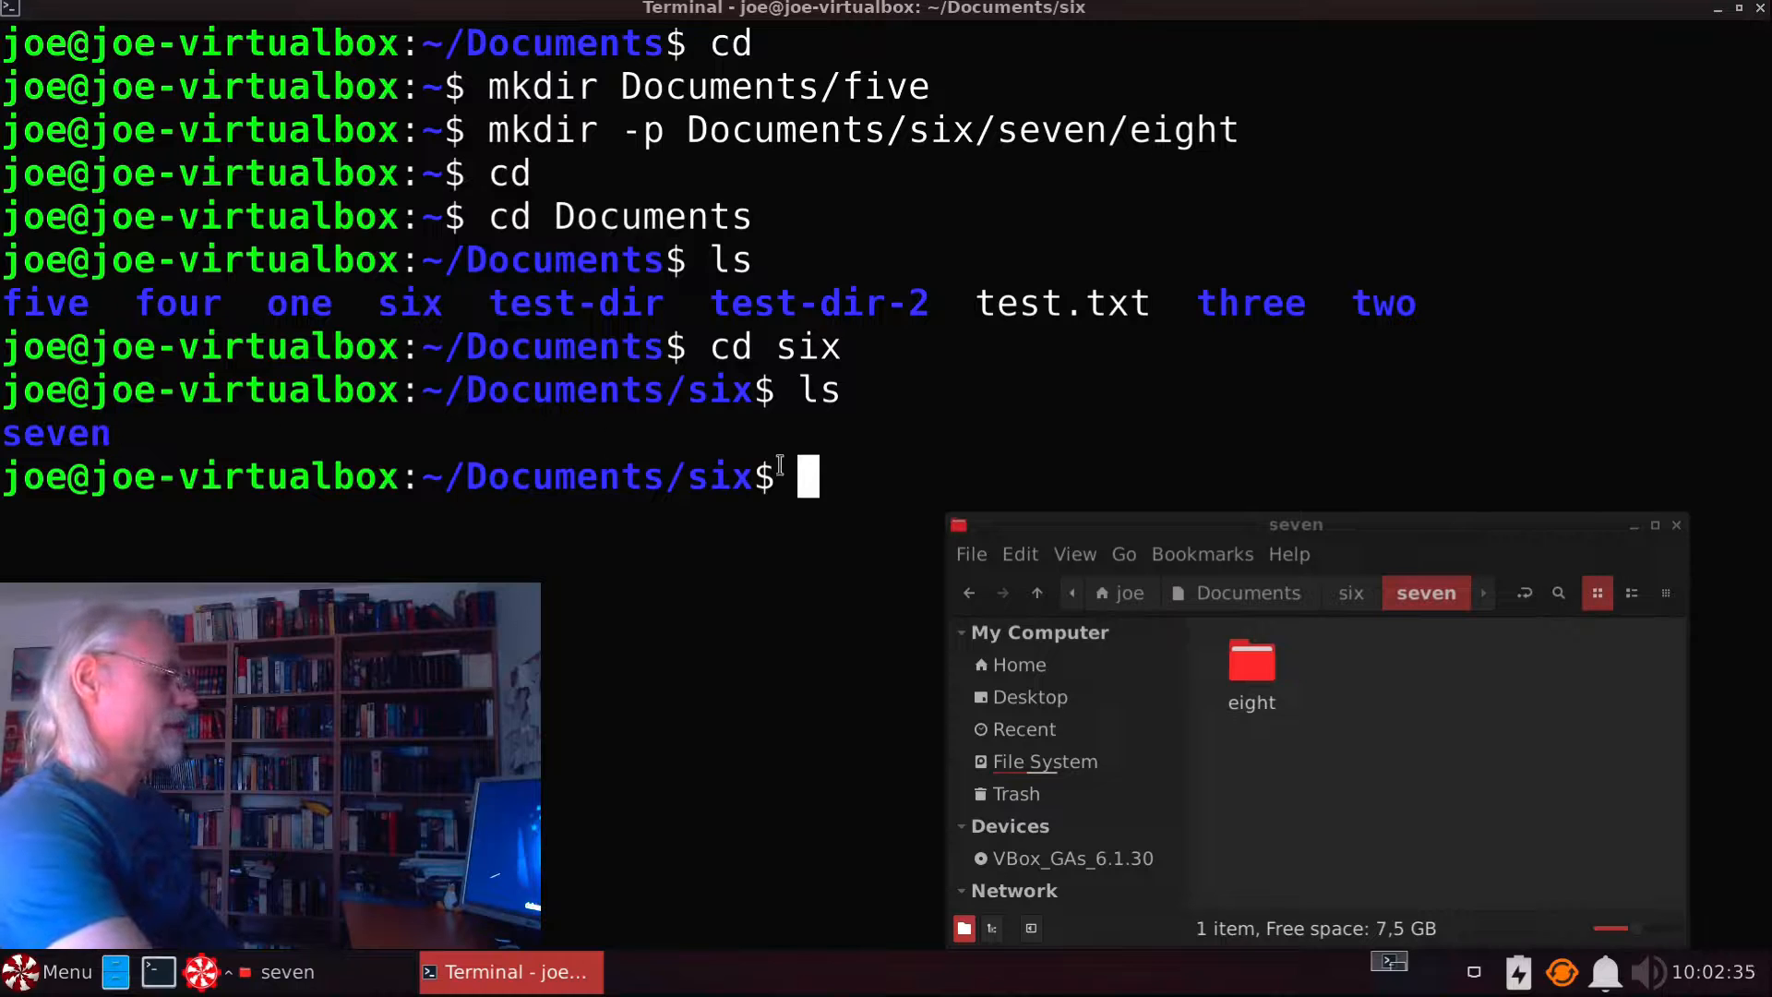
type("cd")
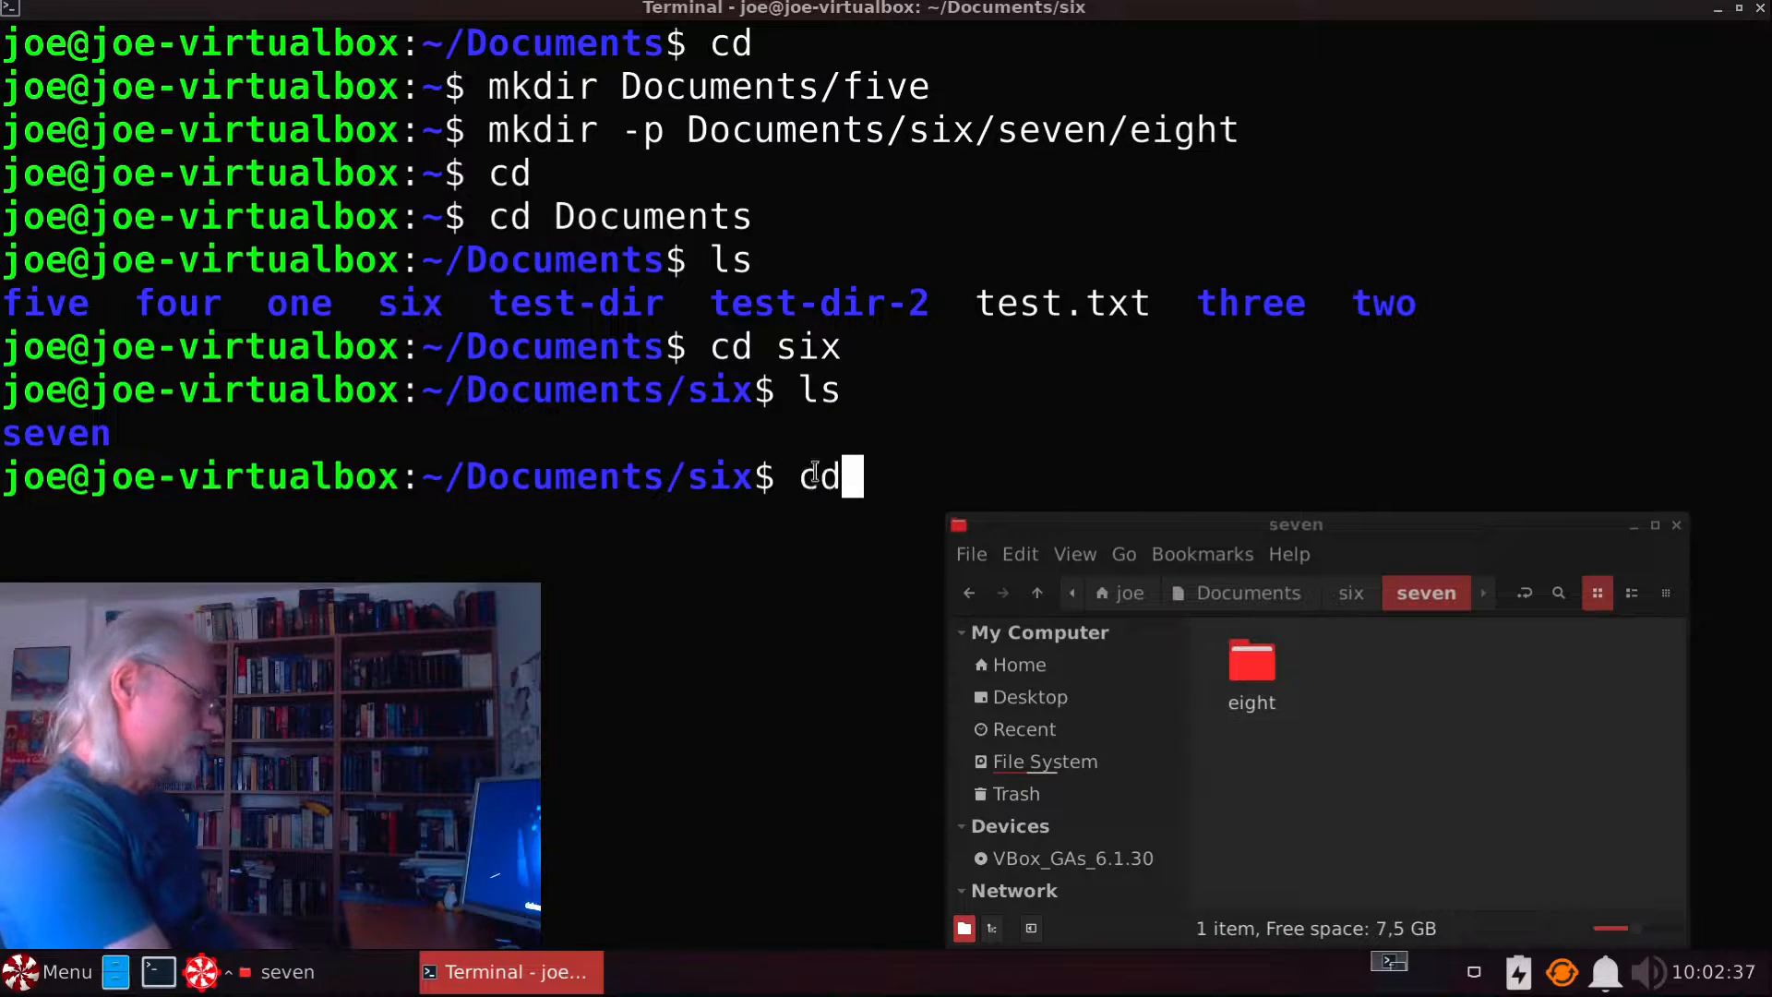
type("seve")
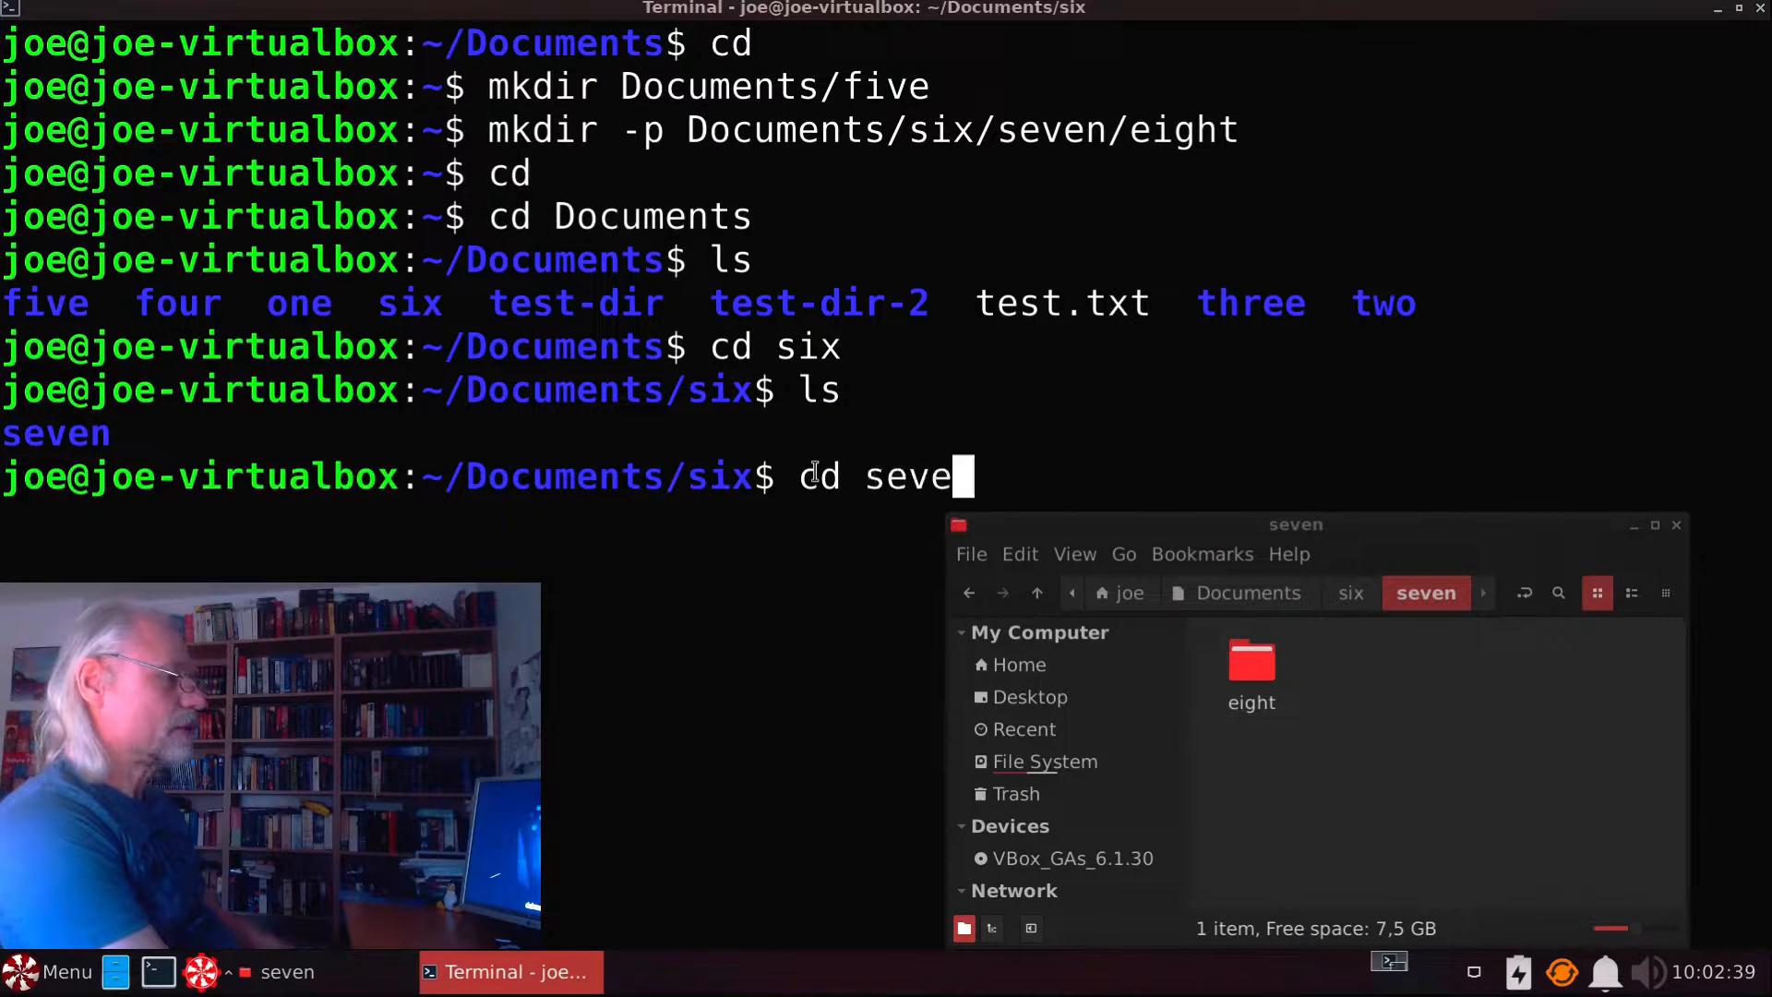
key("Return")
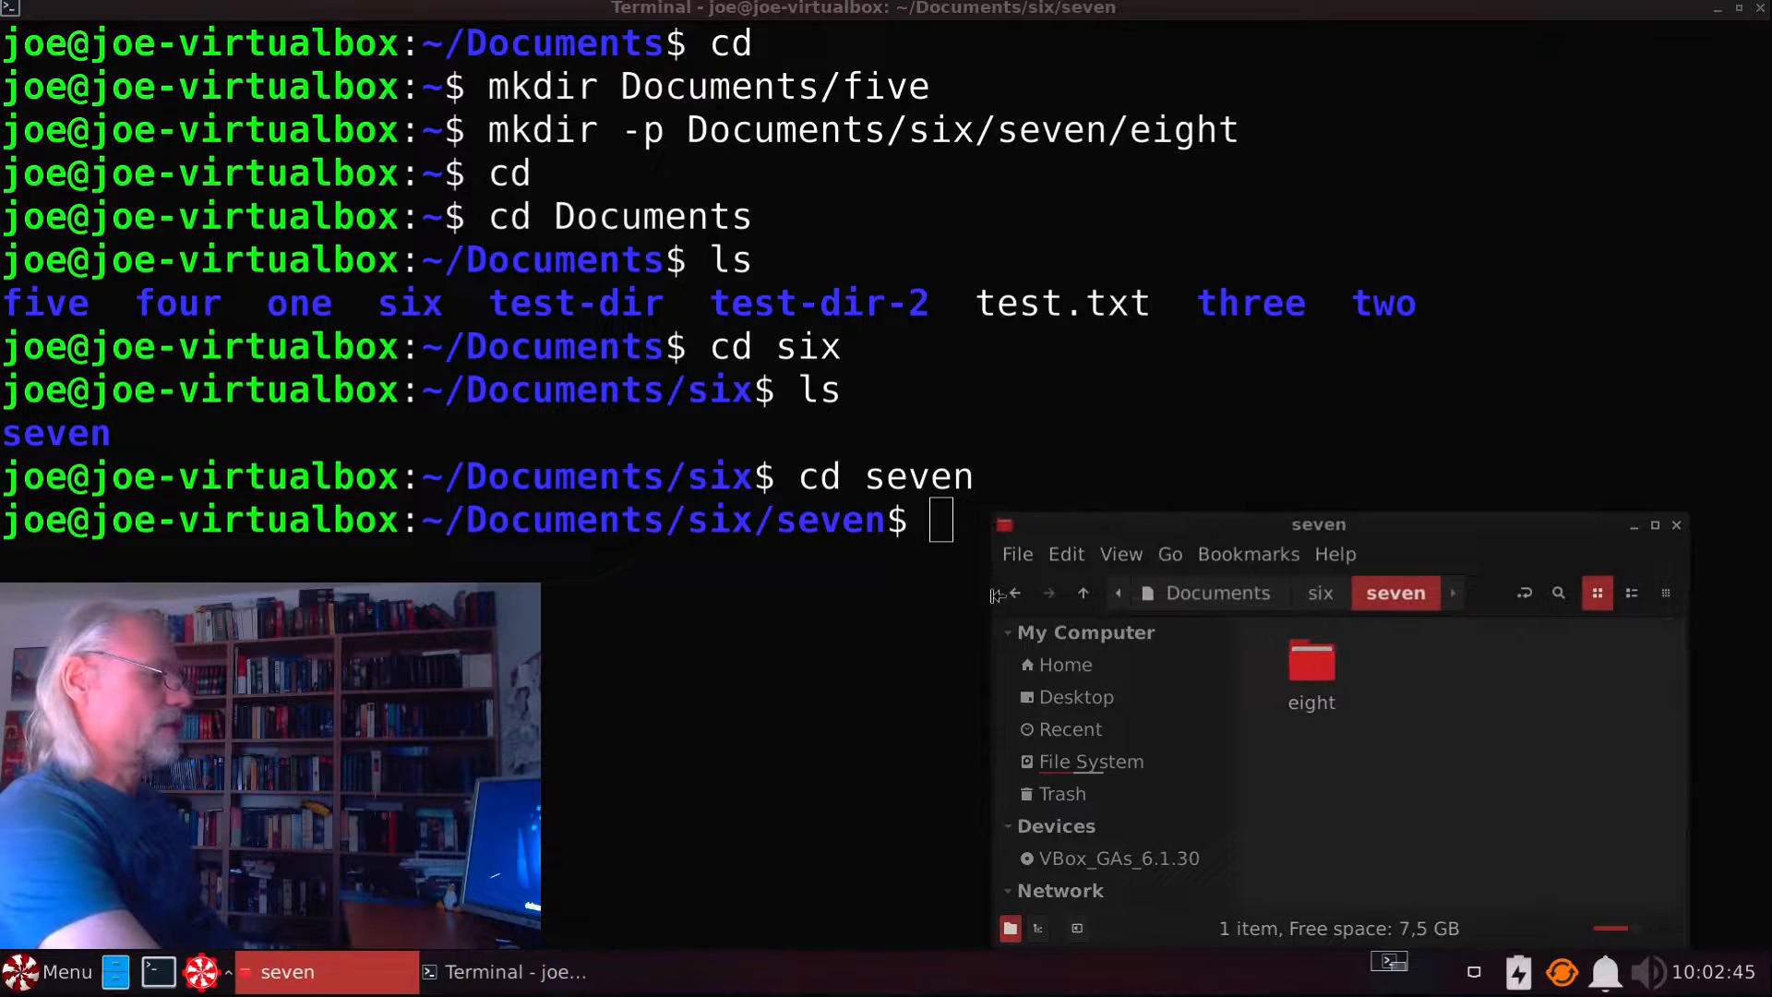